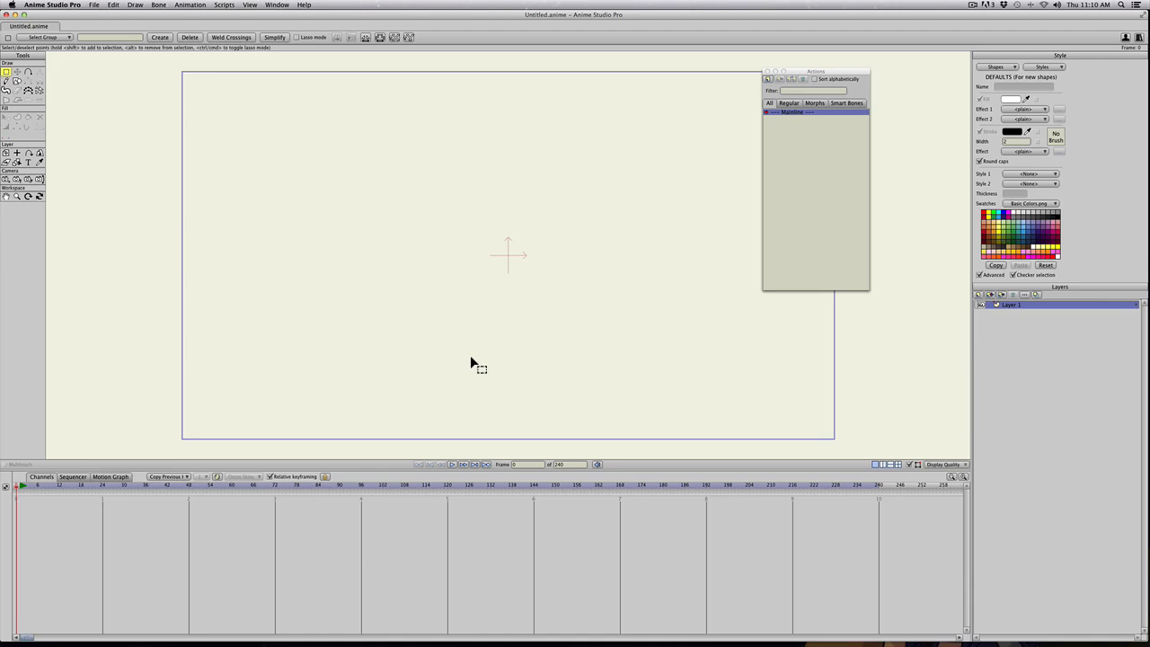
# Show the grid and switch to the Draw Shape tool for the red square.
pyautogui.press('cmd')
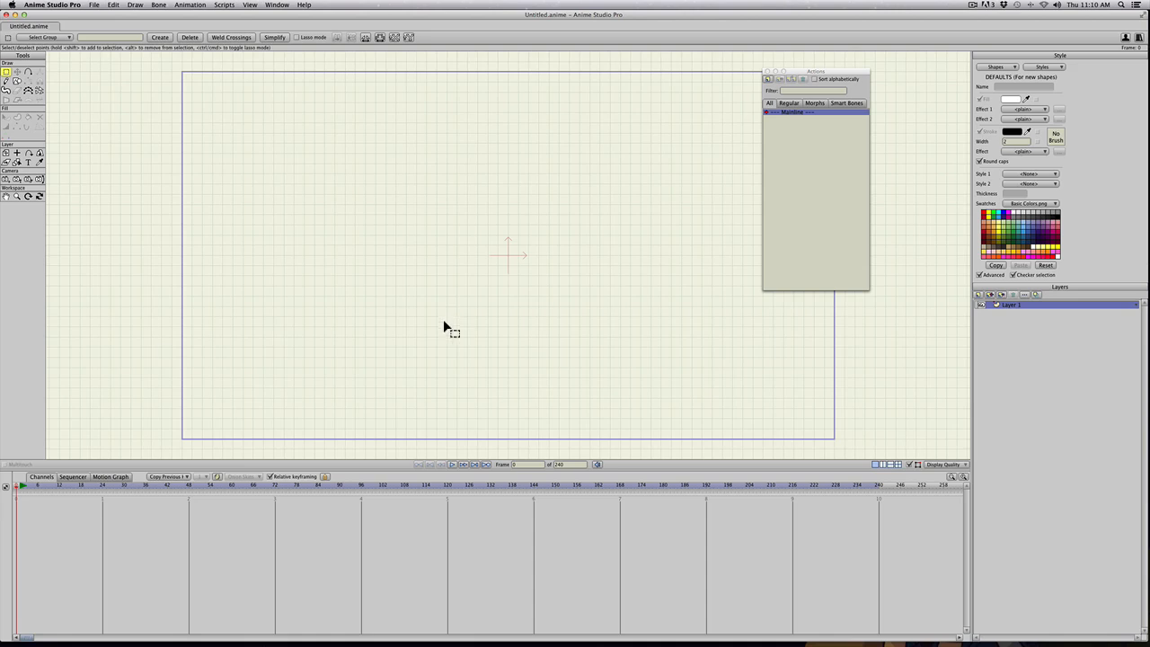
pyautogui.moveTo(22, 86)
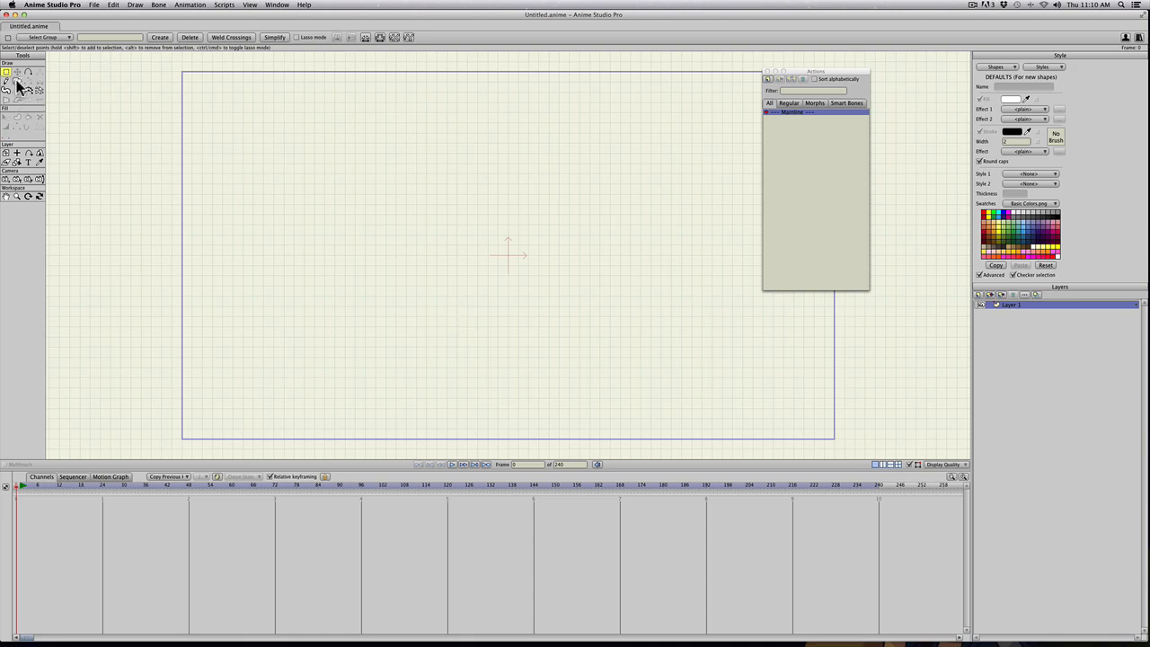
pyautogui.click(18, 81)
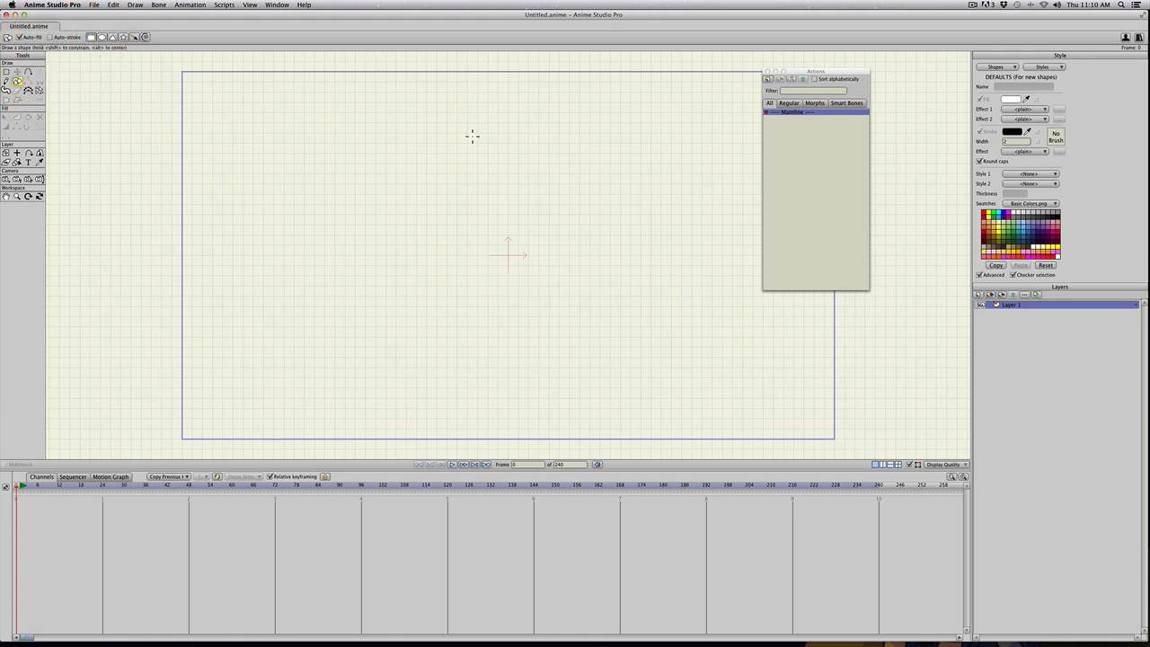
pyautogui.moveTo(1049, 151)
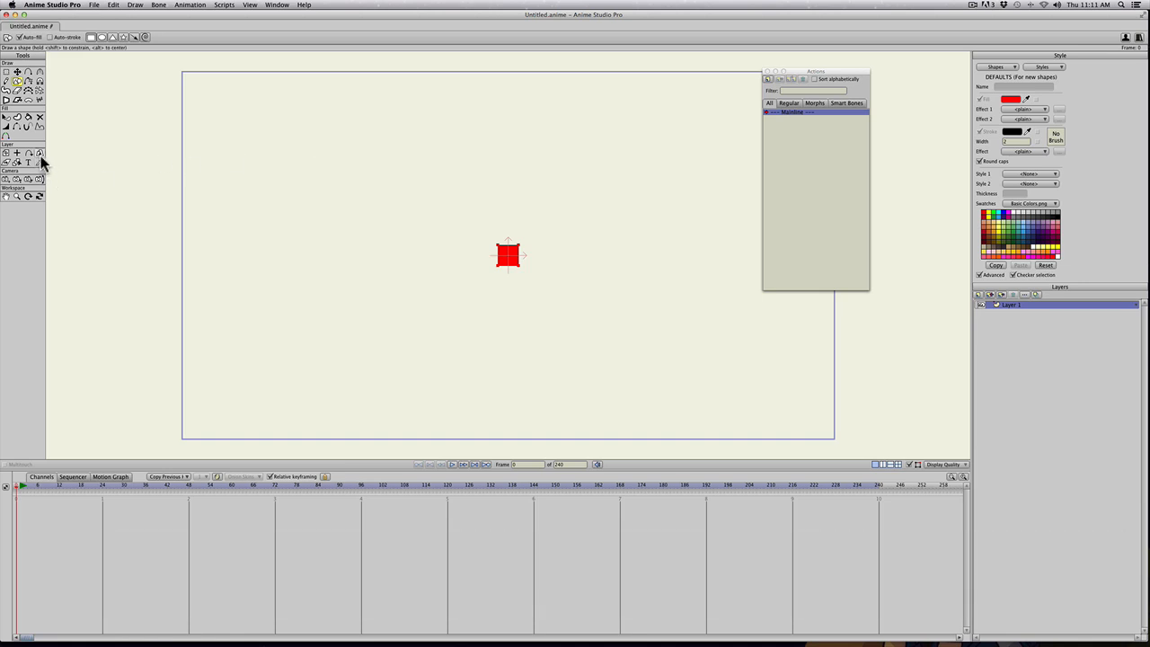
pyautogui.moveTo(40, 160)
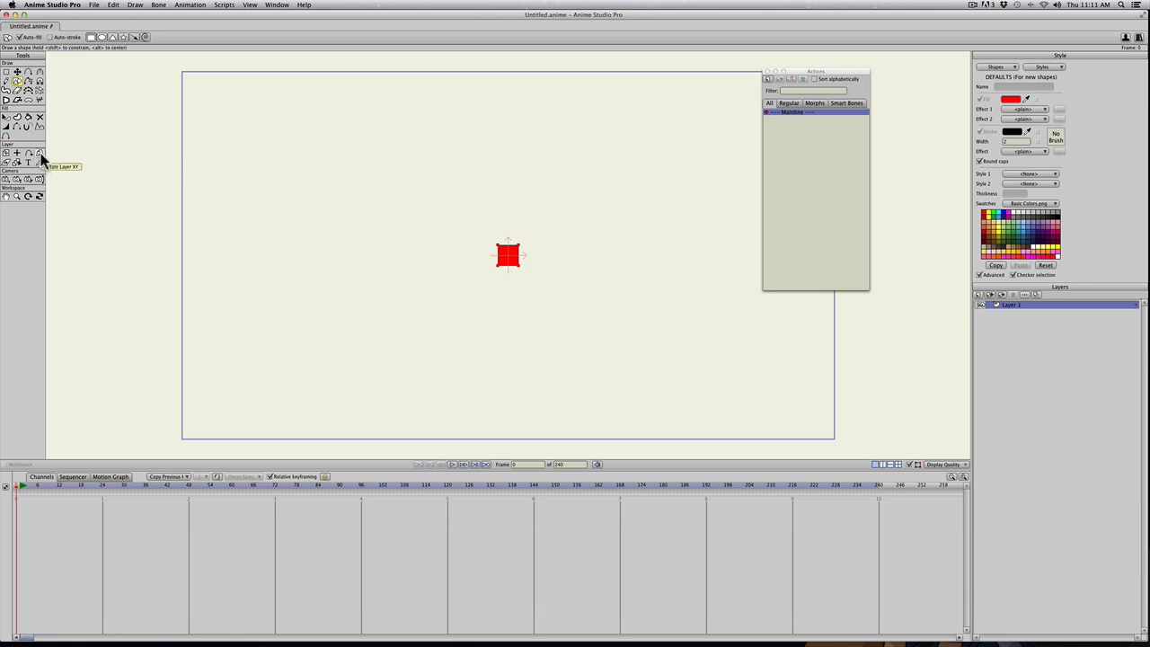
# Add a layer-rotation keyframe for the square at a later frame.
pyautogui.click(40, 153)
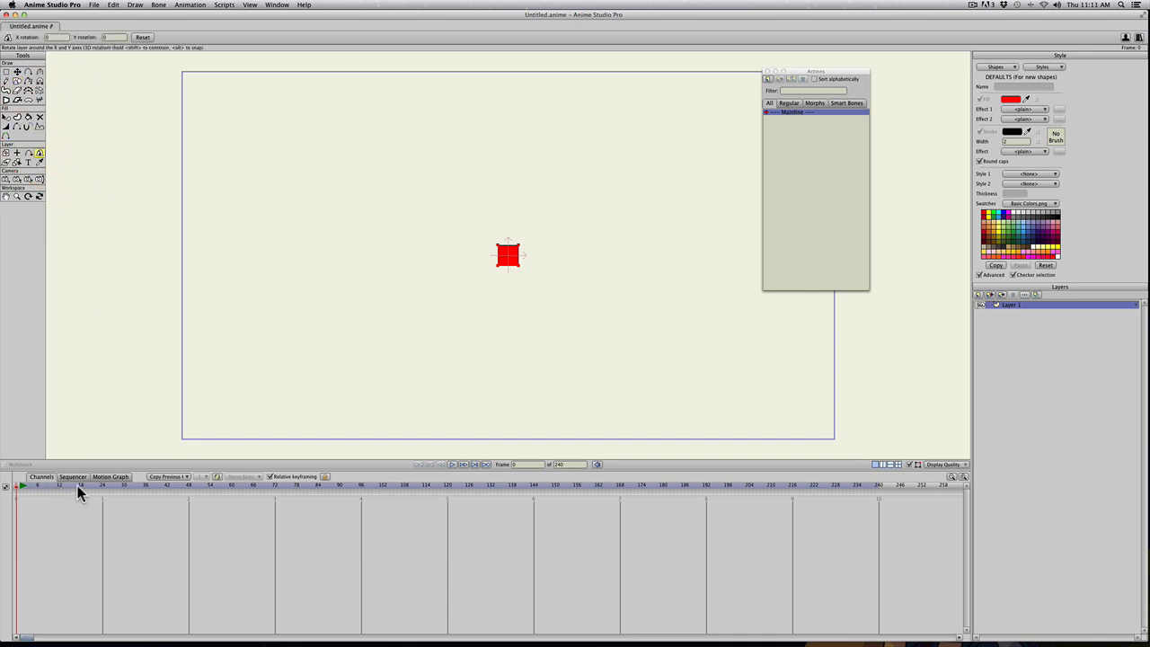
pyautogui.click(189, 485)
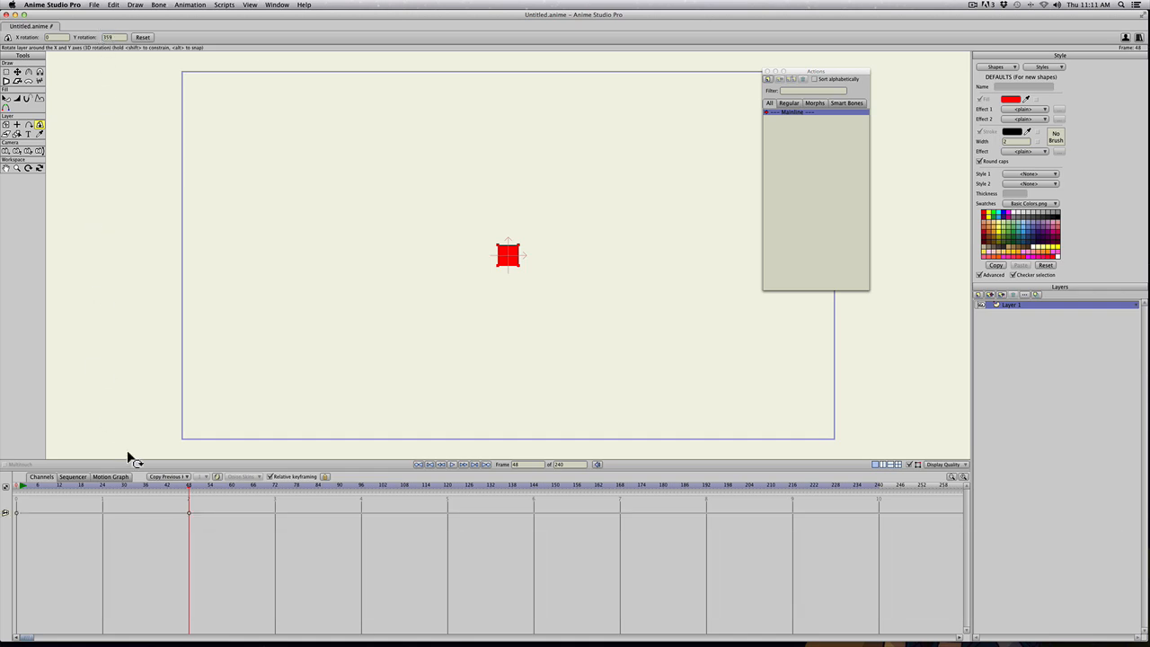
pyautogui.moveTo(190, 521)
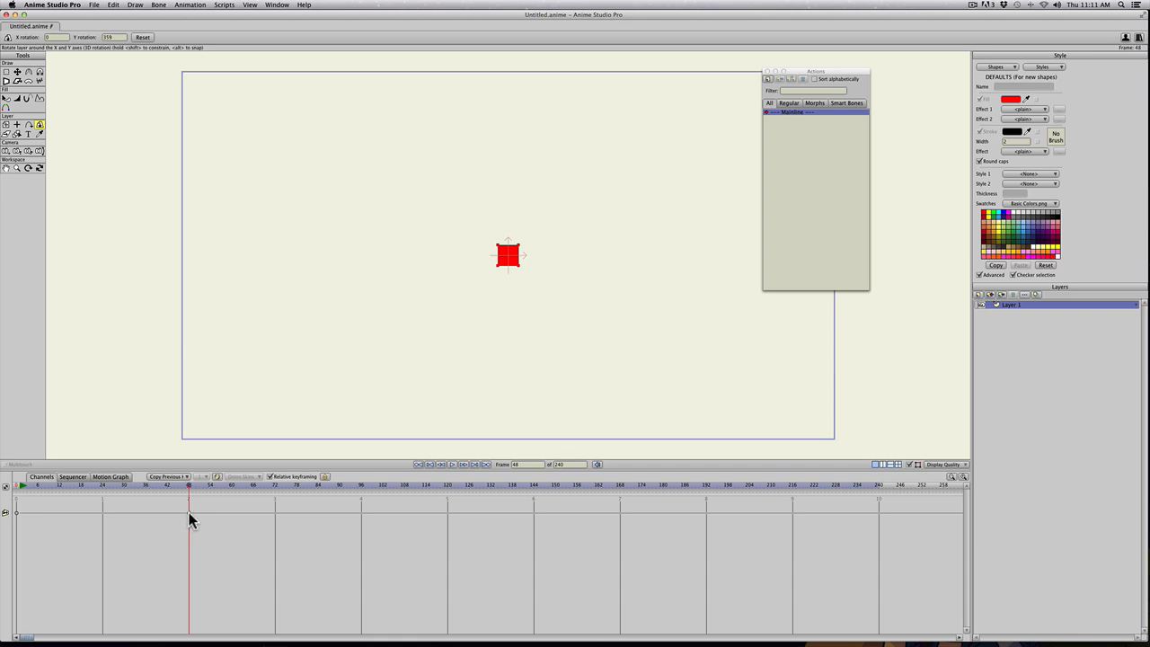
pyautogui.rightClick(188, 518)
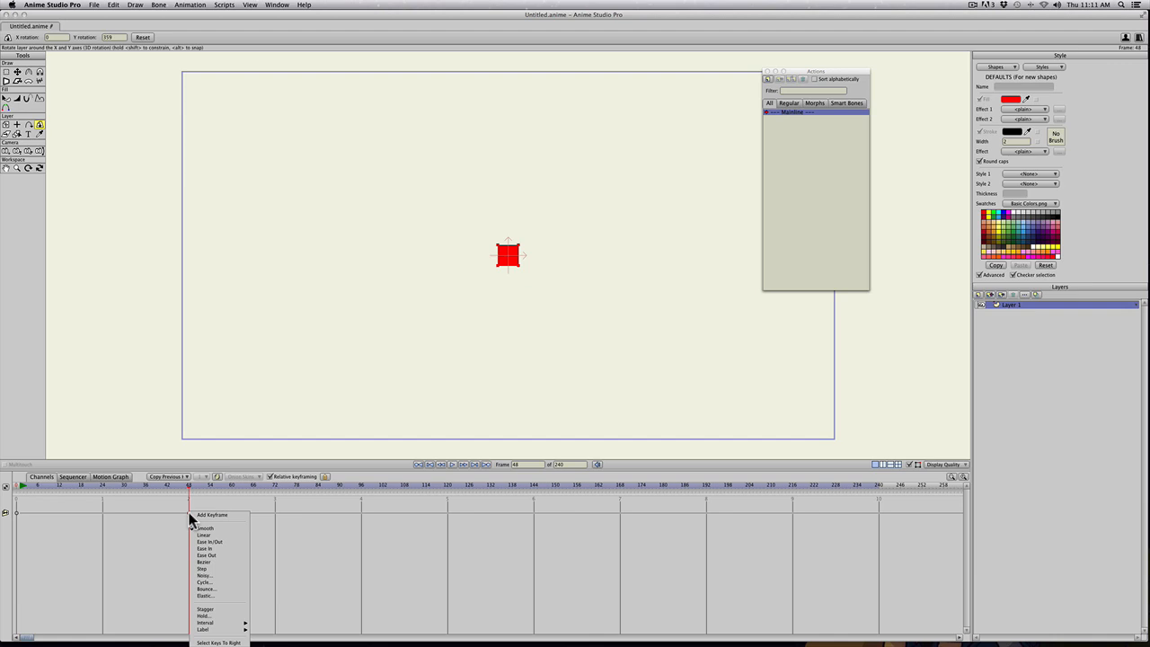
pyautogui.click(205, 582)
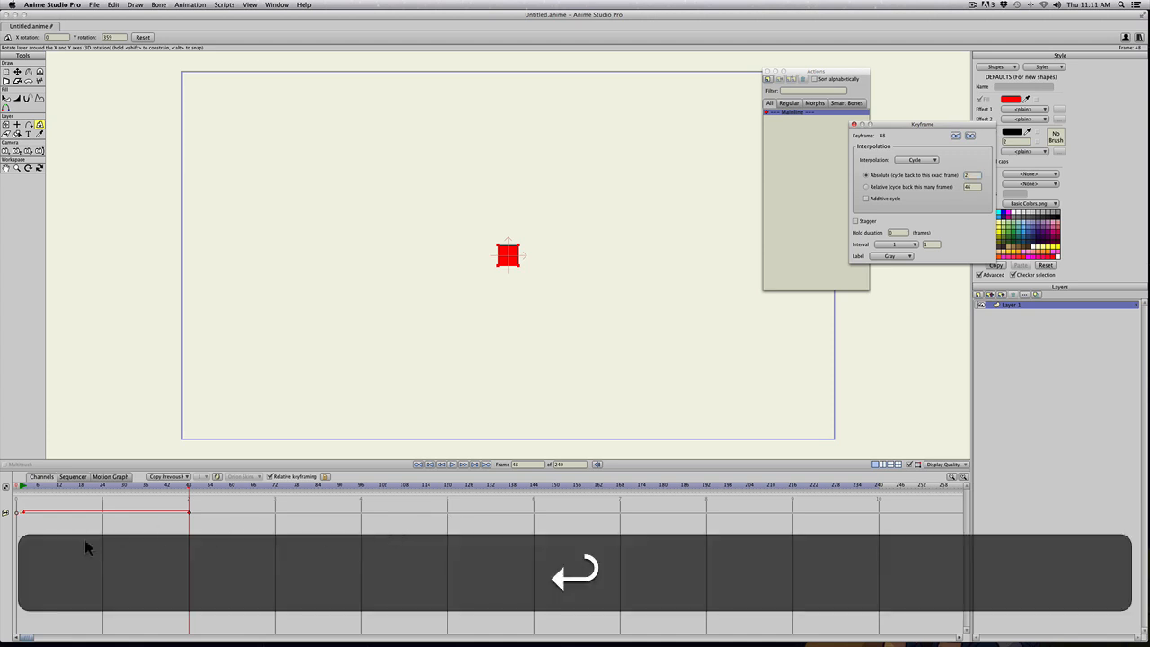
# Set the first rotation key to linear and scrub the timeline to check the turn.
pyautogui.click(76, 486)
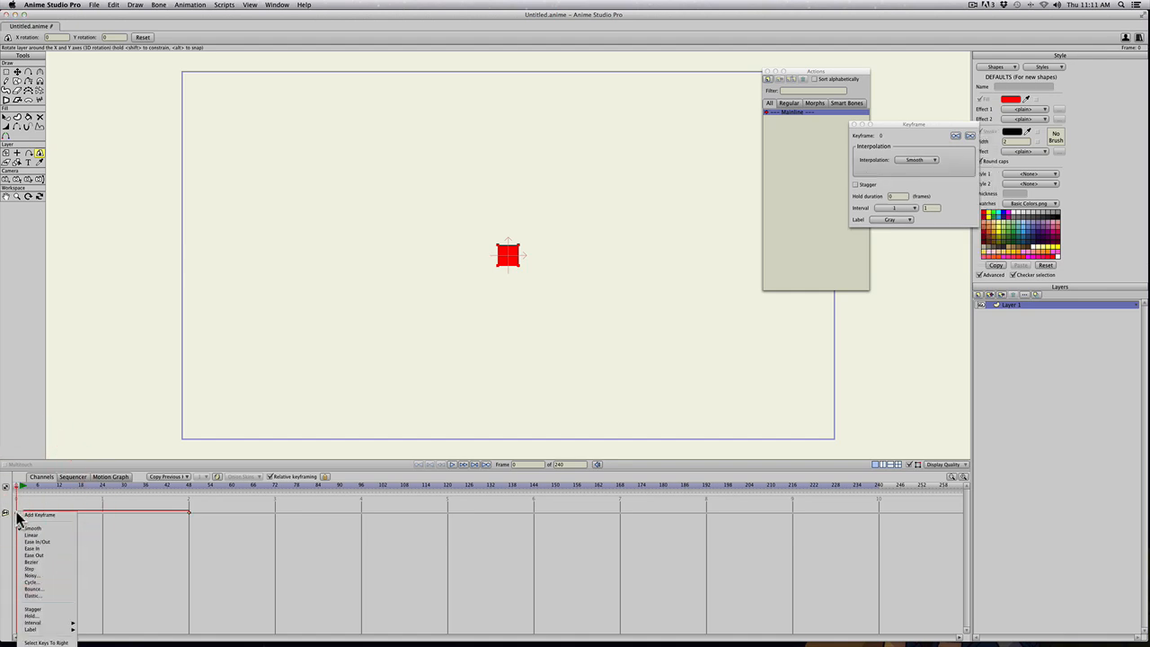
pyautogui.click(32, 535)
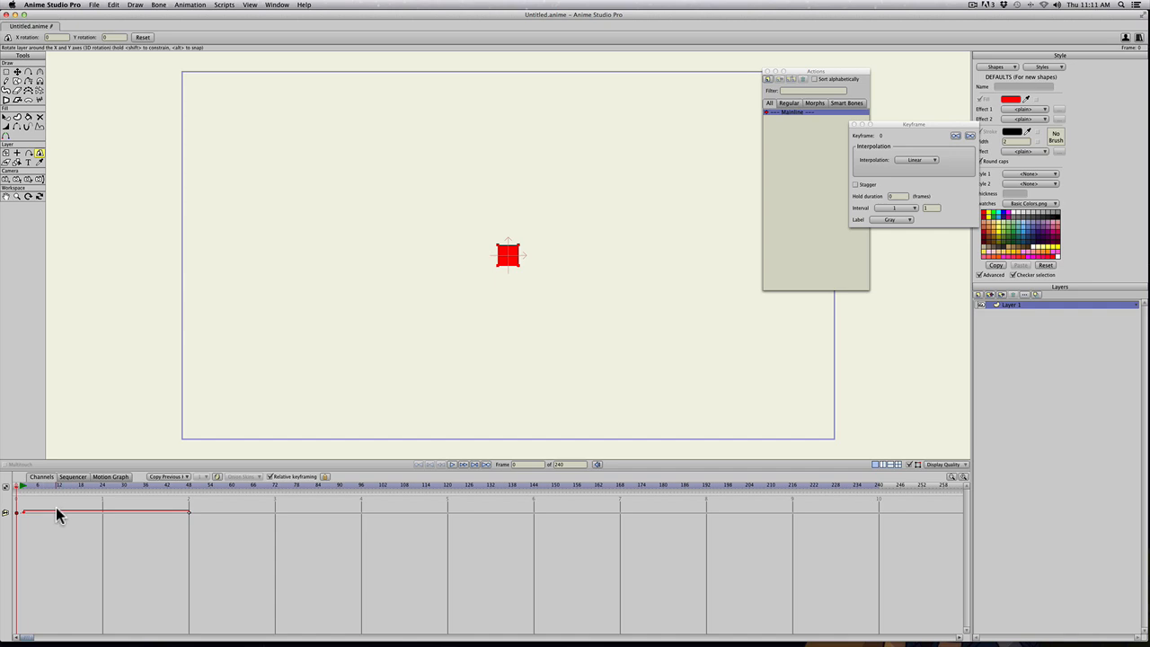
pyautogui.click(135, 485)
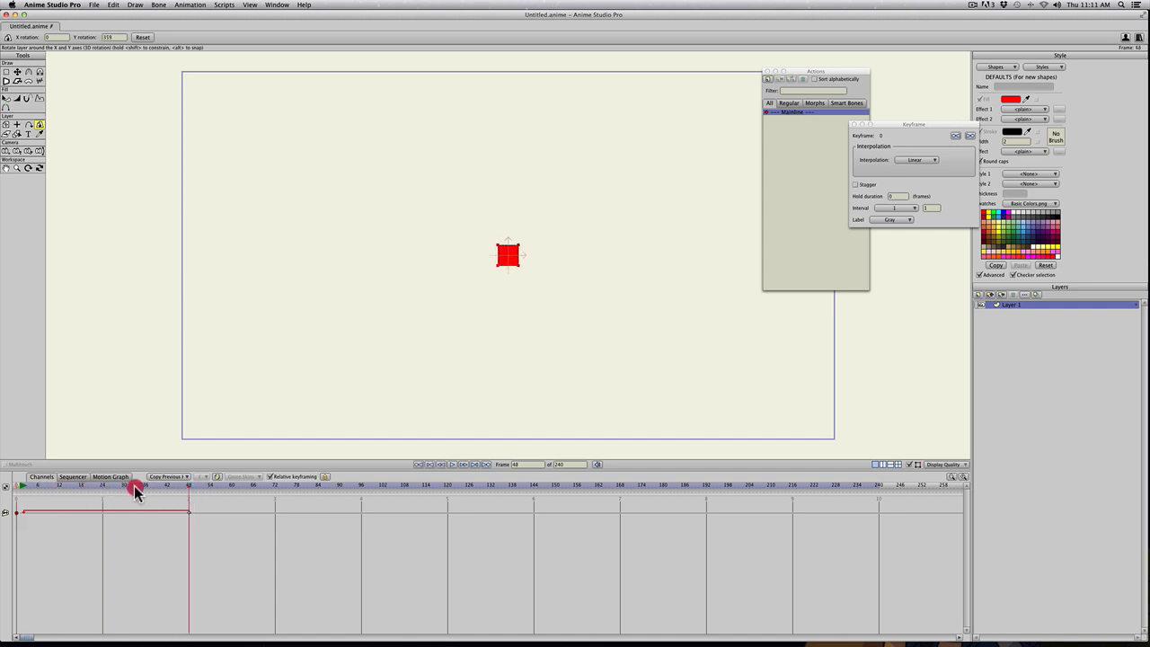
pyautogui.click(451, 464)
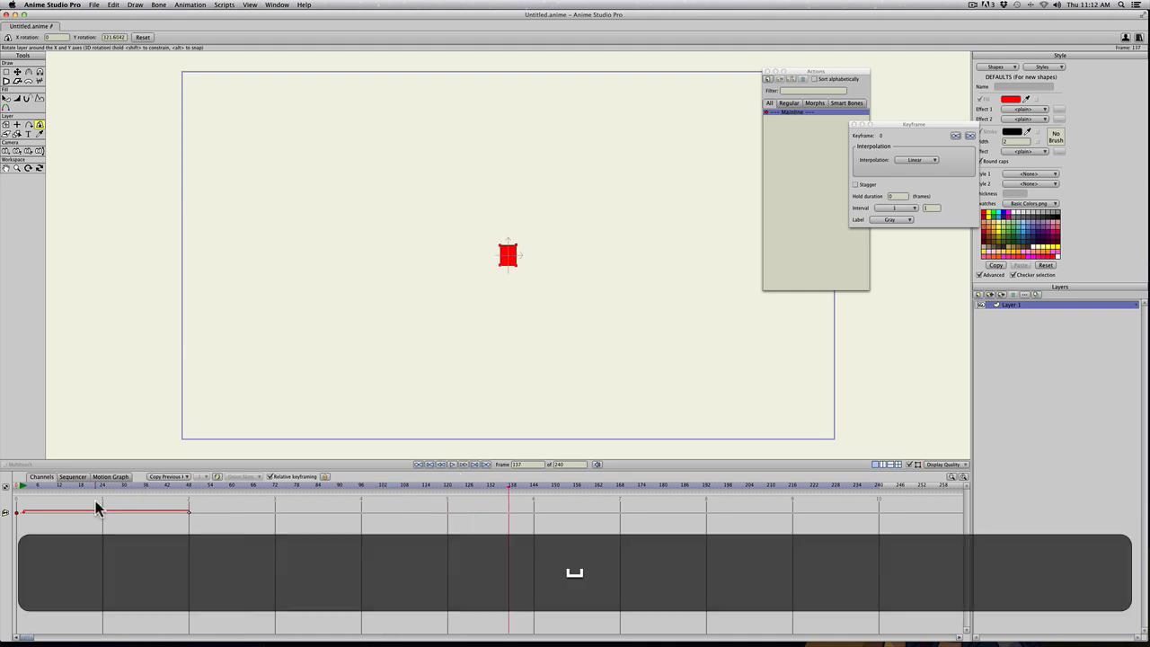
pyautogui.click(9, 486)
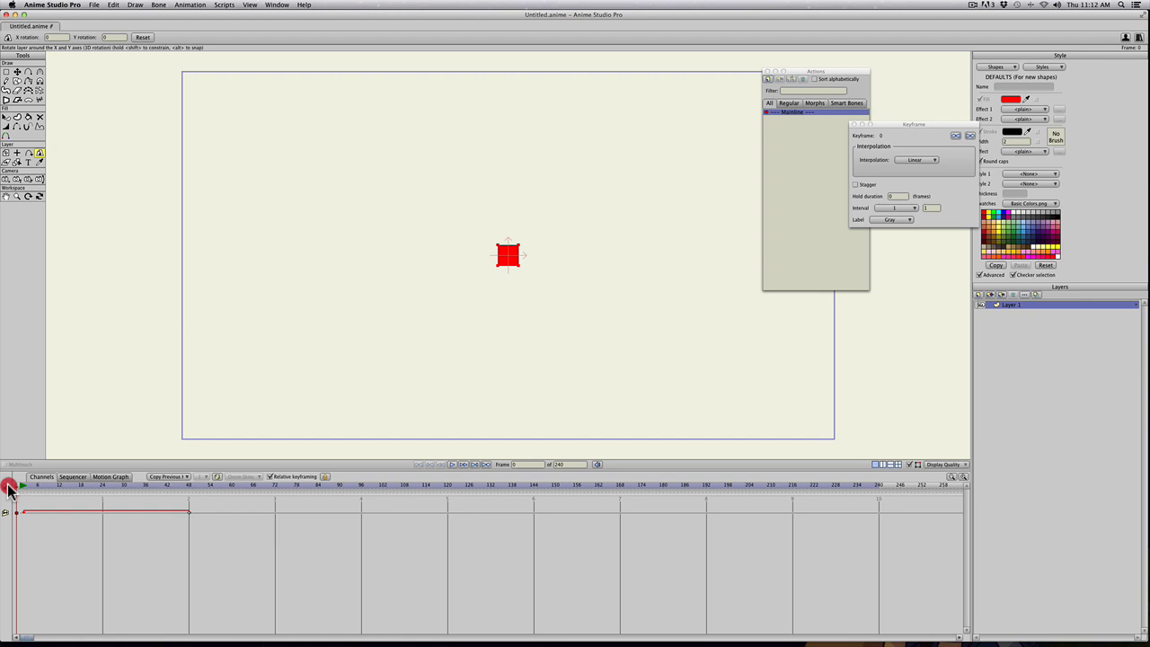
pyautogui.moveTo(61, 485)
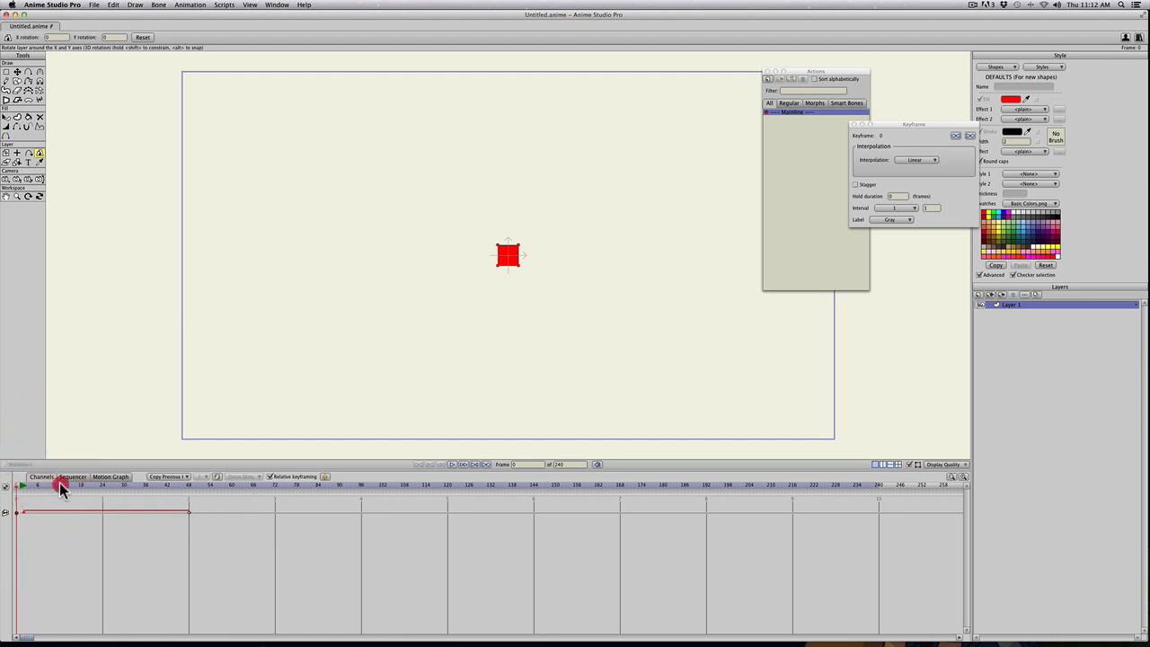
# Add a keyframe on the second rotation axis where the square is edge-on.
pyautogui.click(230, 489)
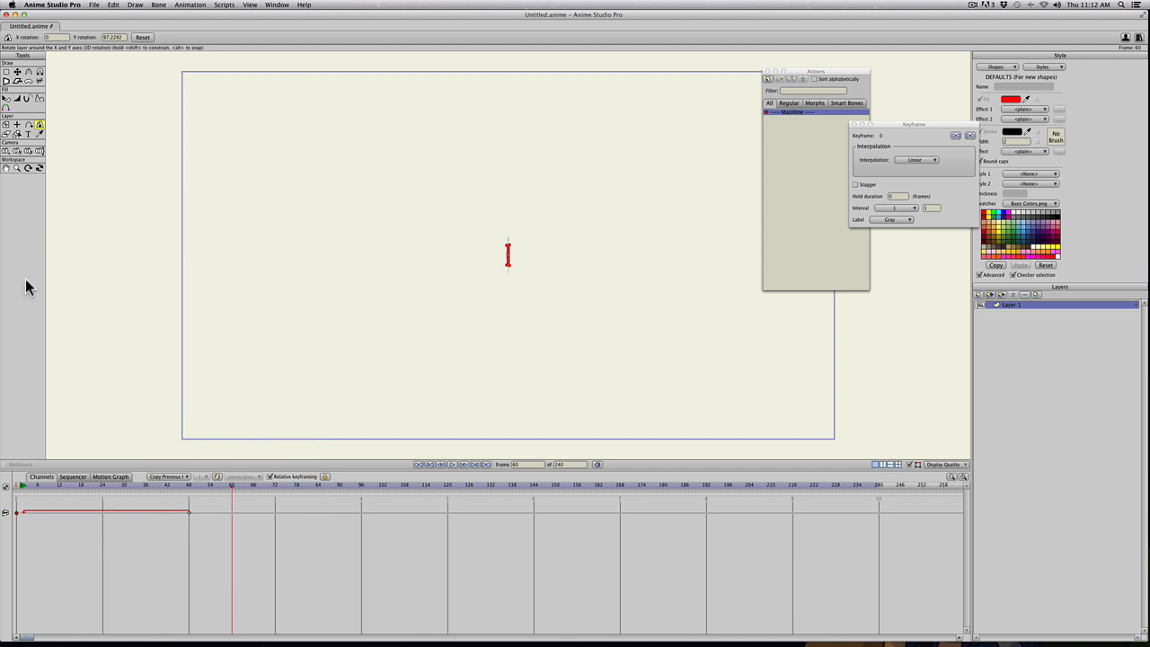
pyautogui.moveTo(39, 133)
pyautogui.write('359')
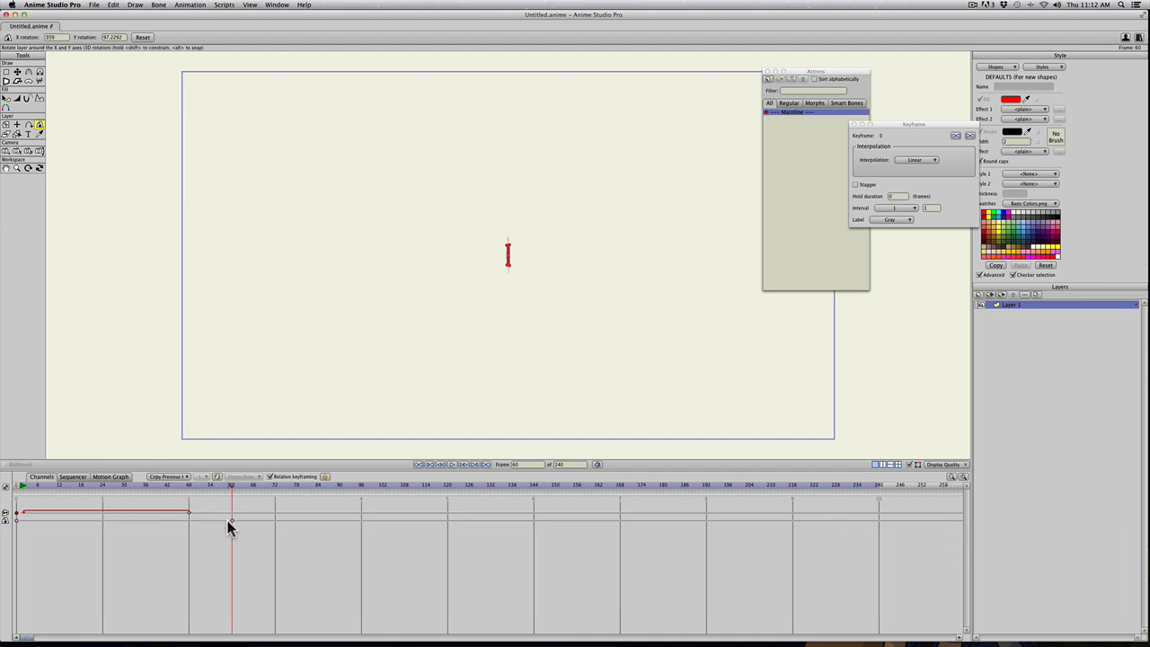
pyautogui.rightClick(230, 513)
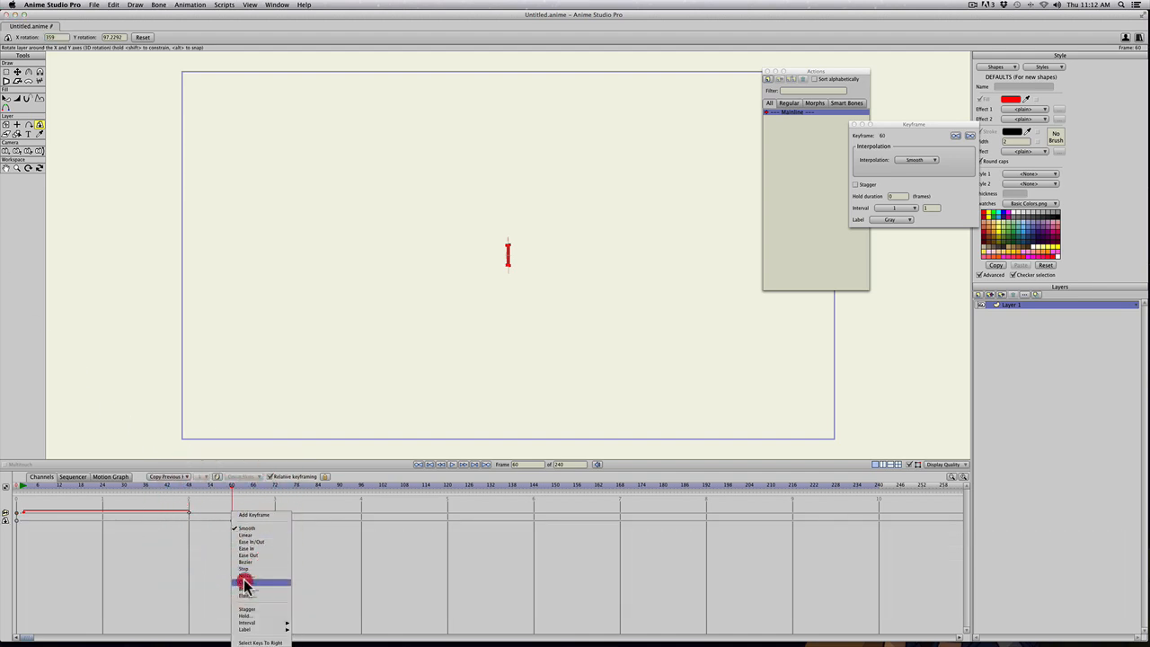
pyautogui.click(246, 584)
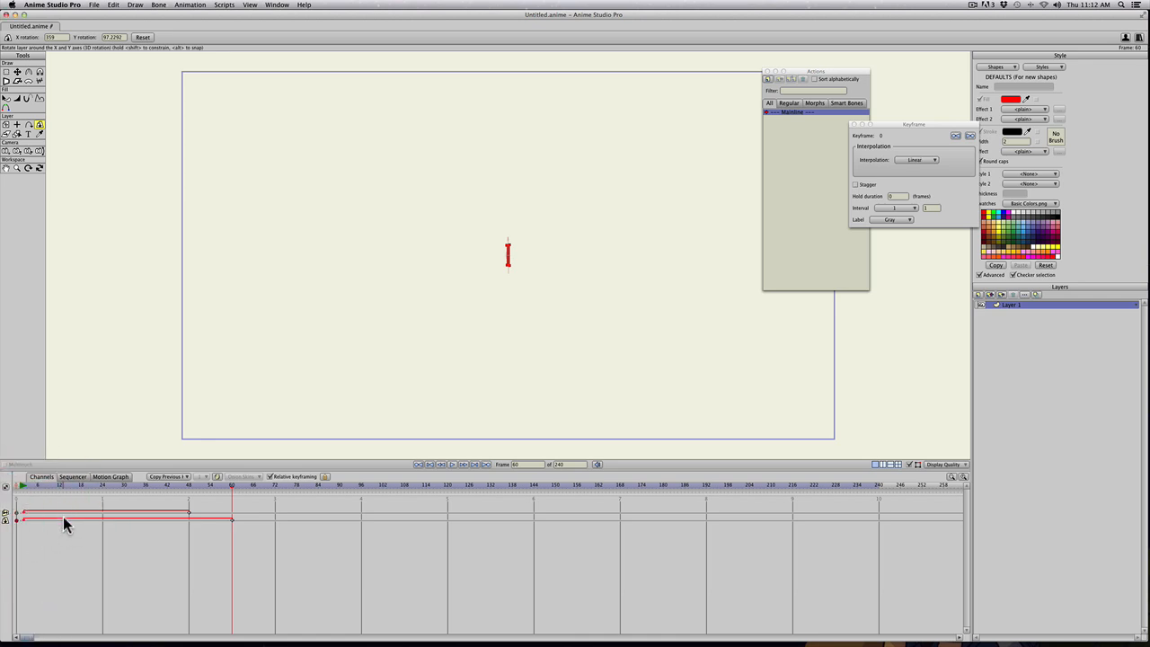
pyautogui.moveTo(36, 492)
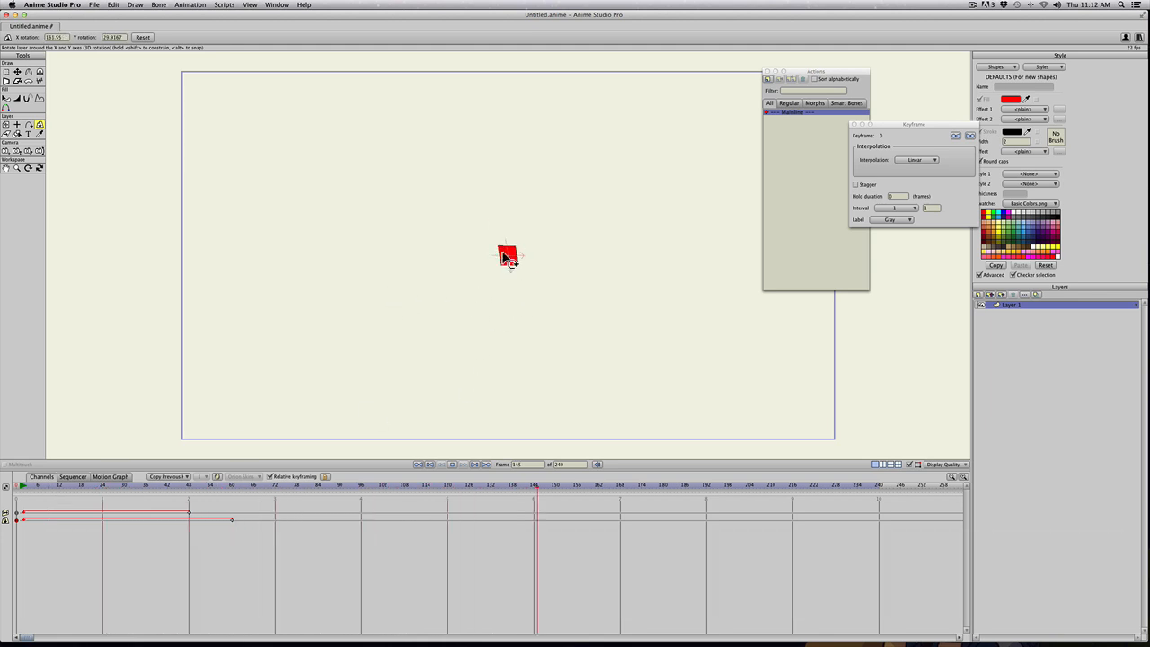
# Retime the rotation keyframe by dragging it along the timeline.
pyautogui.click(692, 492)
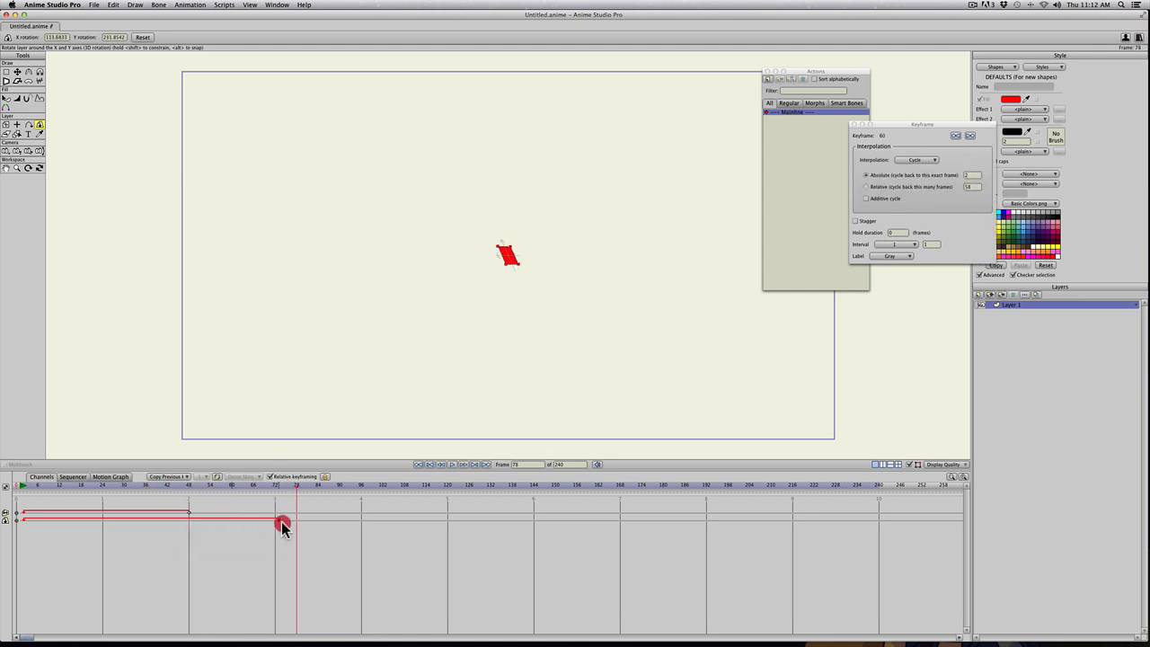
pyautogui.moveTo(284, 525); pyautogui.dragTo(349, 521)
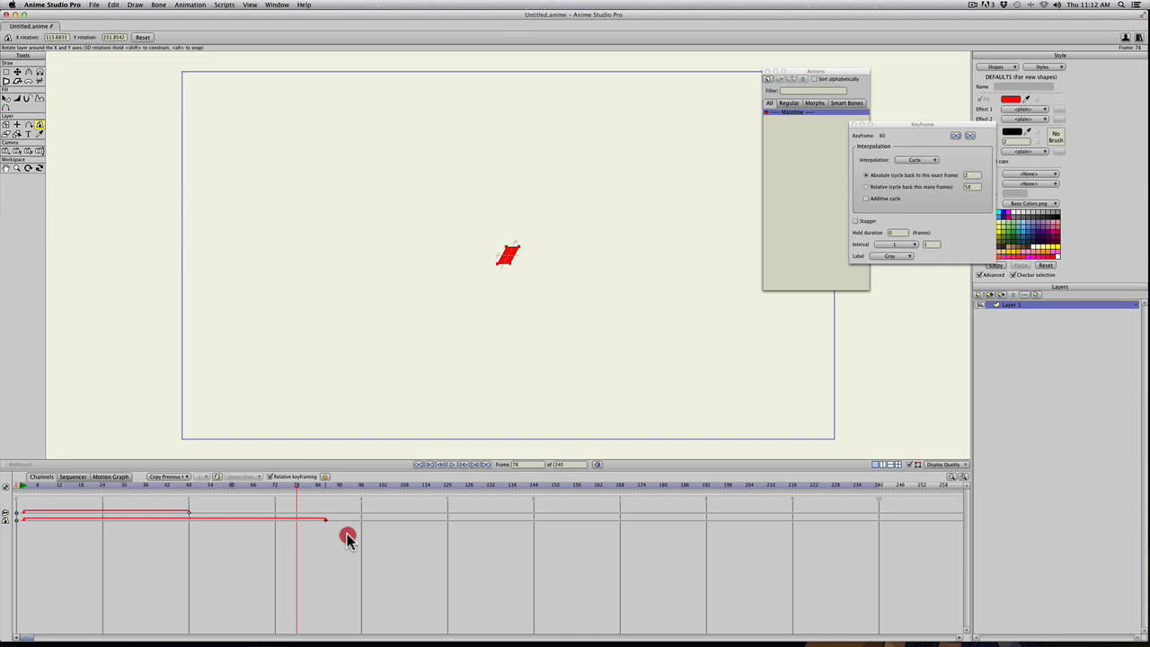
pyautogui.moveTo(349, 519); pyautogui.dragTo(215, 520)
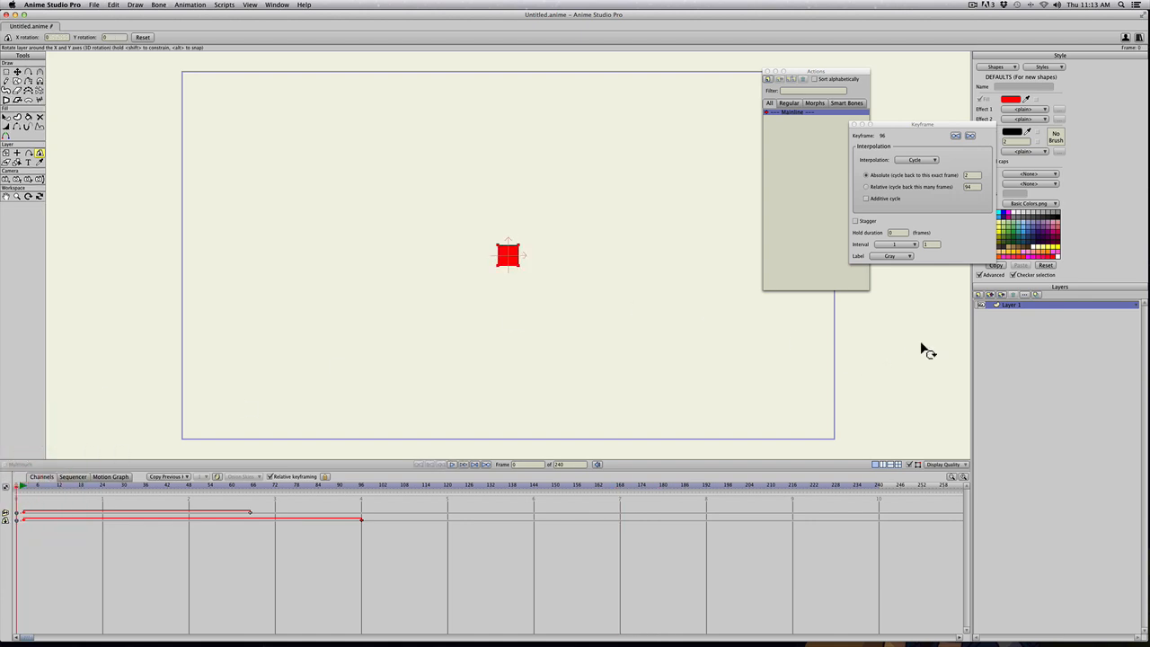
pyautogui.click(979, 295)
pyautogui.write('red')
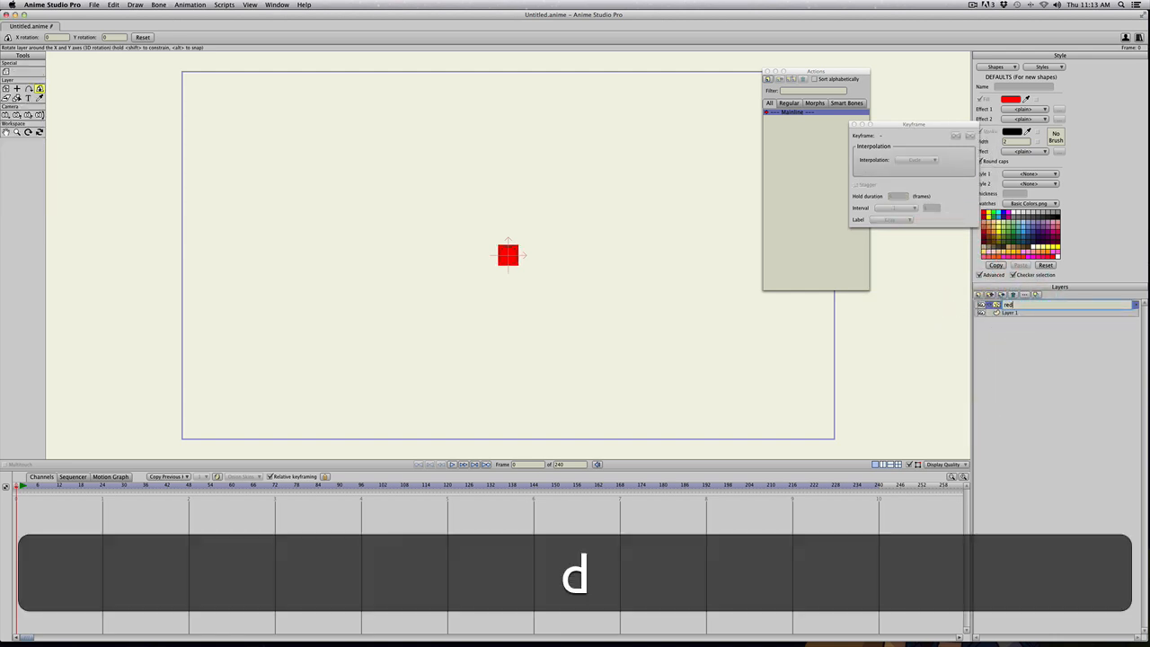
pyautogui.click(1010, 313)
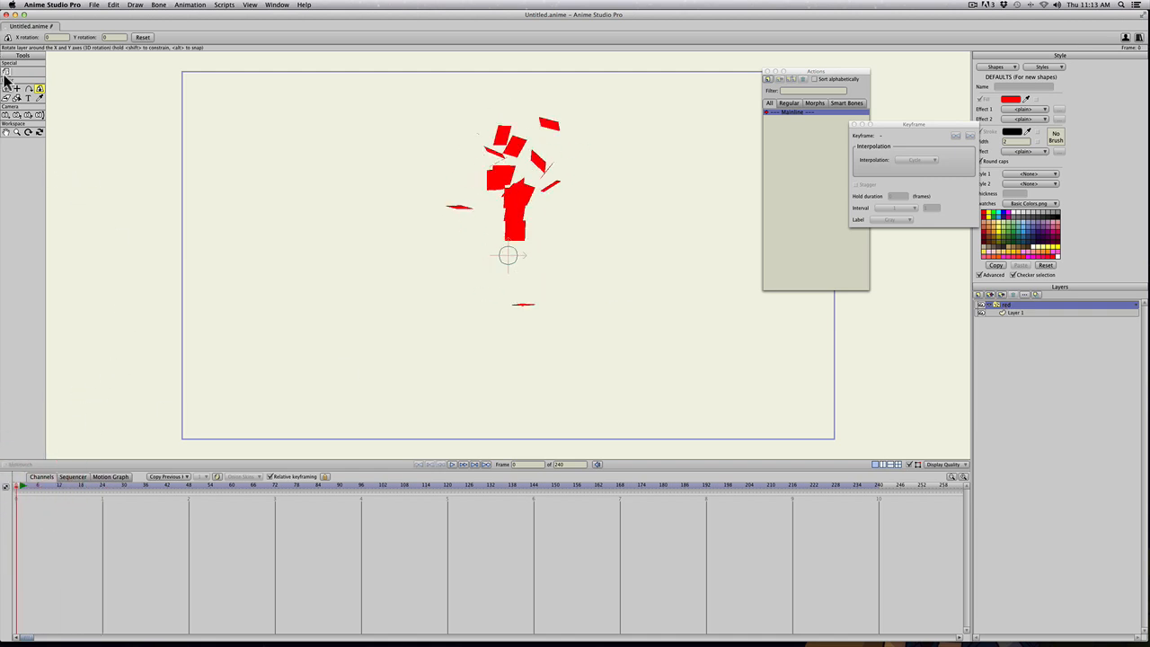
pyautogui.click(7, 79)
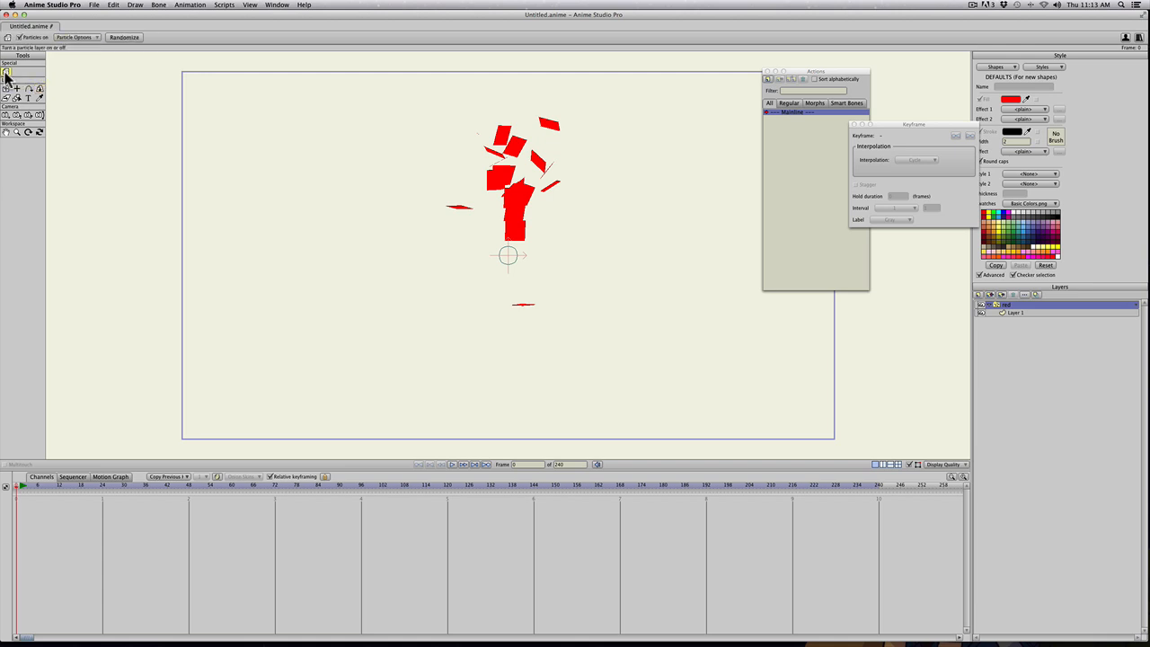
# Widen the particle source into a horizontal band in Particle Options.
pyautogui.click(75, 36)
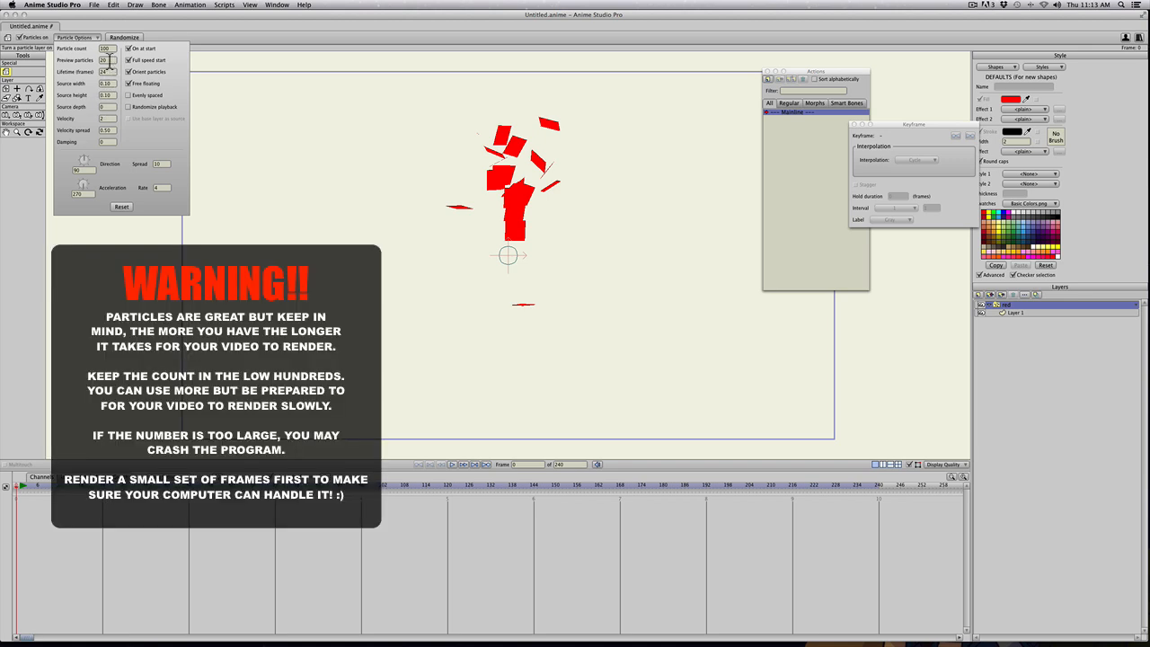
pyautogui.click(106, 61)
pyautogui.write('100')
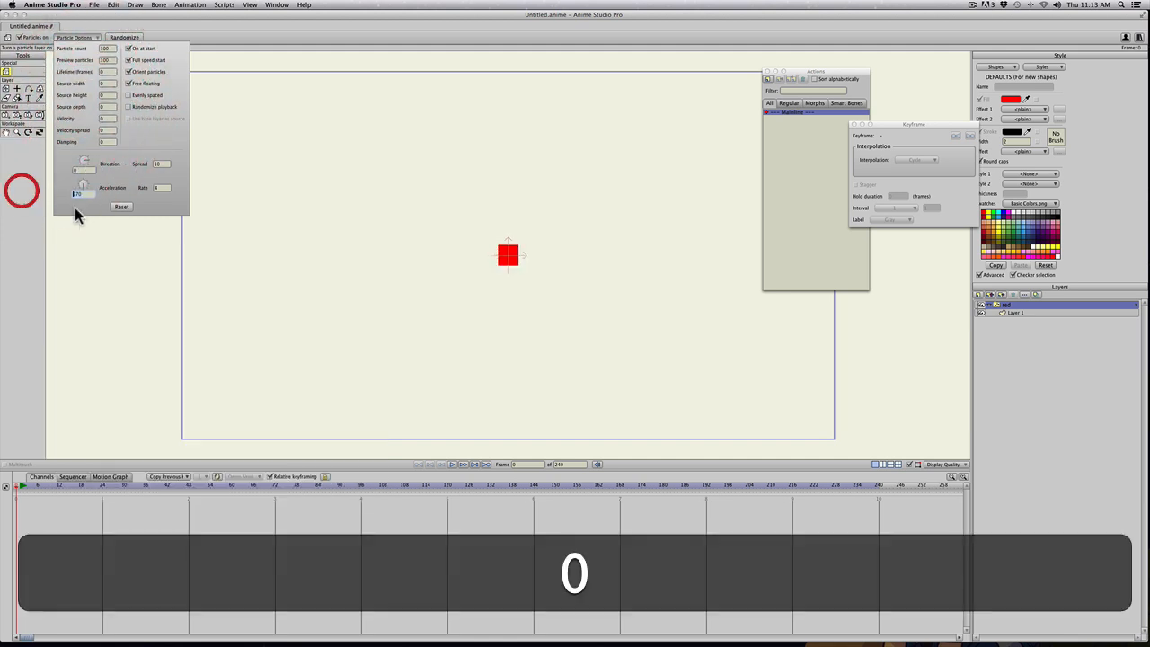
pyautogui.click(122, 207)
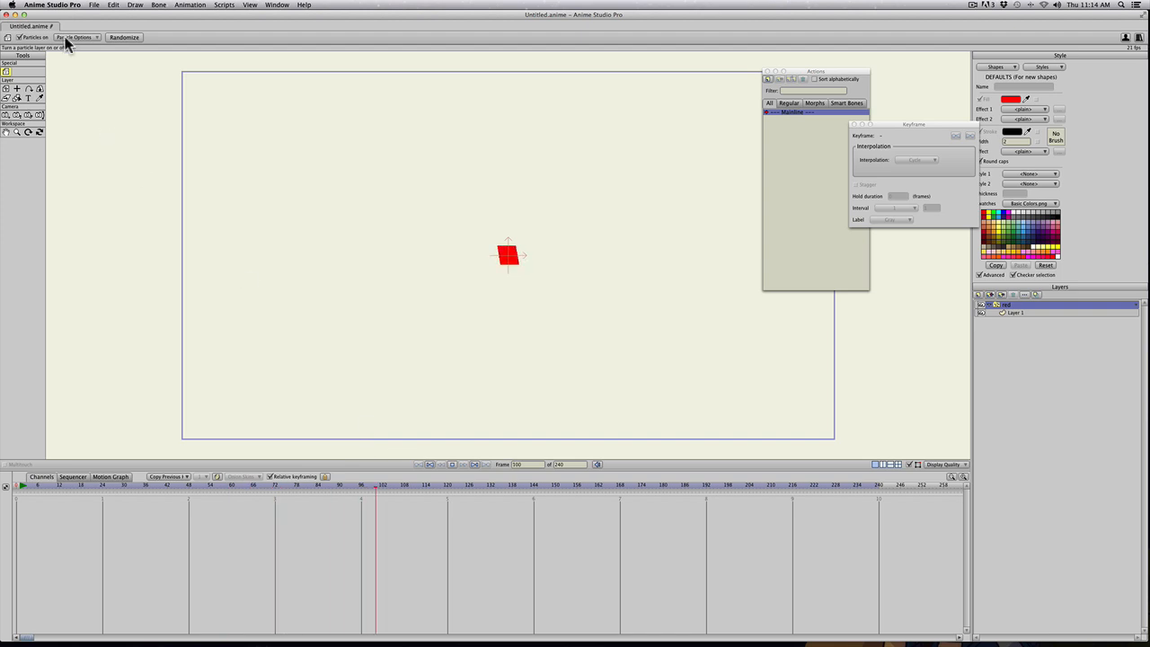
pyautogui.click(76, 36)
pyautogui.write('3.81')
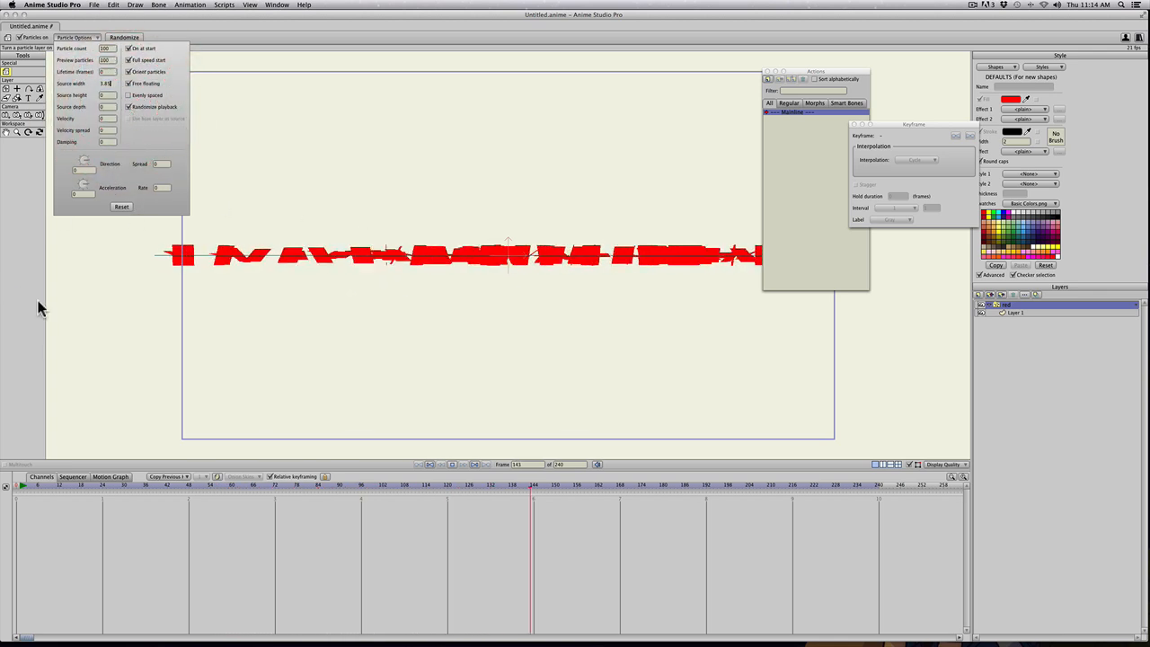
# Move the particle band above the visible frame with the Transform Layer tool.
pyautogui.click(14, 486)
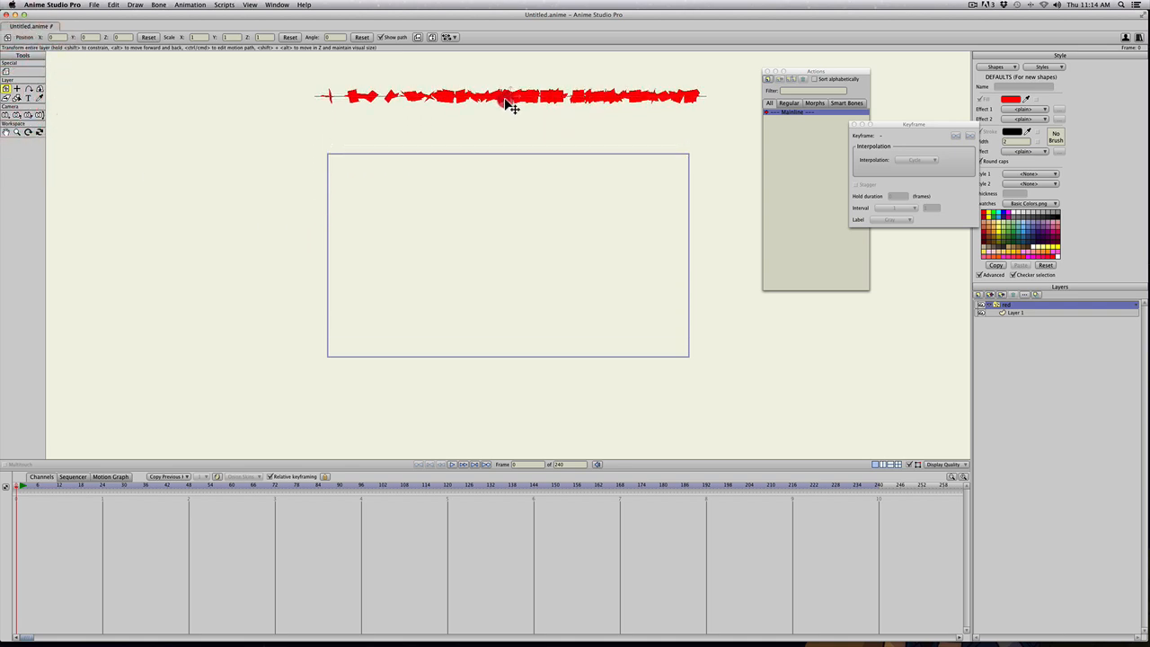
pyautogui.moveTo(507, 100); pyautogui.dragTo(512, 97)
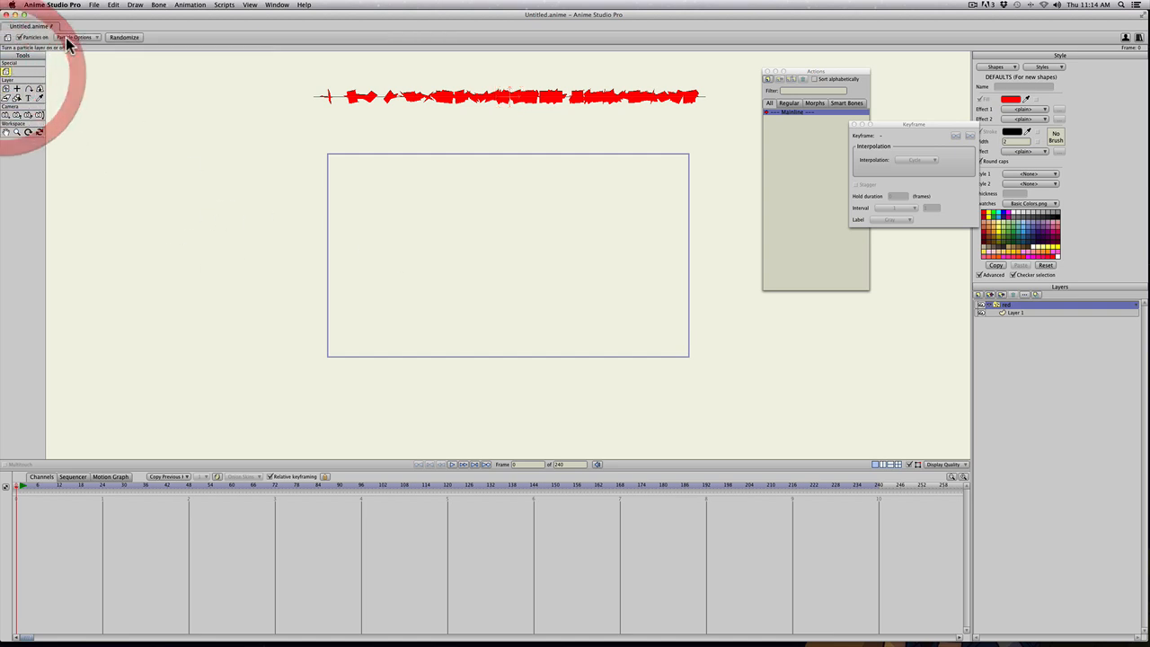
pyautogui.click(75, 36)
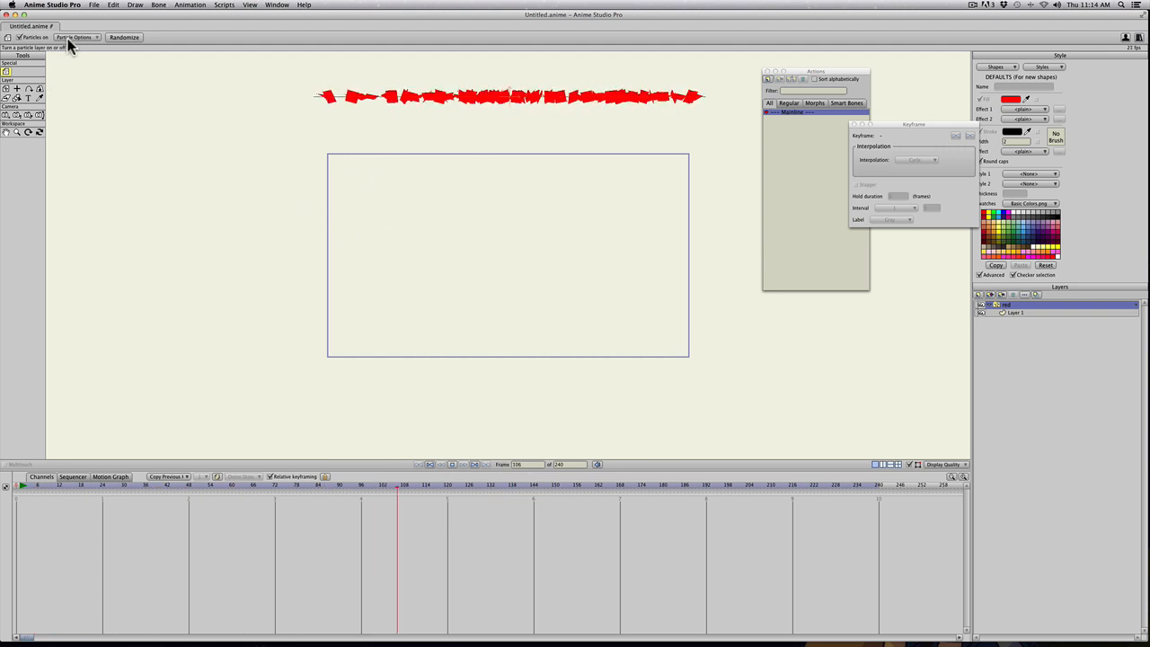
# Set particle direction downward with longer lifetime so flecks fall through the frame.
pyautogui.click(75, 38)
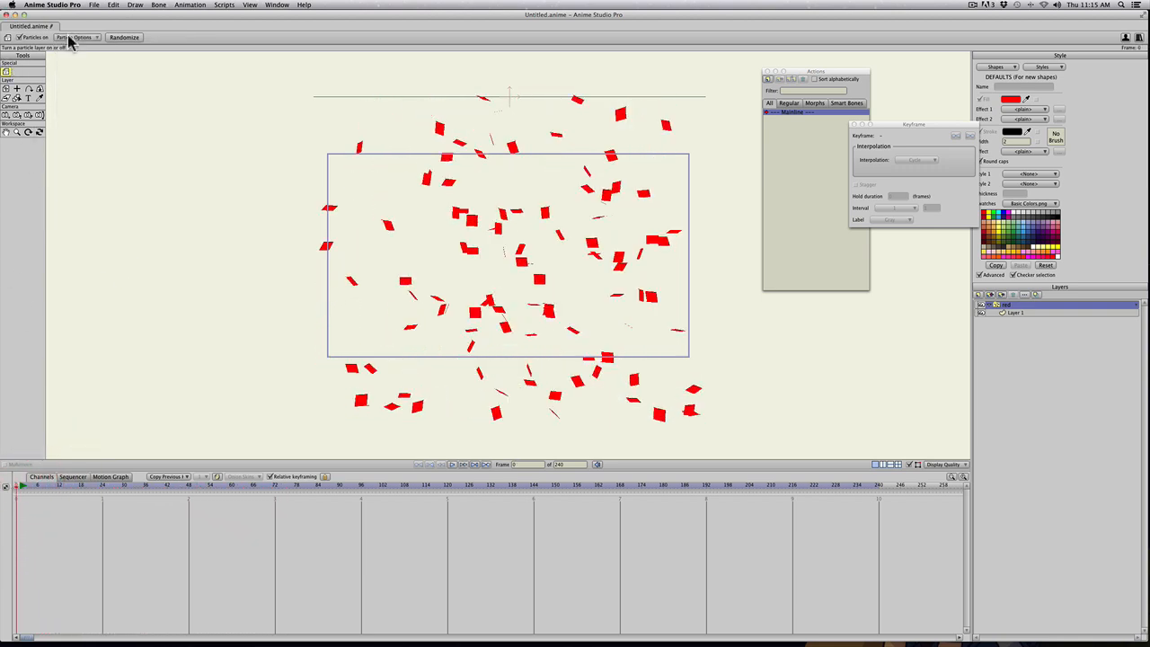
pyautogui.click(75, 36)
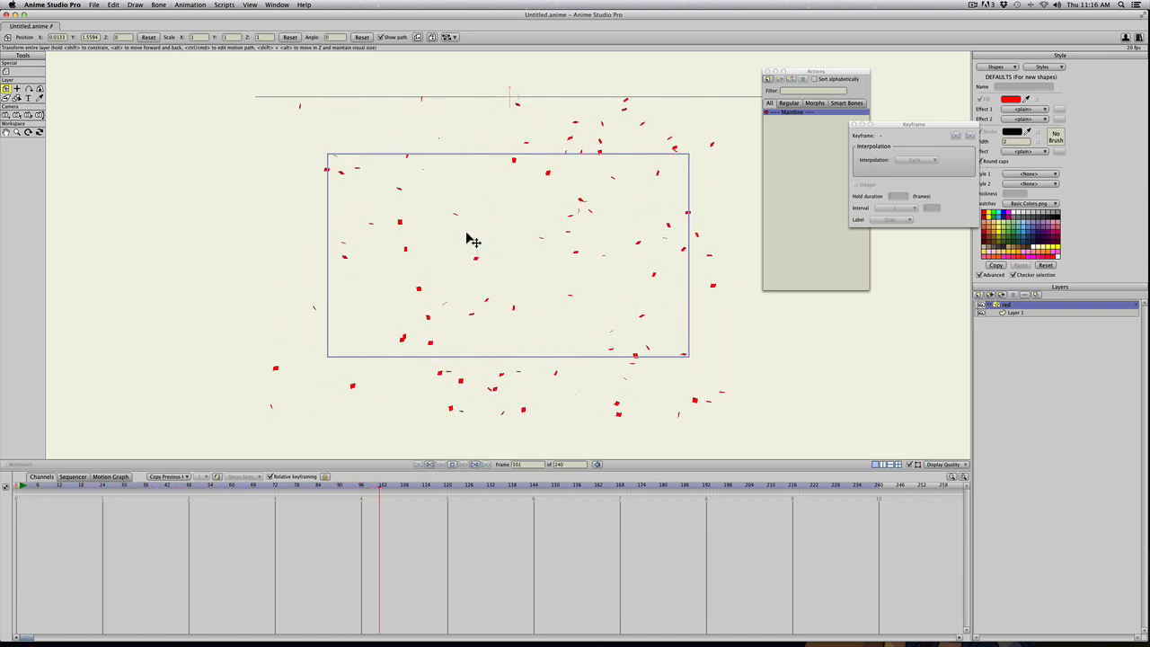
# Scrub the timeline to check the smaller falling flakes.
pyautogui.click(529, 486)
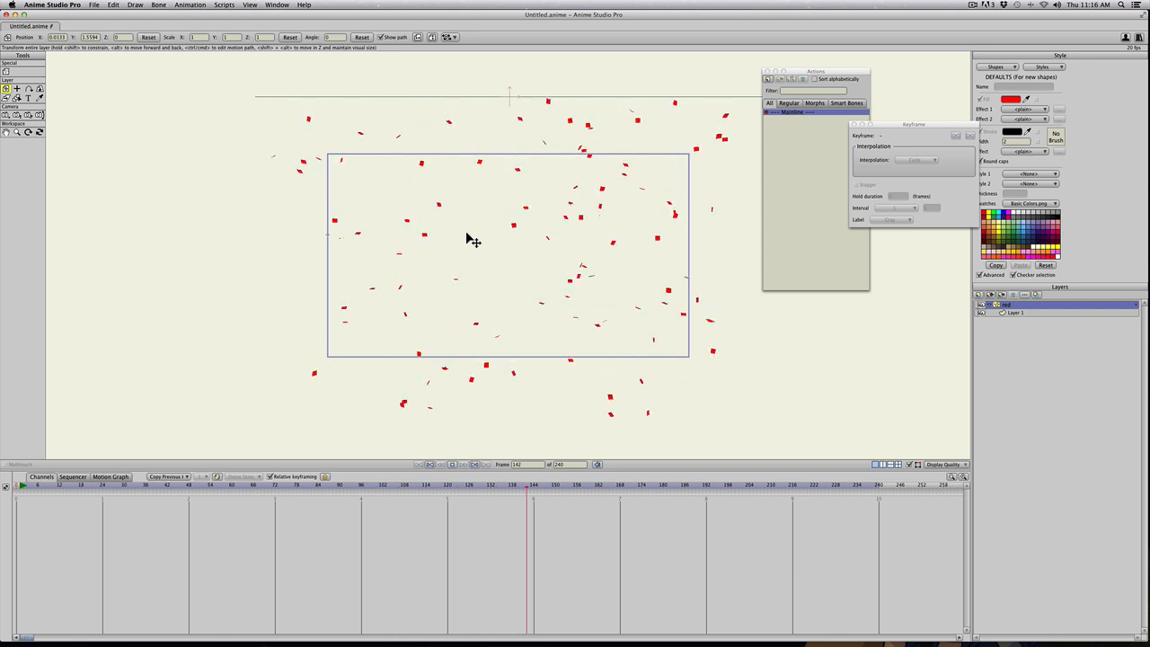
pyautogui.click(681, 485)
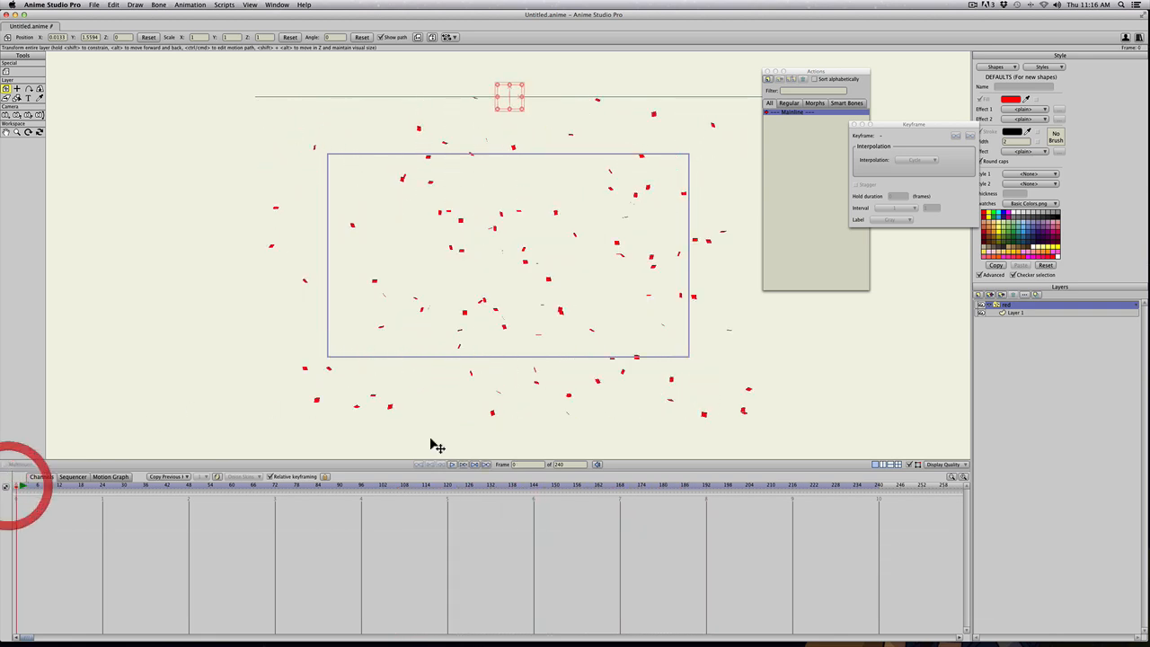
# Rotate the source square shortly after the start and paste its rotation keyframe further along.
pyautogui.click(1016, 313)
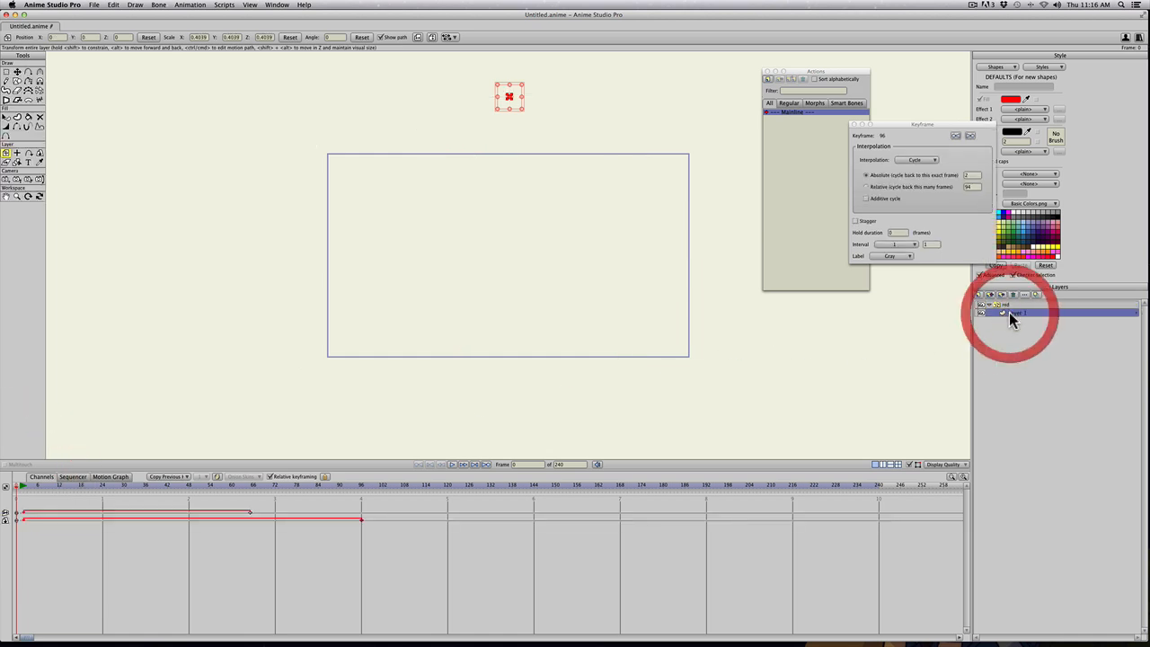
pyautogui.click(1015, 313)
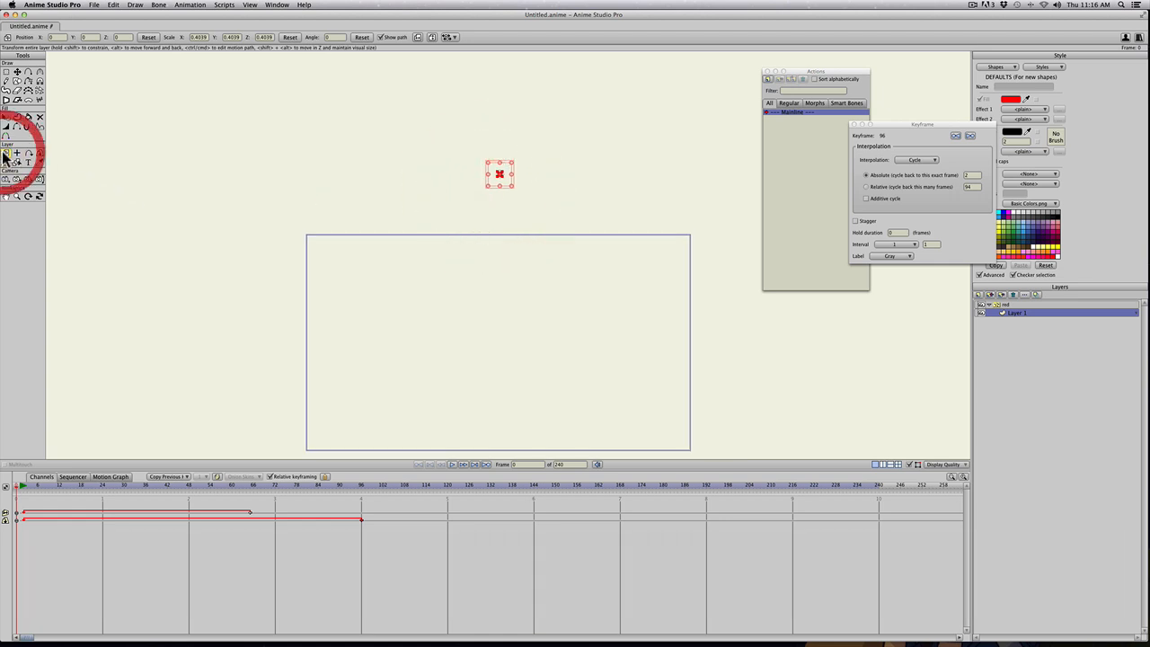
pyautogui.moveTo(496, 191)
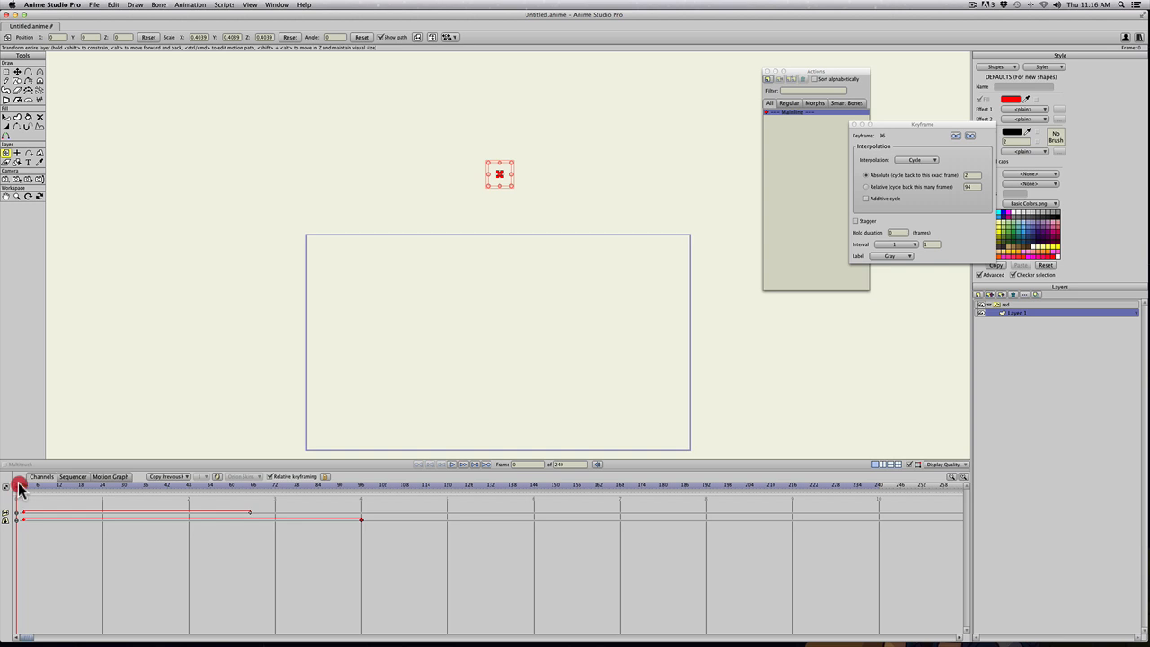
pyautogui.click(20, 485)
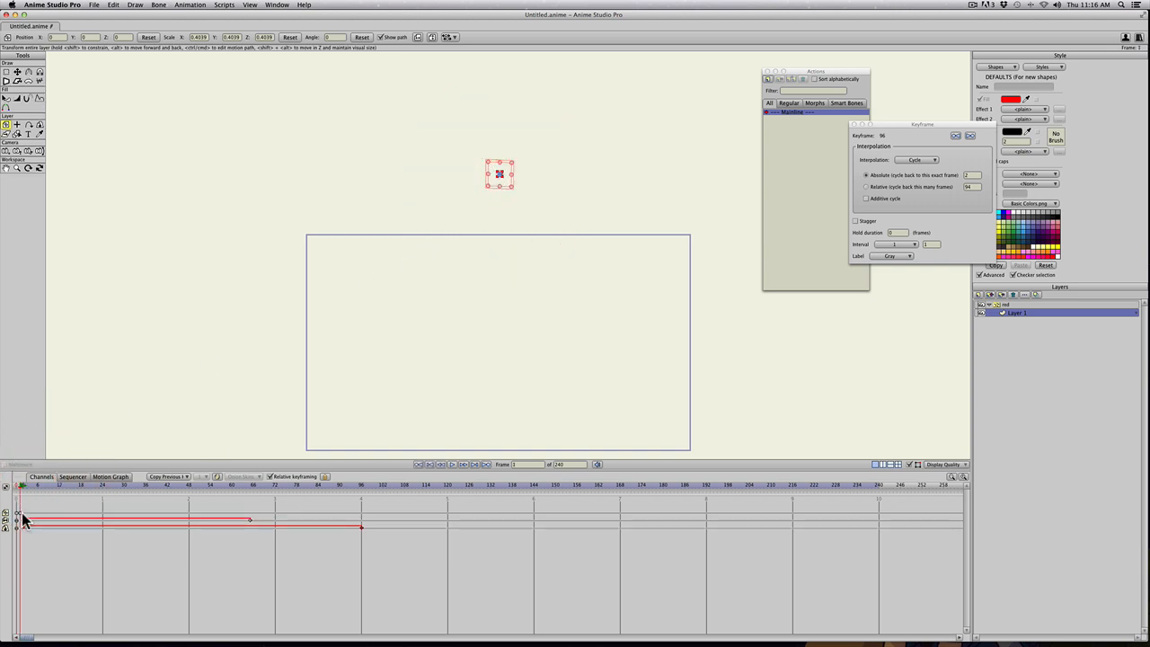
pyautogui.moveTo(237, 489)
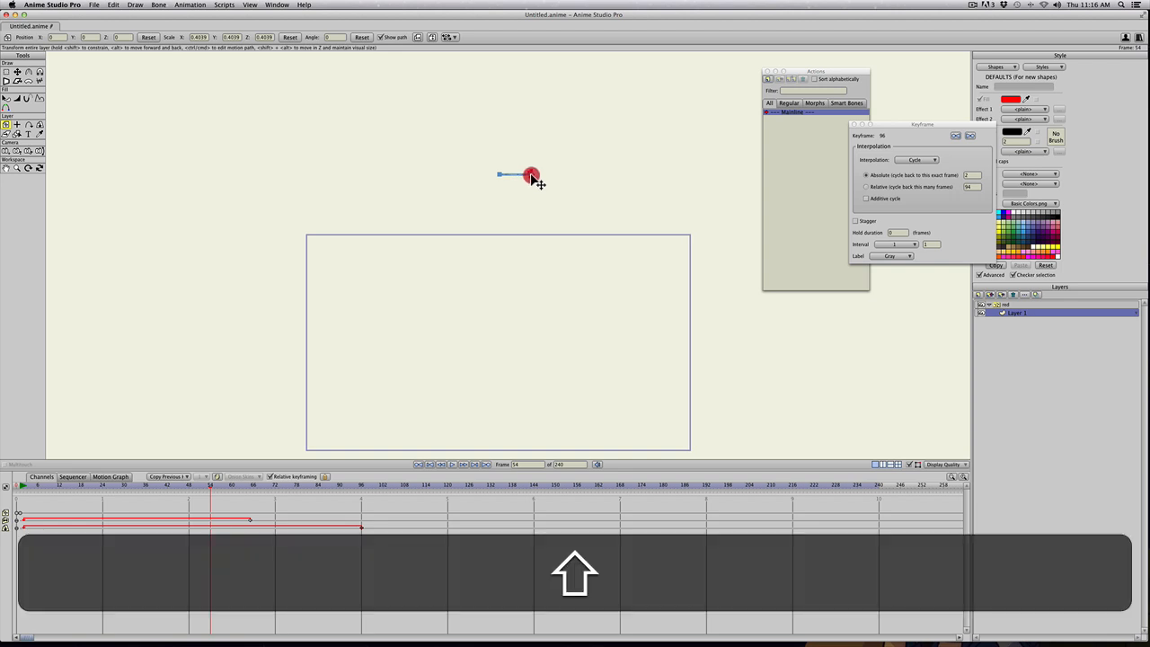
pyautogui.moveTo(532, 176); pyautogui.dragTo(514, 173)
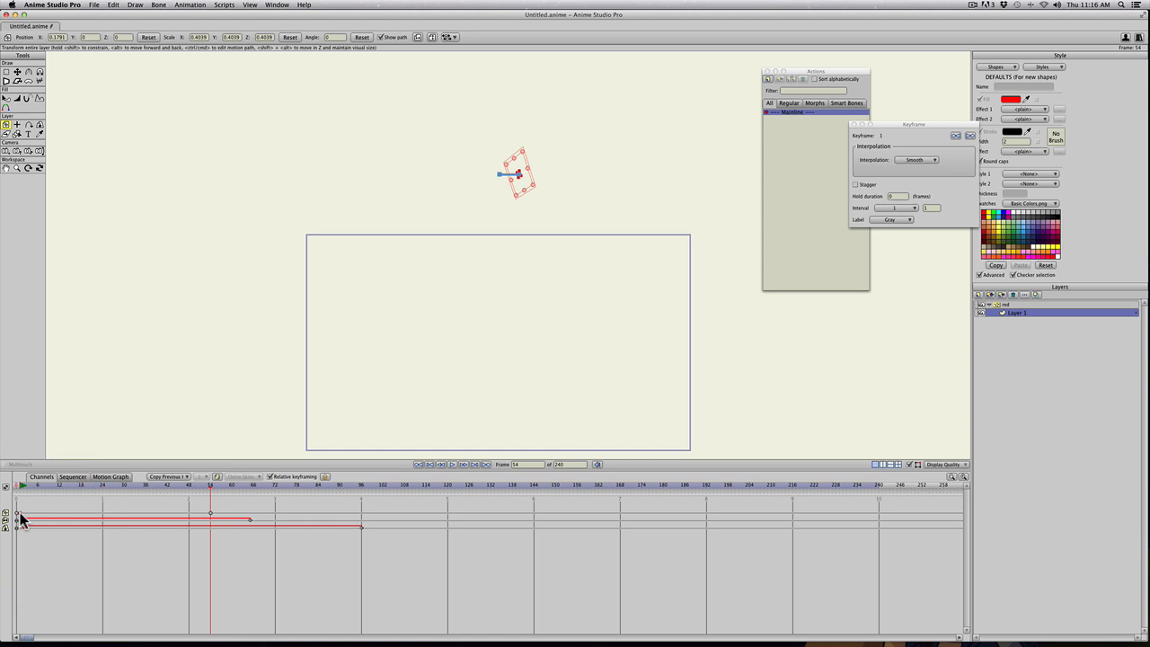
pyautogui.press('cmd+c')
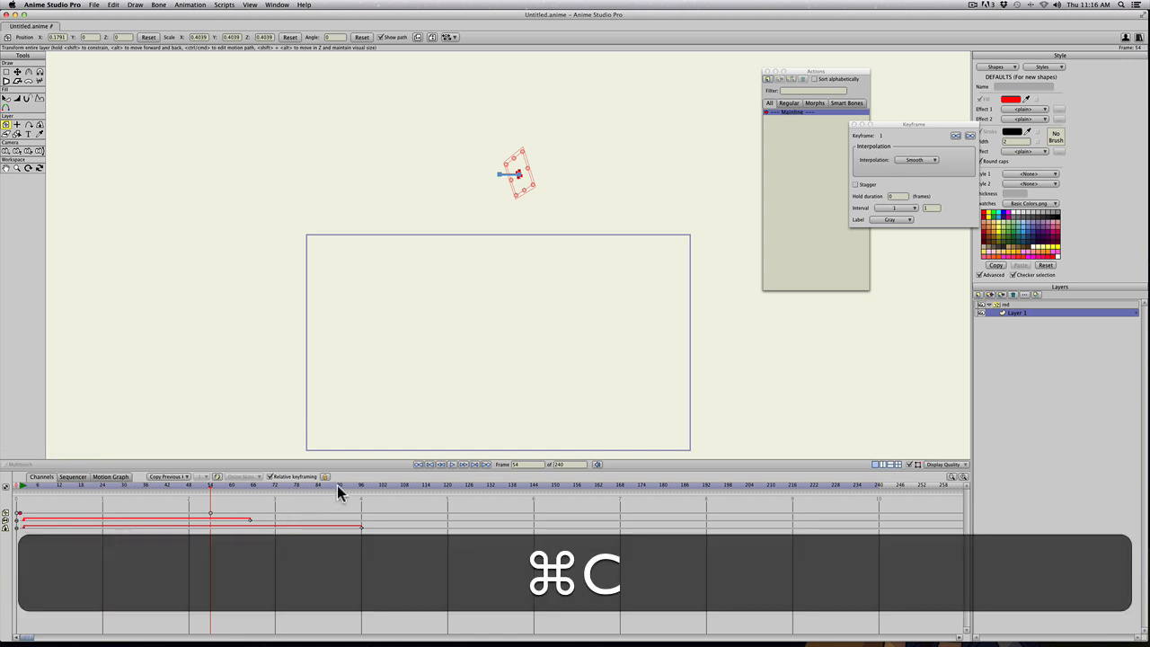
pyautogui.press('cmd+v')
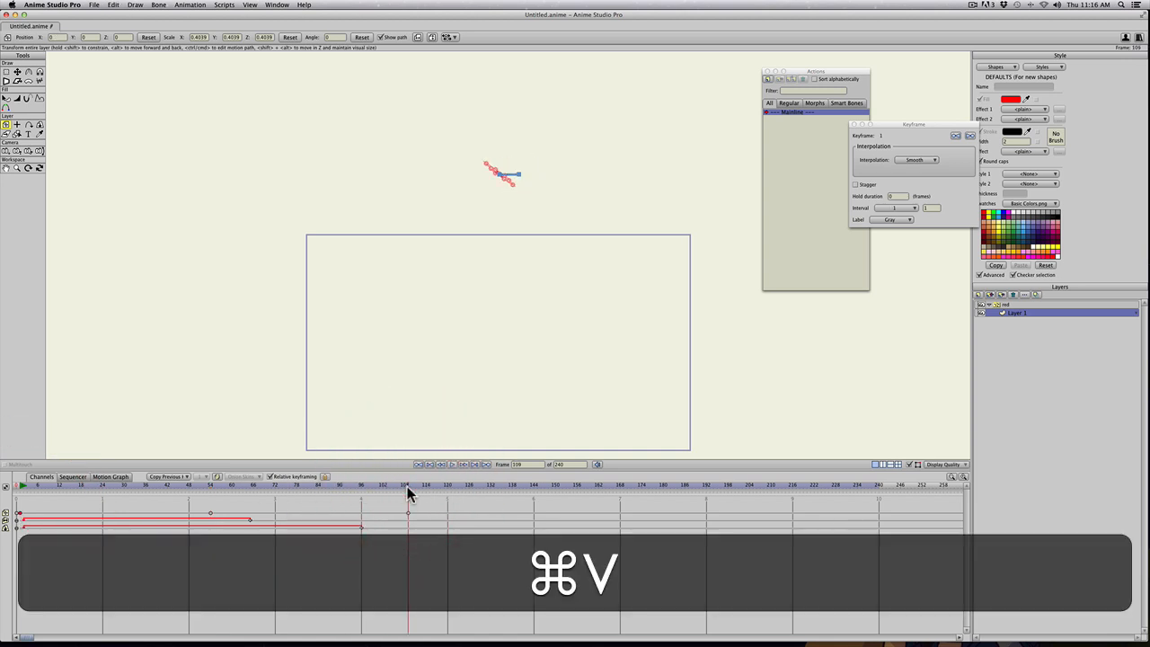
pyautogui.press('cmd+v')
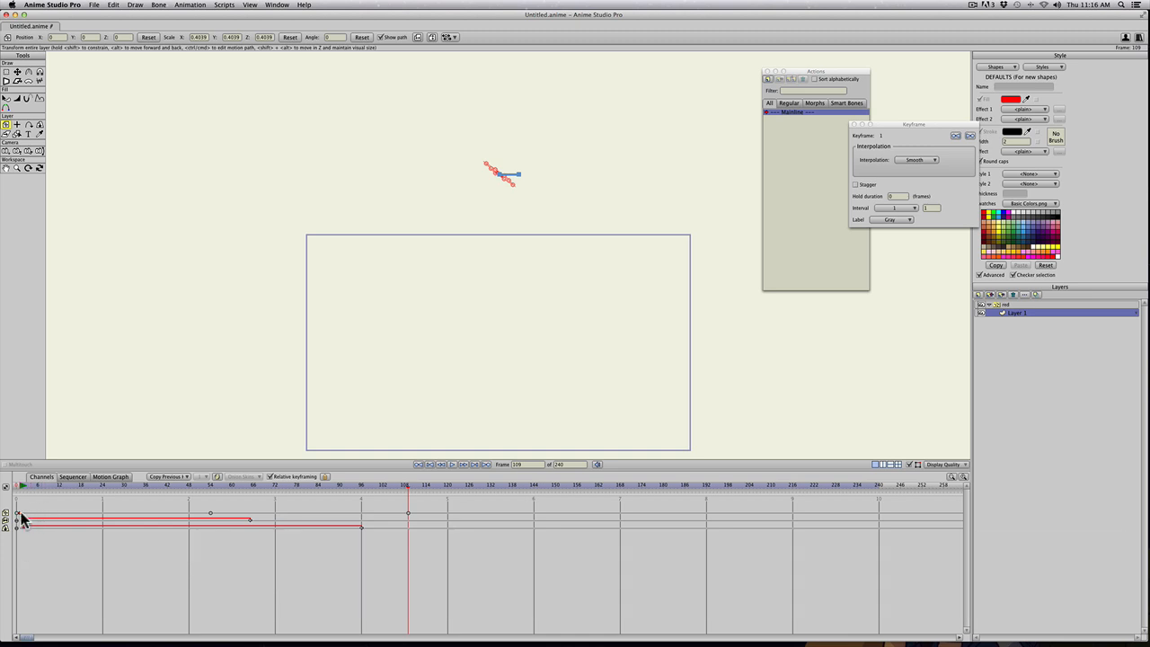
pyautogui.moveTo(212, 525)
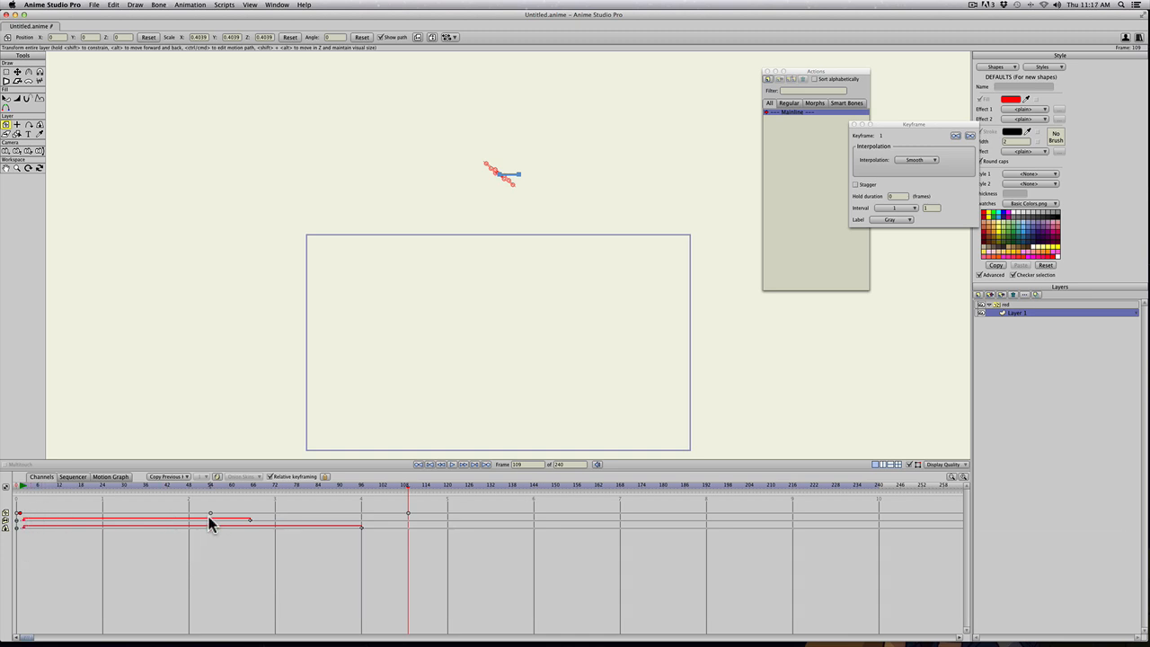
pyautogui.moveTo(212, 521)
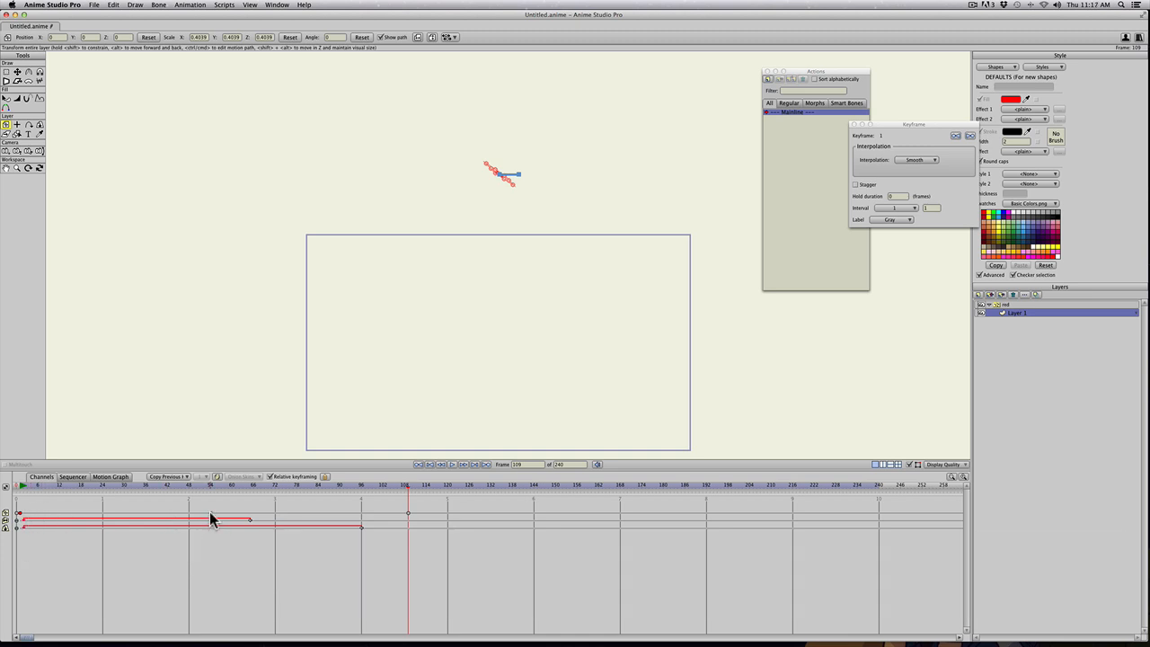
pyautogui.moveTo(410, 518)
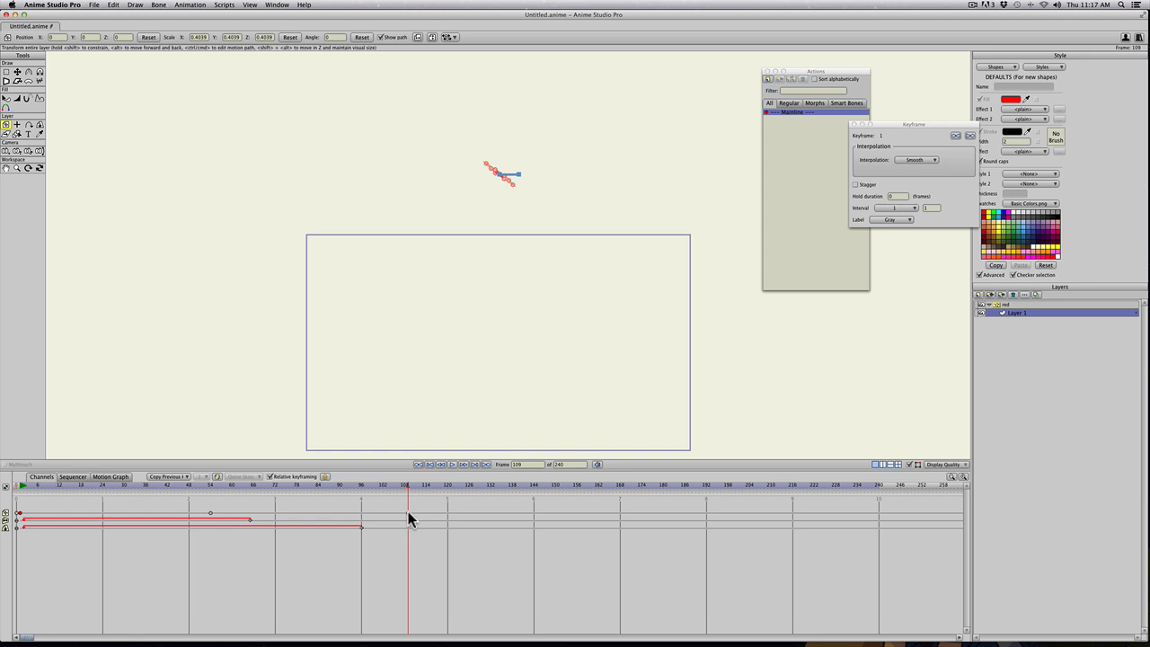
# Set the first and end rotation keys' interpolation to loop and move the end key later.
pyautogui.click(90, 486)
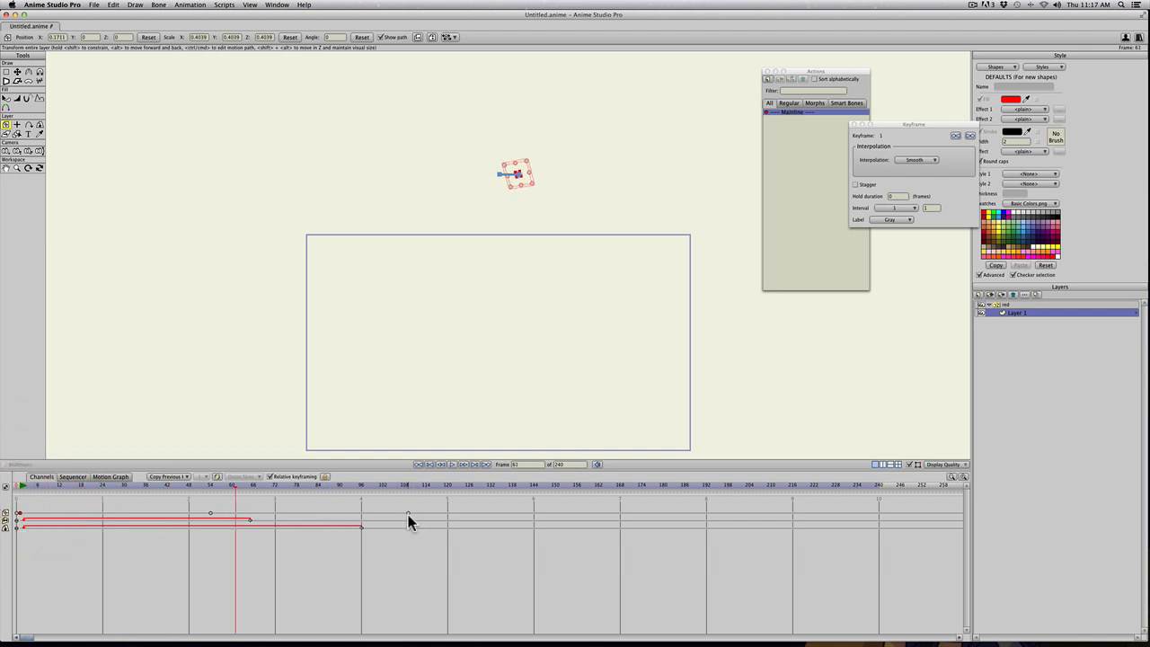
pyautogui.rightClick(410, 514)
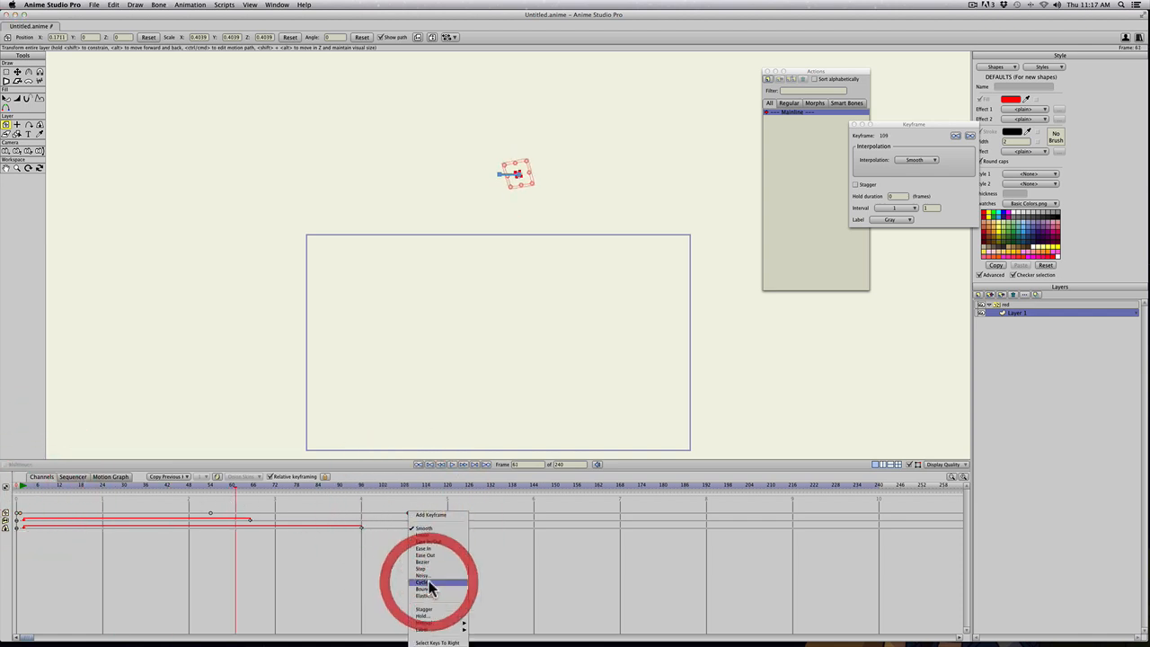
pyautogui.click(420, 582)
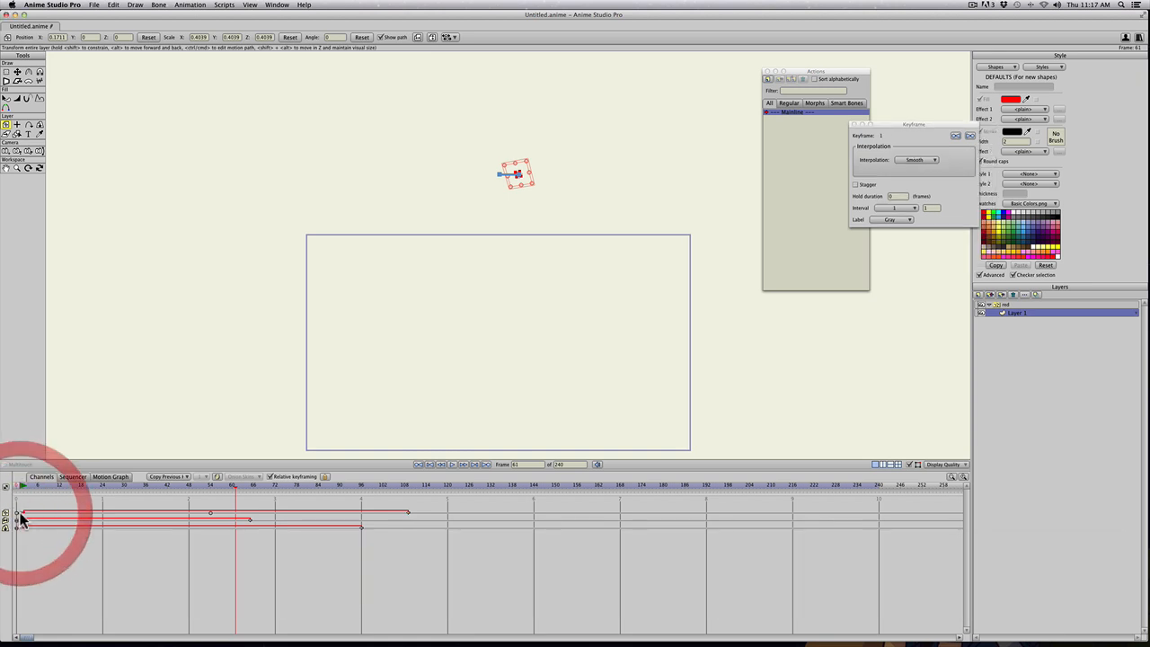
pyautogui.rightClick(18, 514)
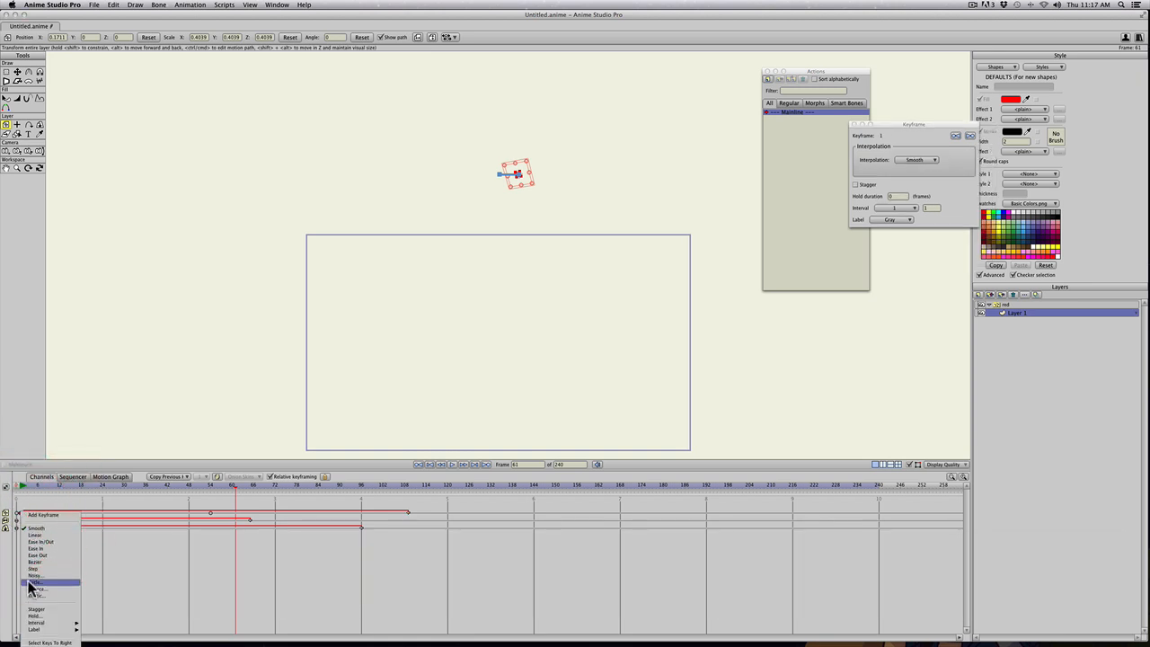
pyautogui.click(36, 535)
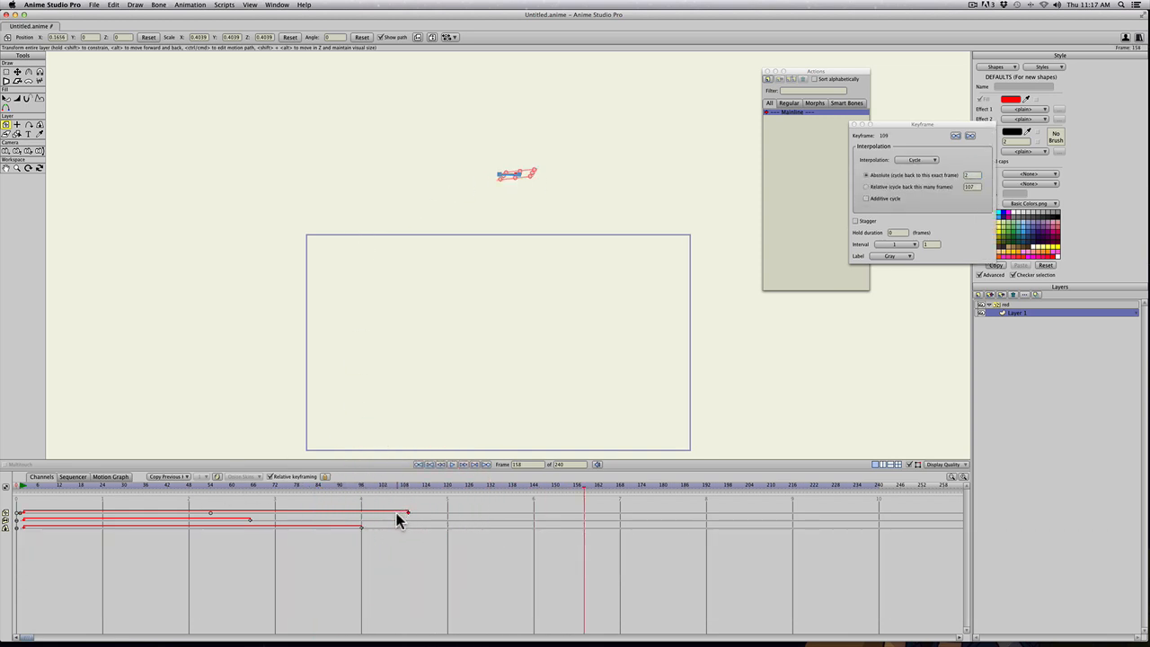
pyautogui.moveTo(406, 514); pyautogui.dragTo(683, 514)
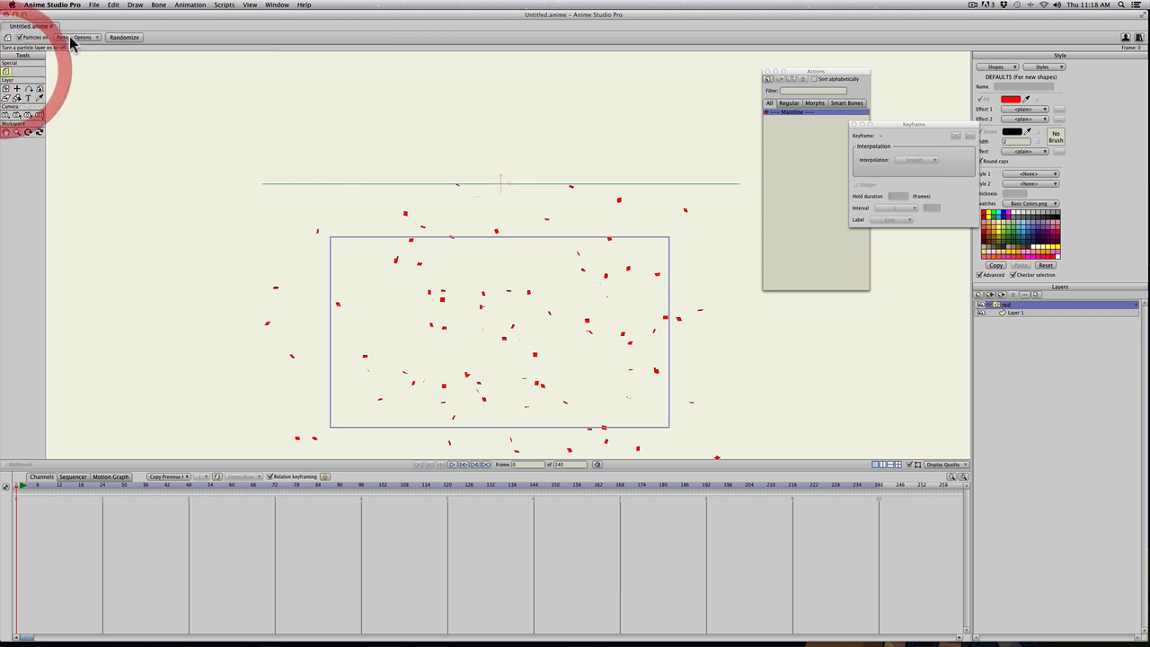
# Adjust the particle layer settings so the flake rains as varied-size copies.
pyautogui.click(76, 36)
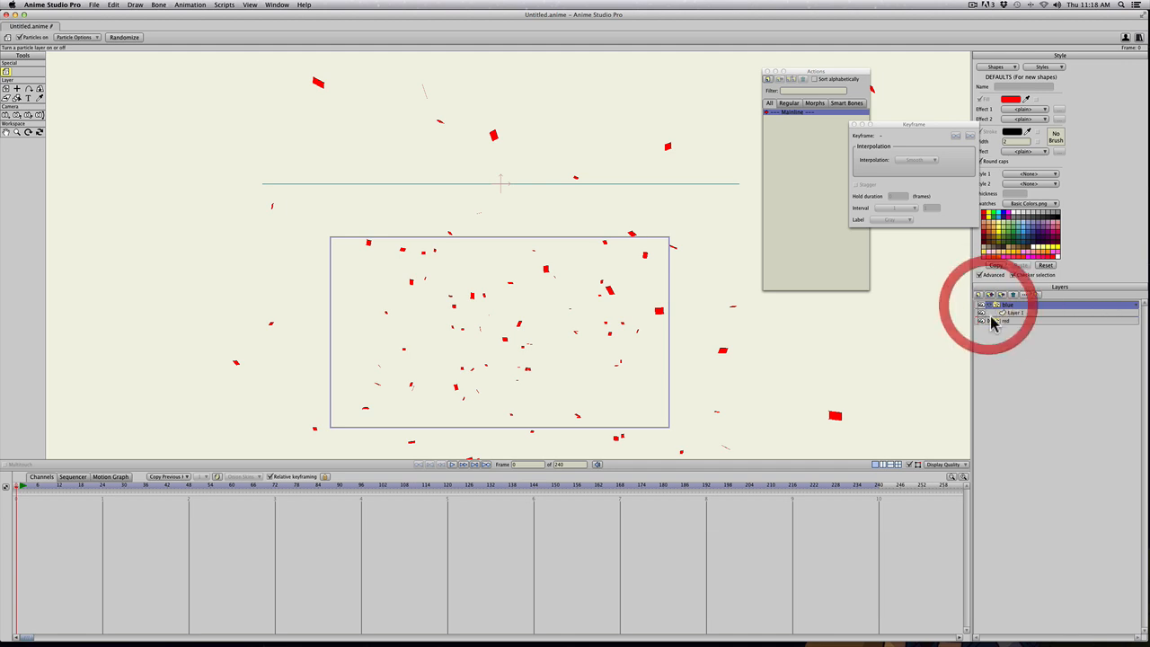
# Select the blue flake copy in the Layers panel as the particle source.
pyautogui.click(1016, 313)
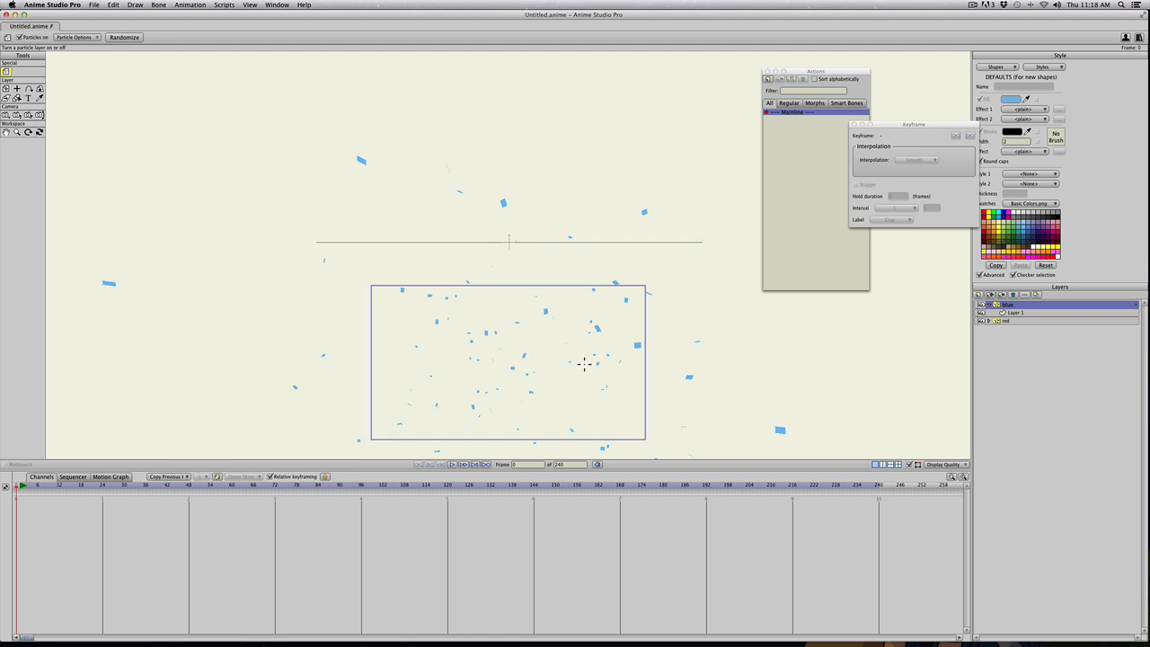
pyautogui.moveTo(756, 323)
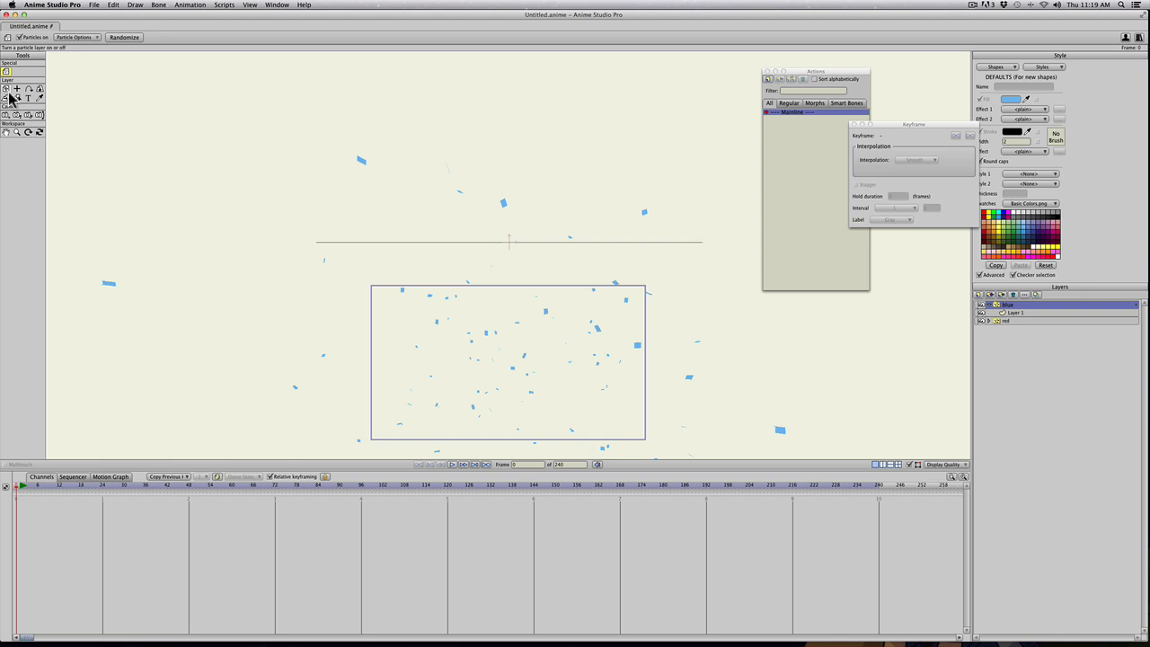
# Show both flake layers and play back the mixed red and blue particles.
pyautogui.click(9, 98)
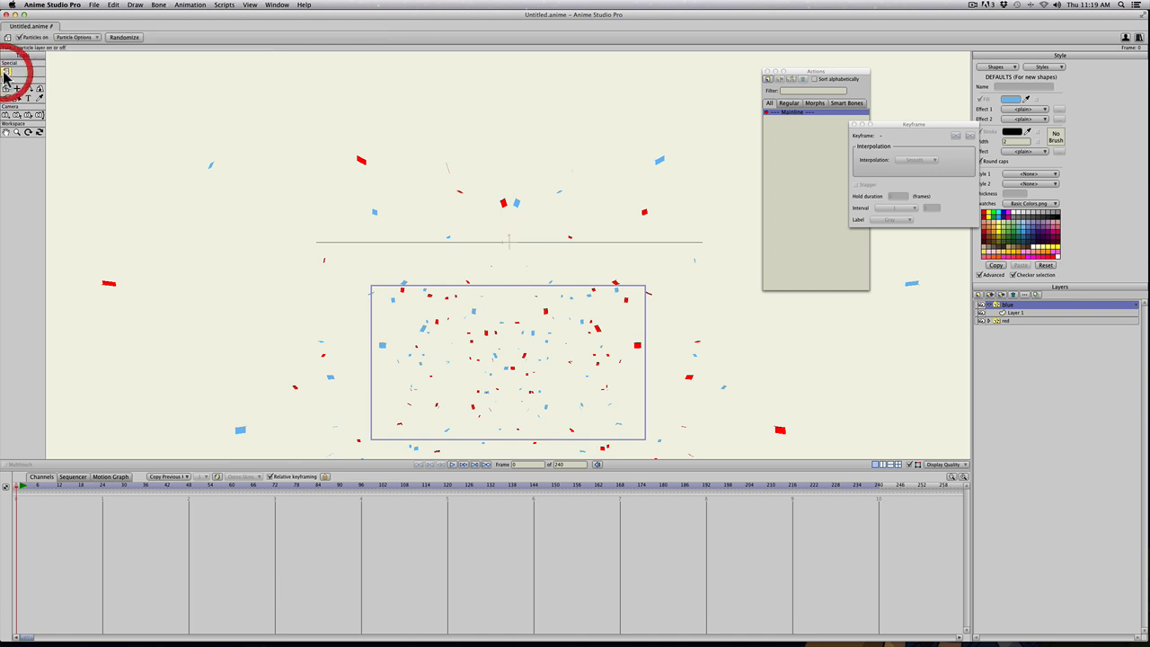
pyautogui.click(75, 36)
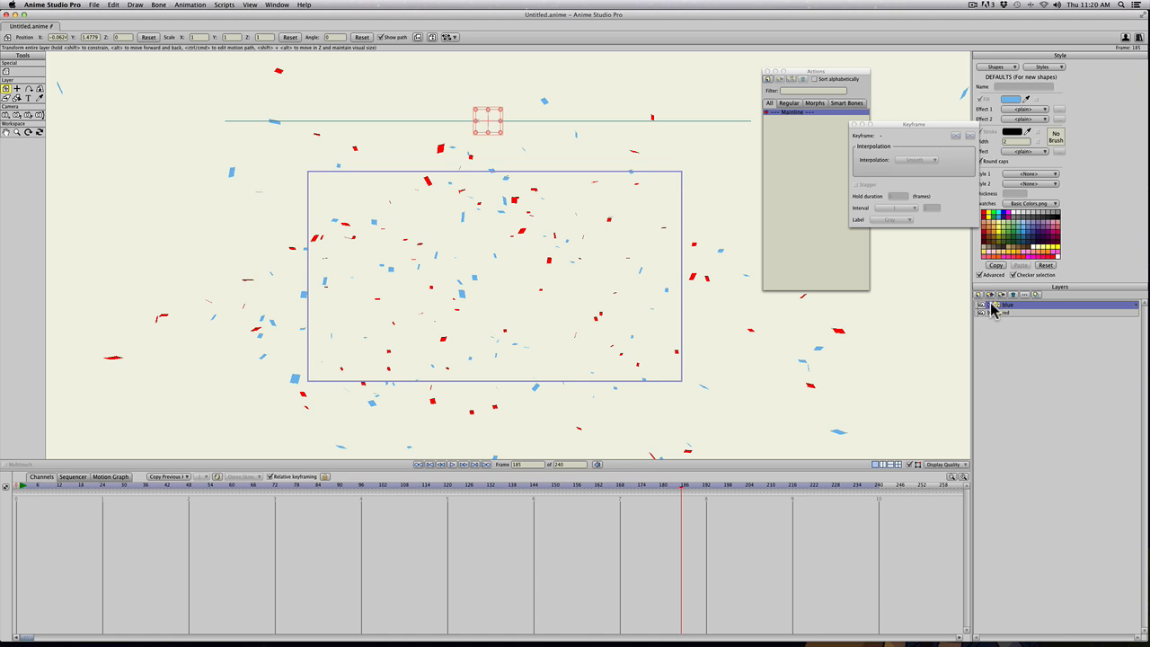
# Return to frame 0 and add a new vector layer for a blue background rectangle, undoing a stray change.
pyautogui.click(981, 295)
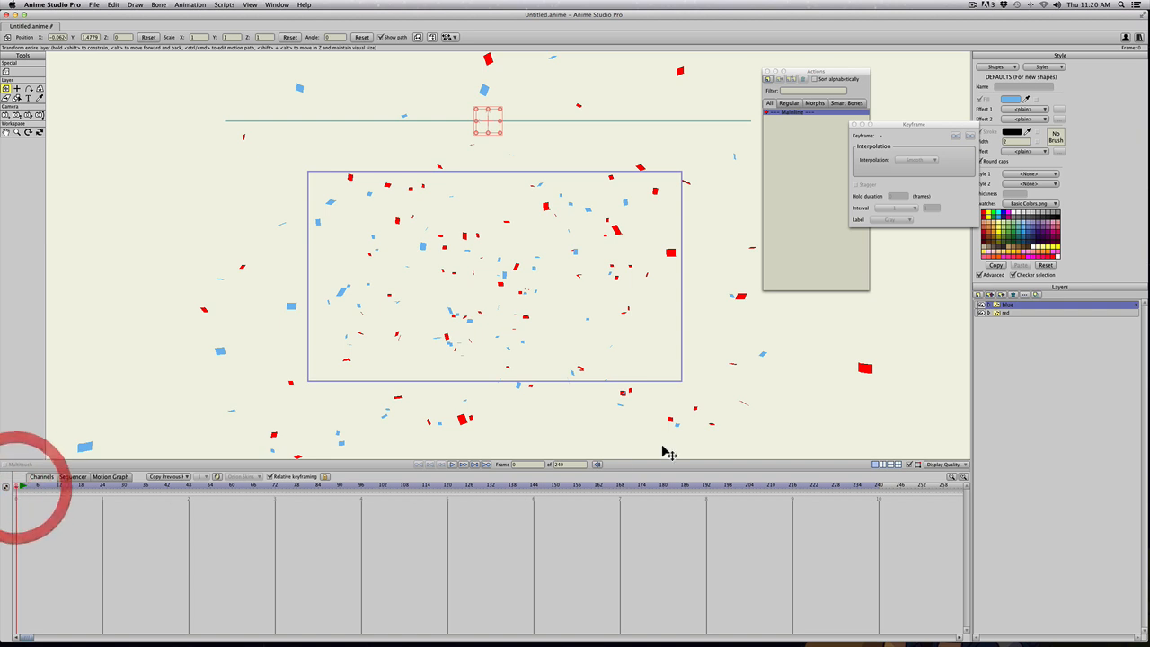
pyautogui.click(981, 295)
pyautogui.write('confe')
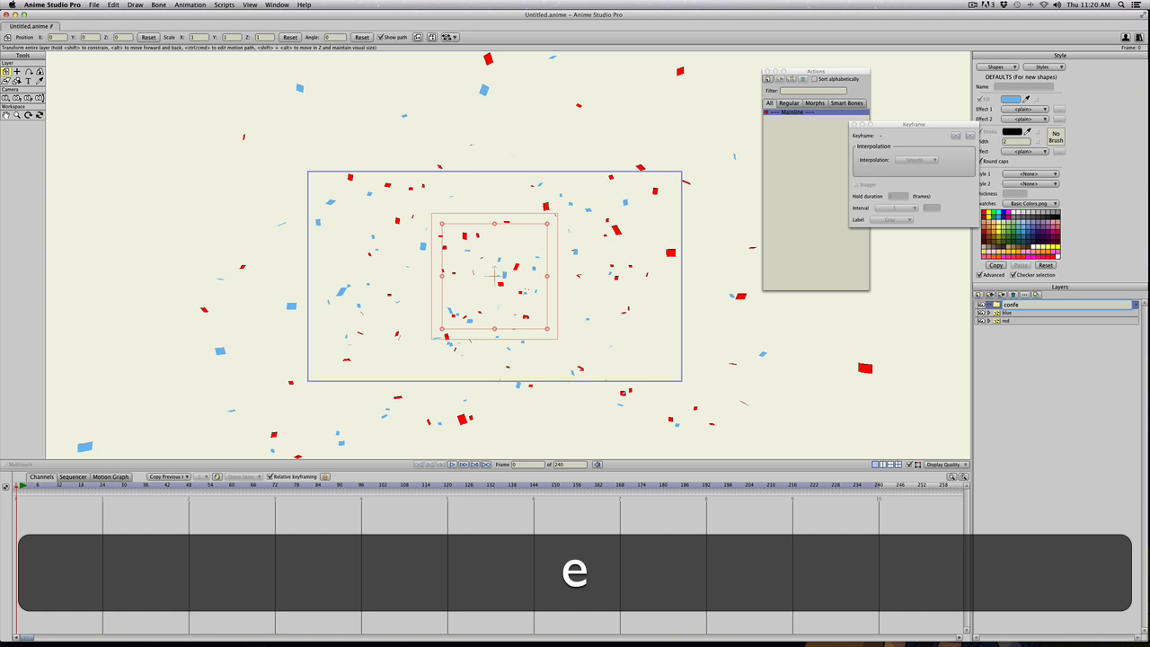
pyautogui.write('tti')
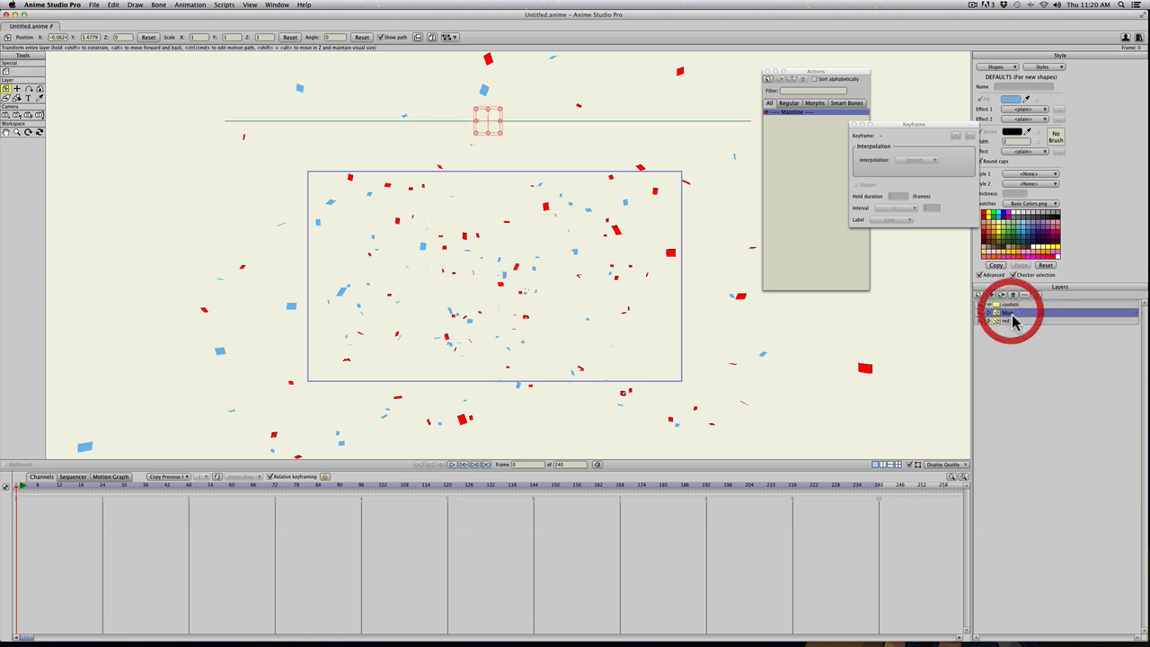
pyautogui.click(1006, 306)
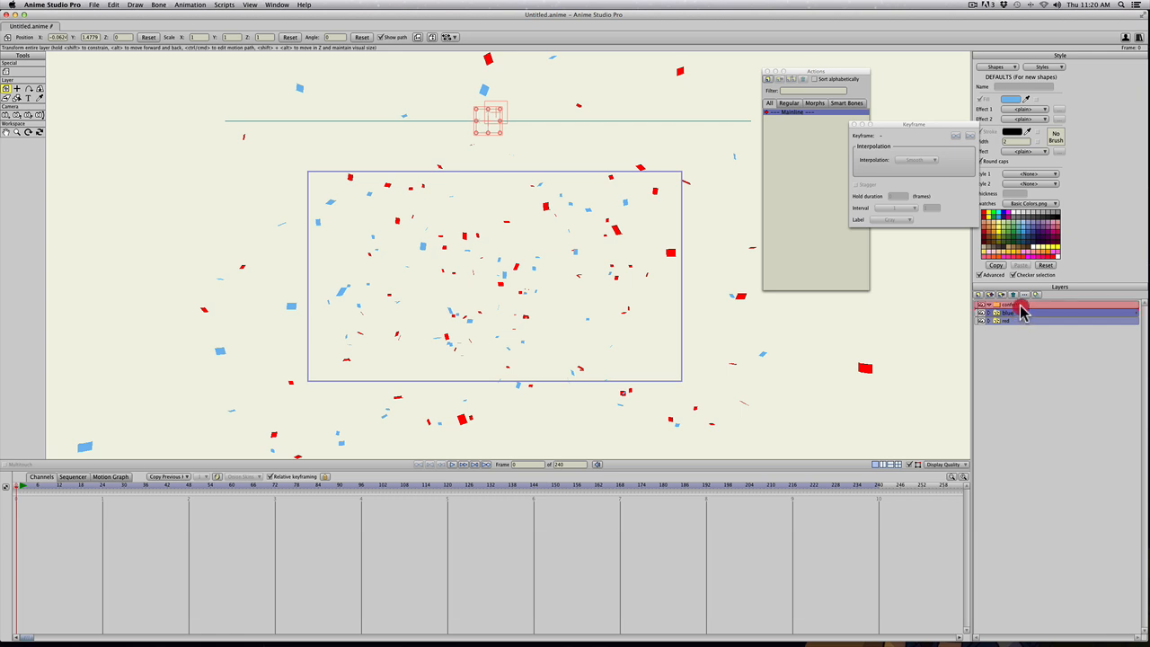
pyautogui.click(1013, 306)
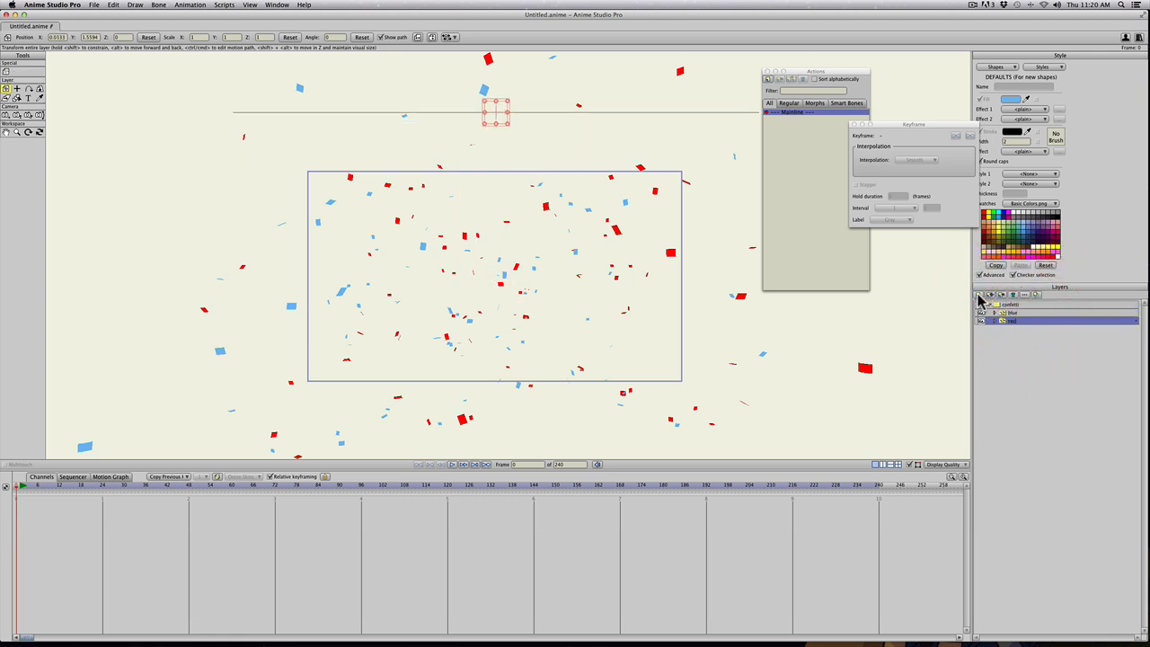
pyautogui.click(981, 295)
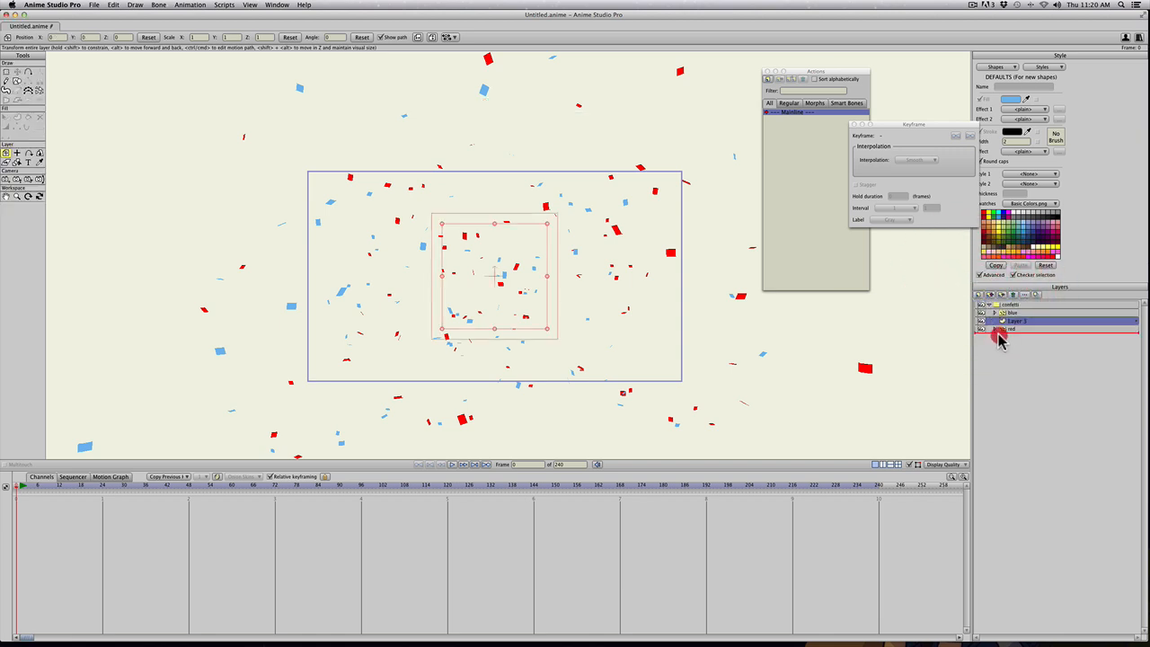
pyautogui.press('cmd+z')
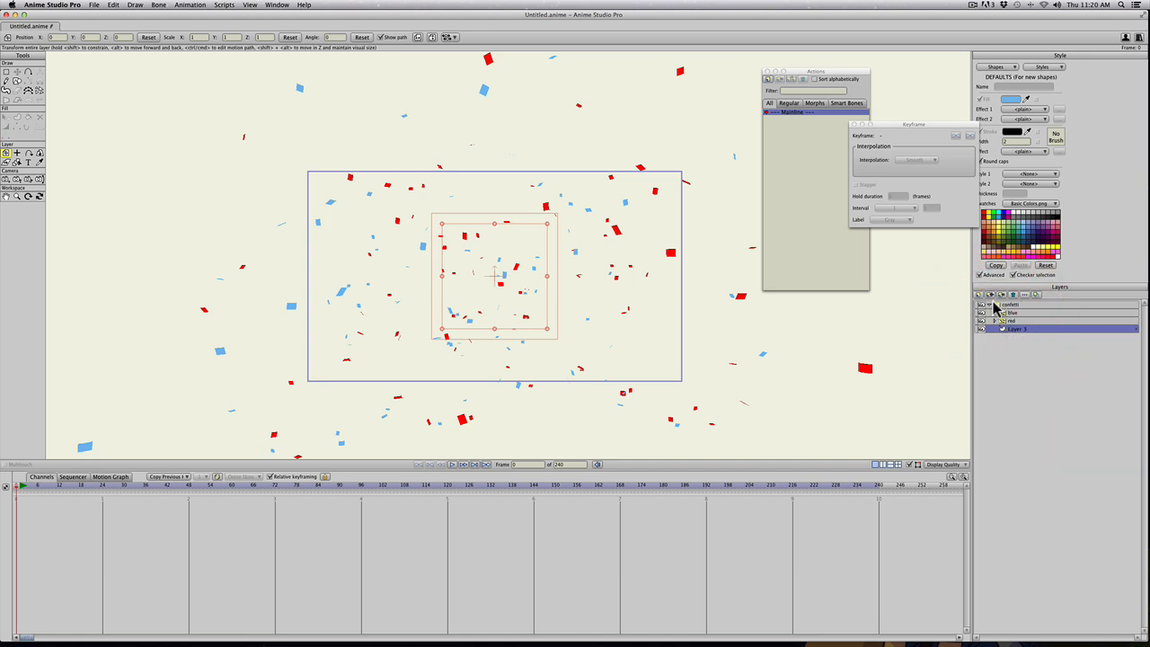
pyautogui.moveTo(523, 286)
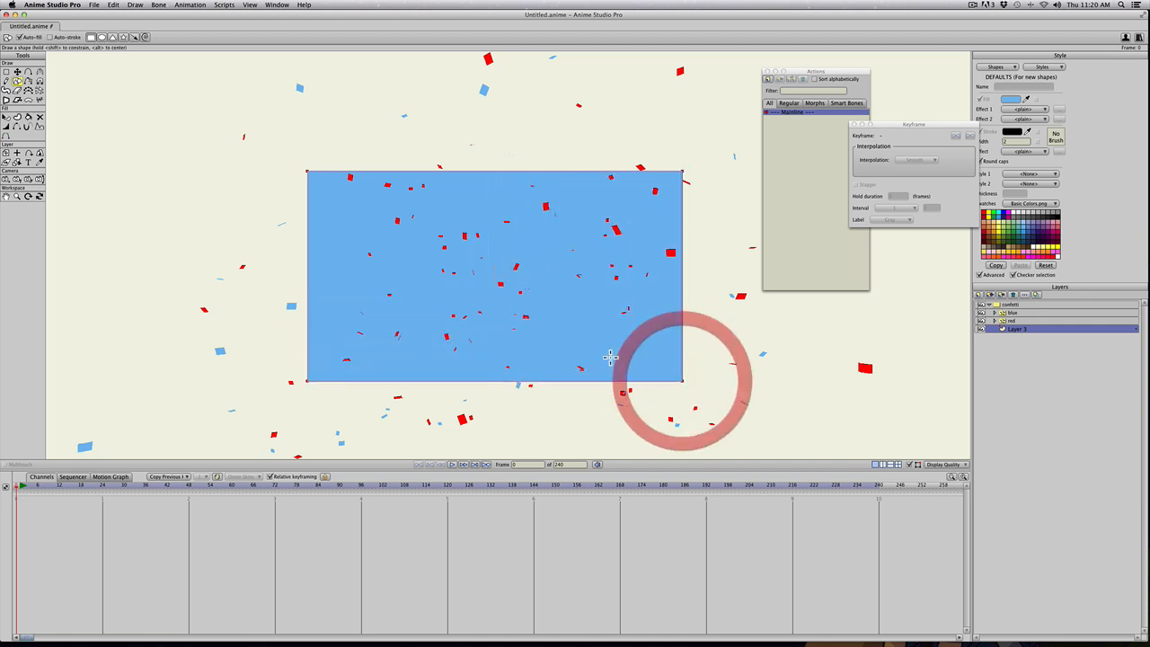
# Adjust the Masking option of the layer group in Layer Settings and apply it.
pyautogui.doubleClick(1015, 305)
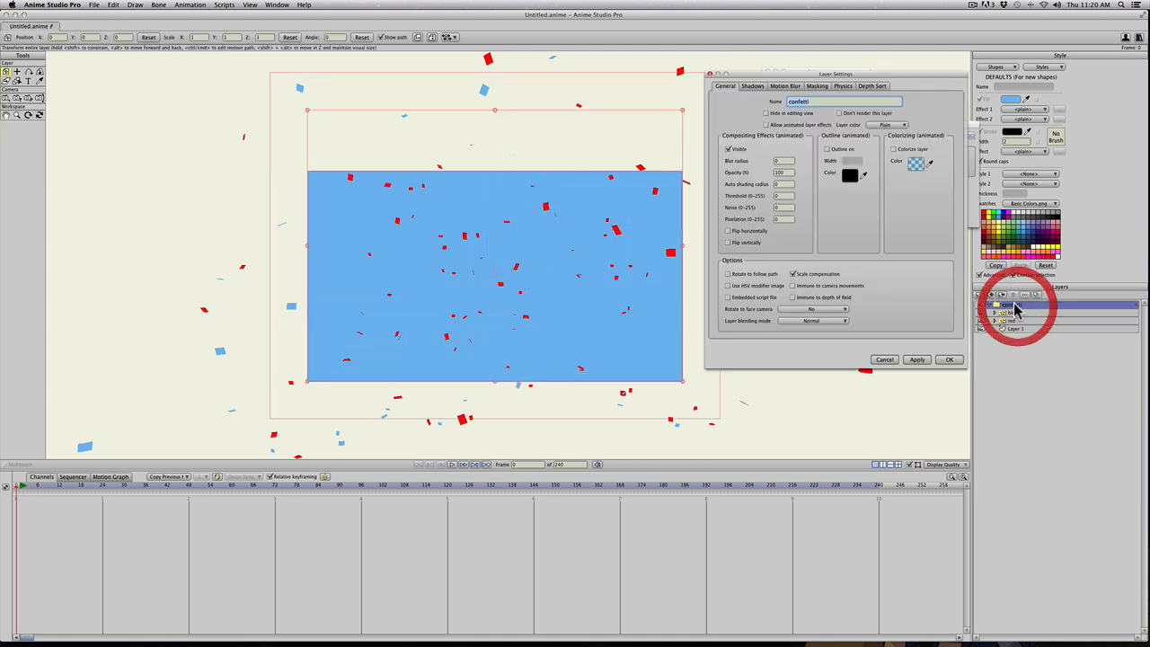
pyautogui.click(818, 86)
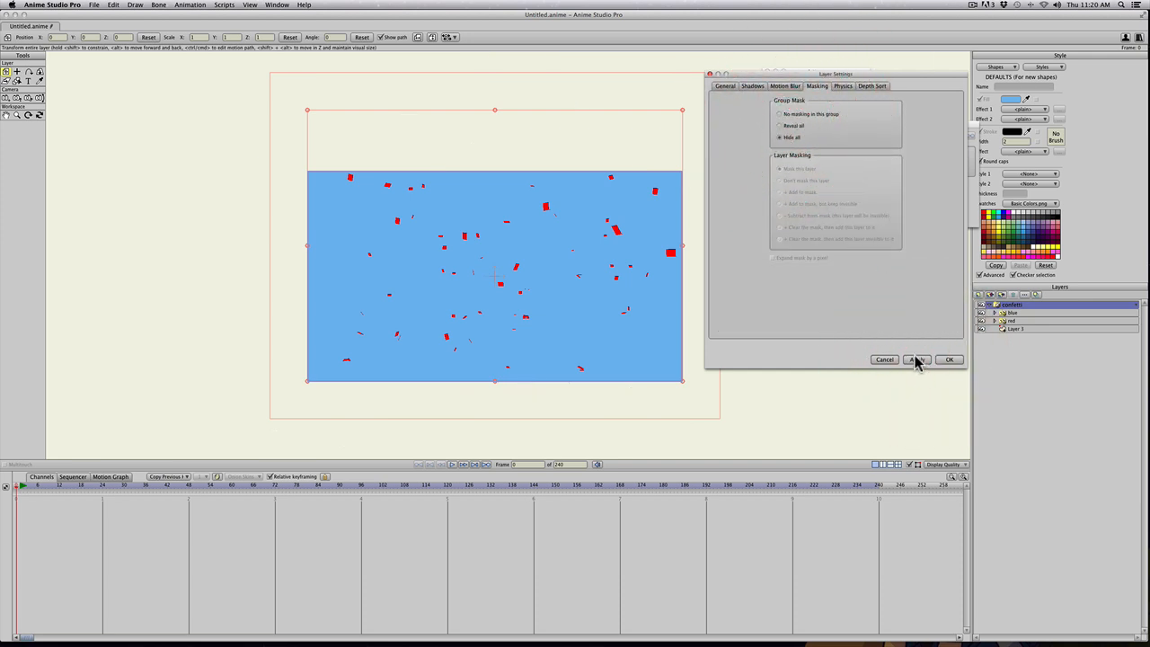
pyautogui.click(949, 360)
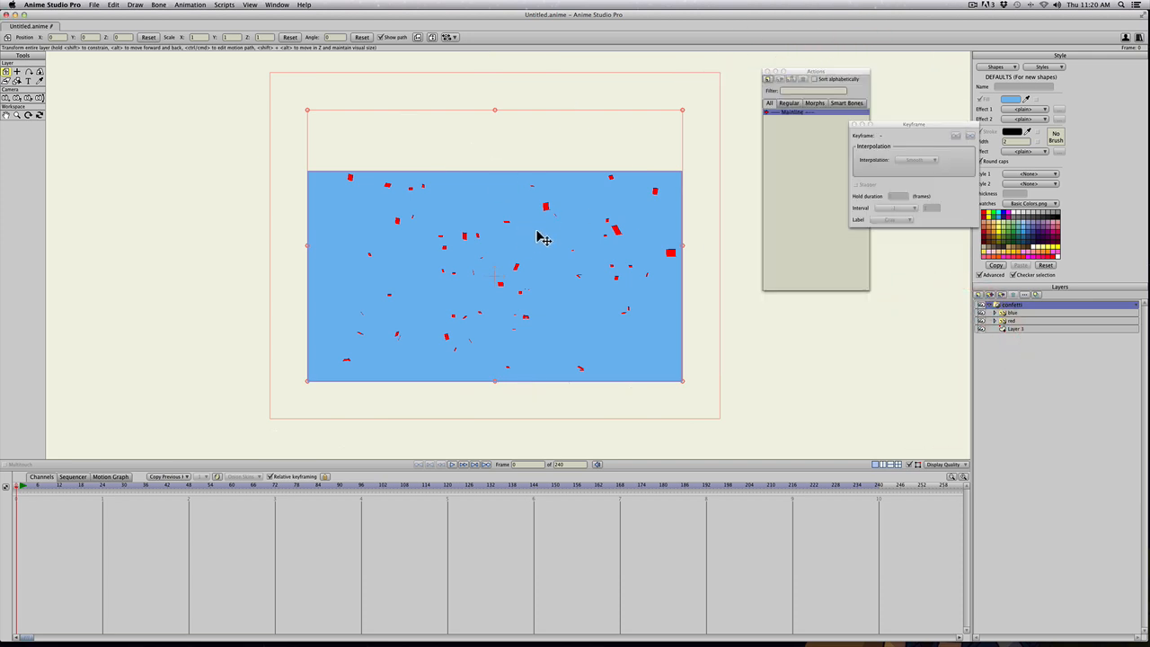
pyautogui.moveTo(261, 137)
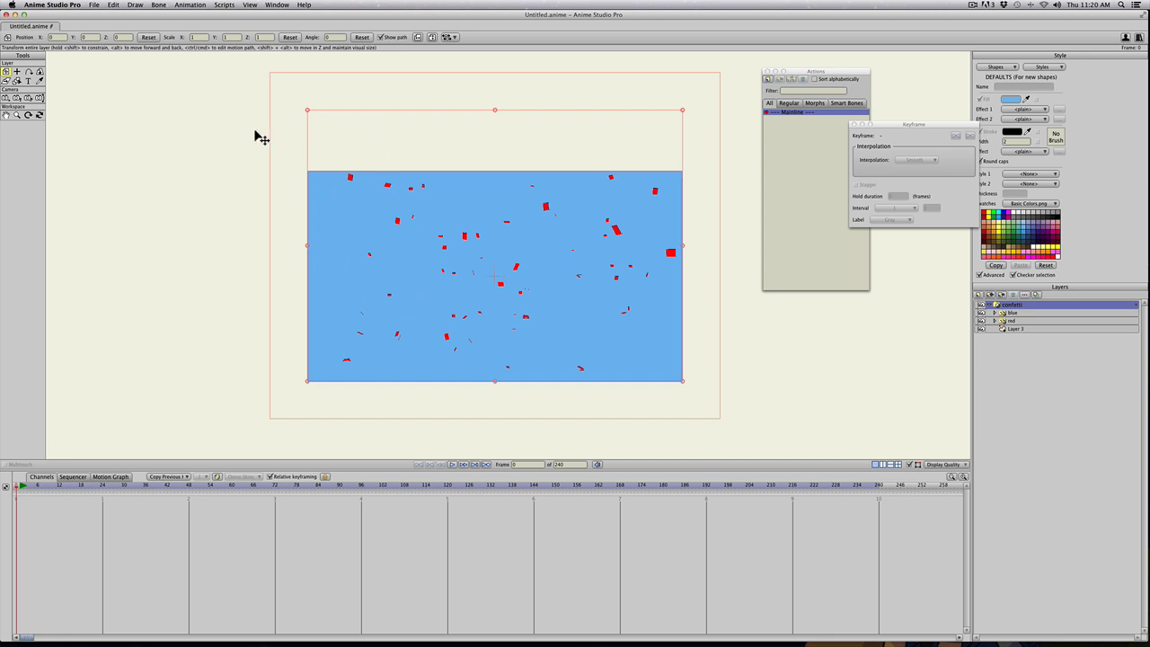
pyautogui.moveTo(403, 171)
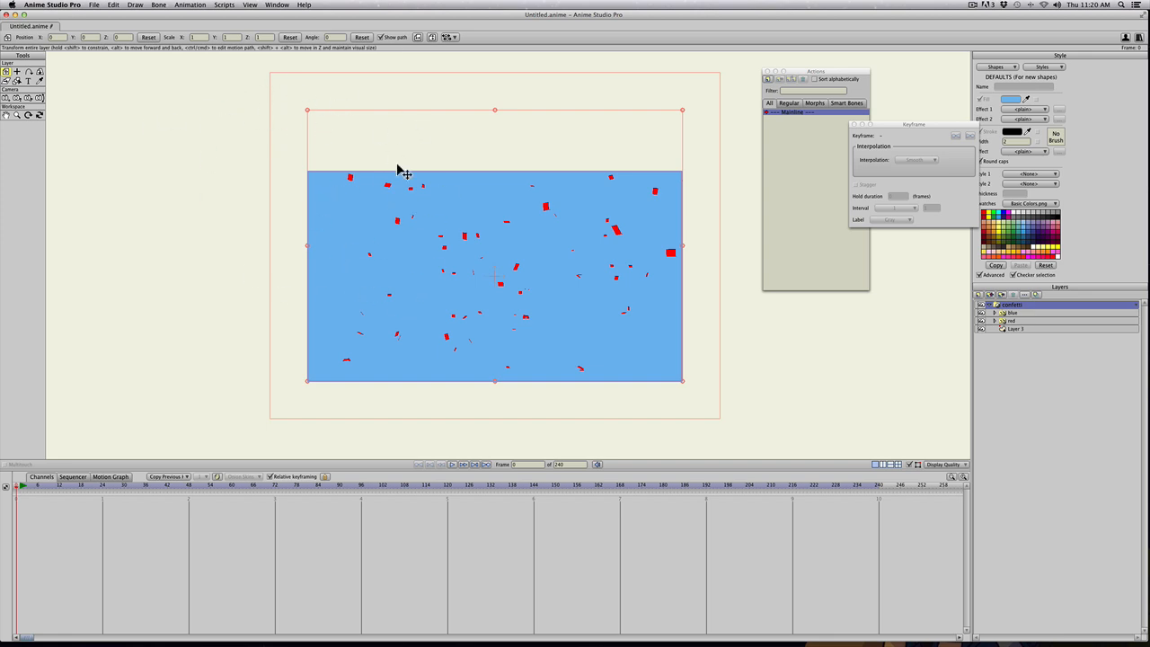
pyautogui.moveTo(500, 273)
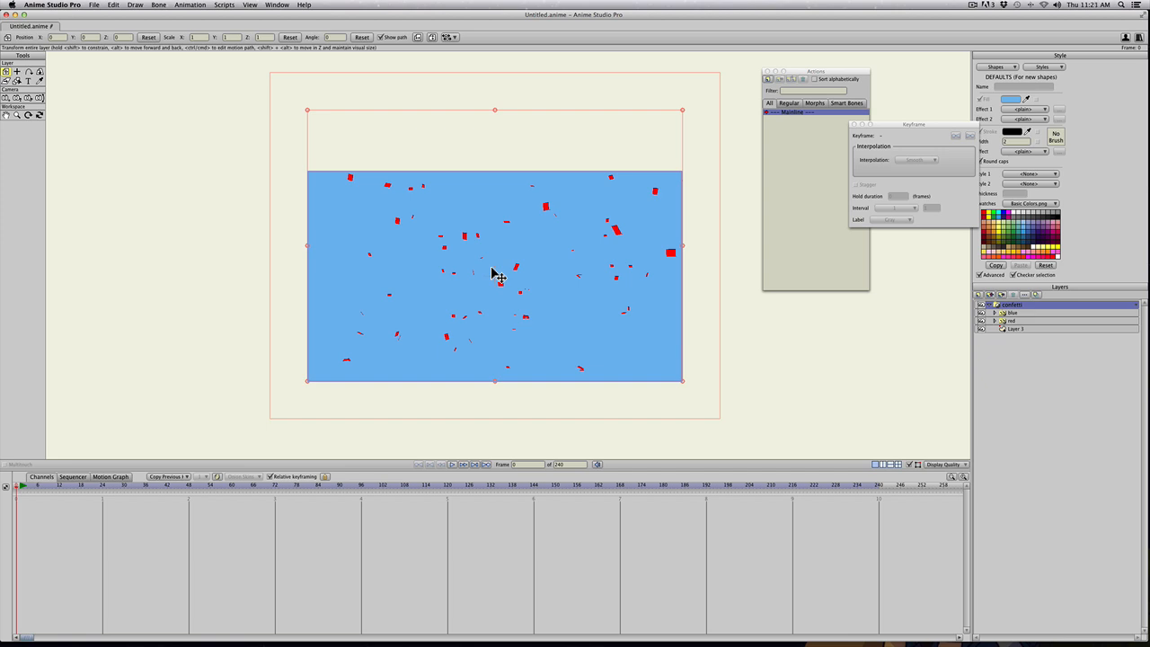
pyautogui.moveTo(565, 219)
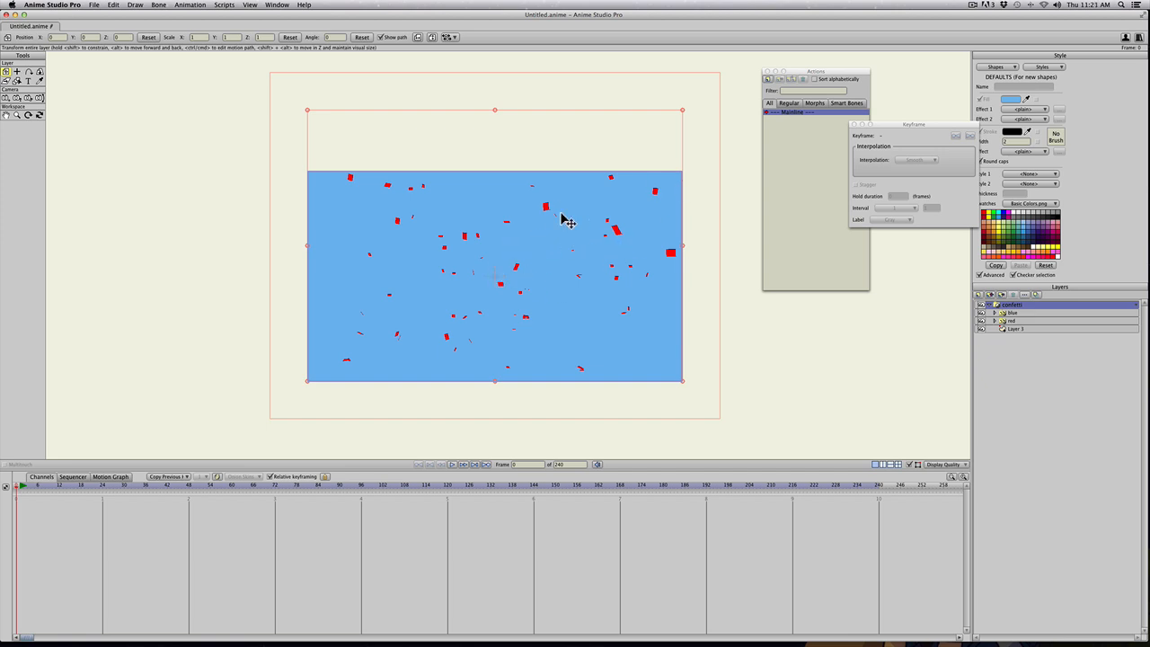
pyautogui.moveTo(931, 314)
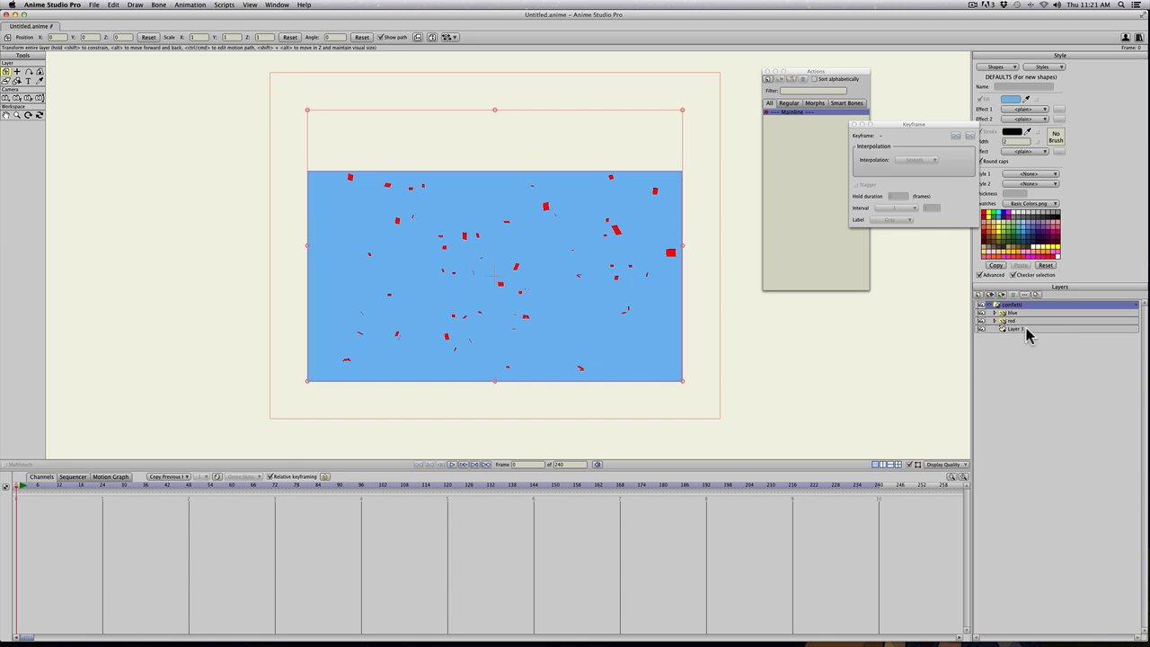
# Set the blue layer's masking mode so it feeds the particle burst.
pyautogui.doubleClick(1016, 329)
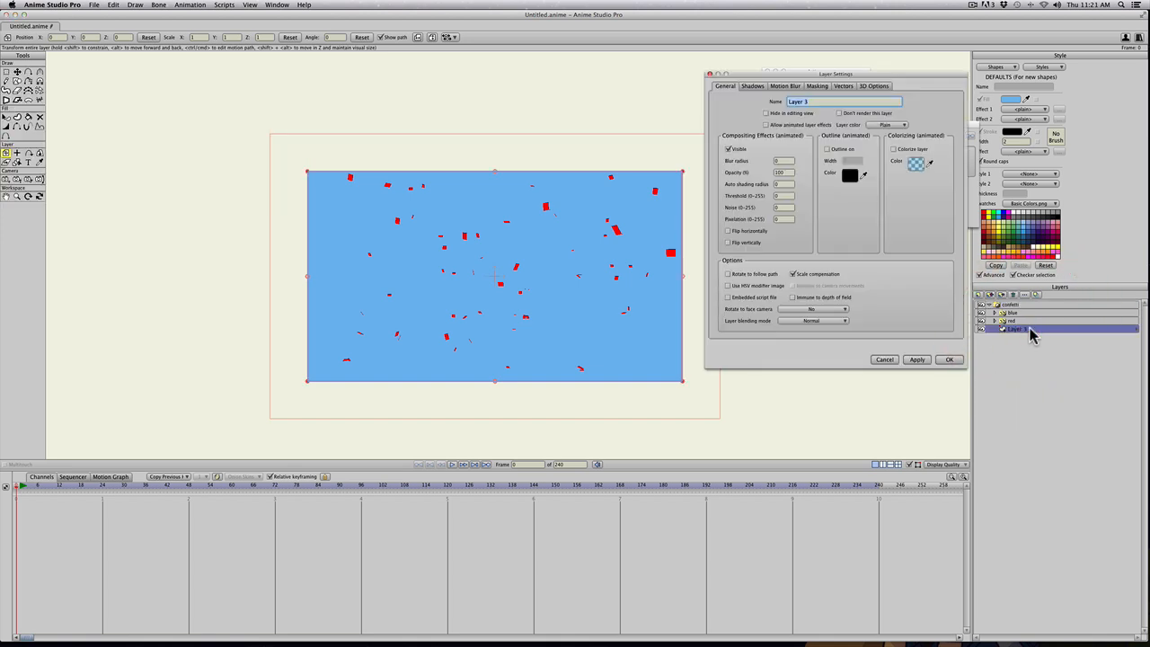
pyautogui.click(816, 87)
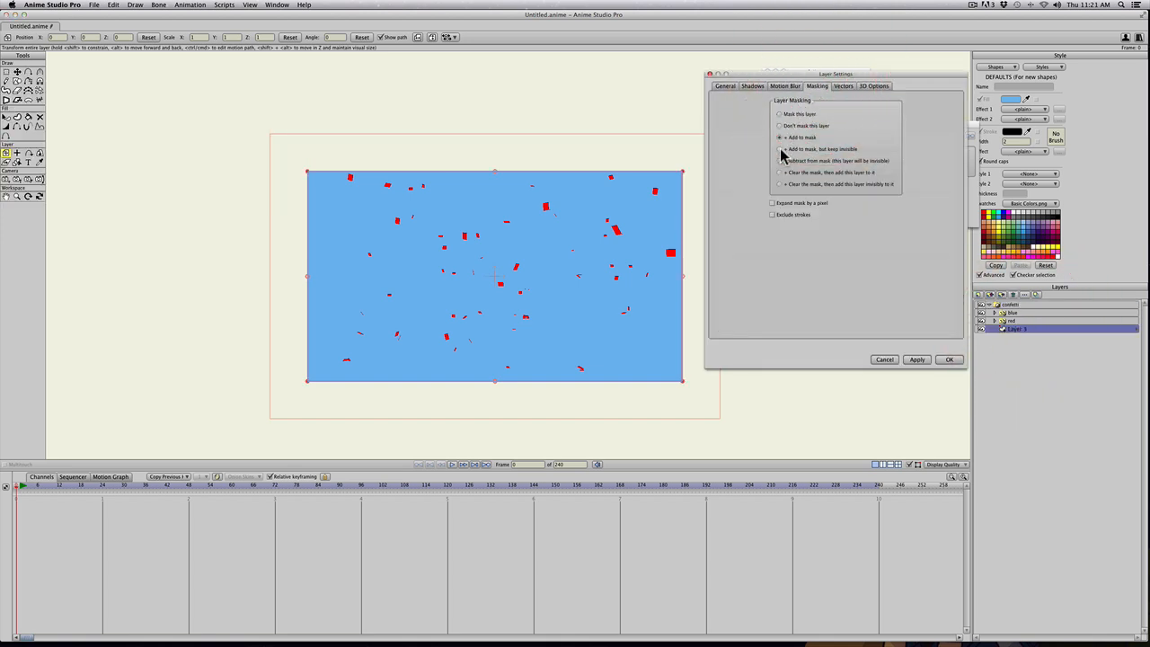
pyautogui.click(780, 150)
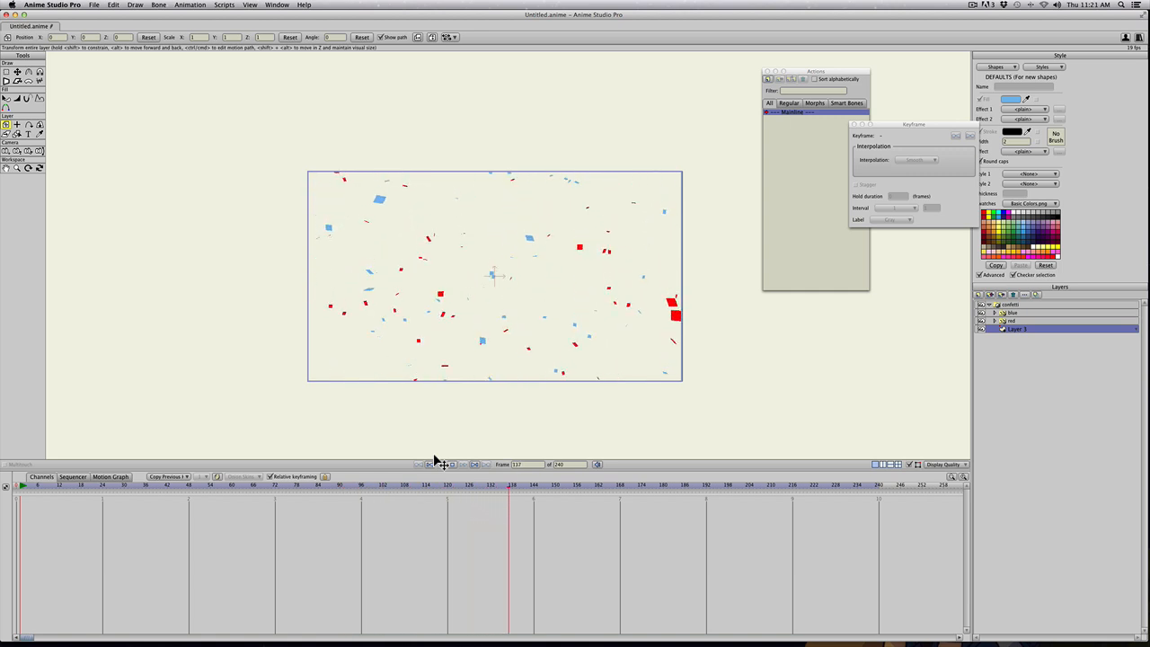
# Scrub through the timeline to preview the red and blue particle burst.
pyautogui.moveTo(510, 486); pyautogui.dragTo(654, 485)
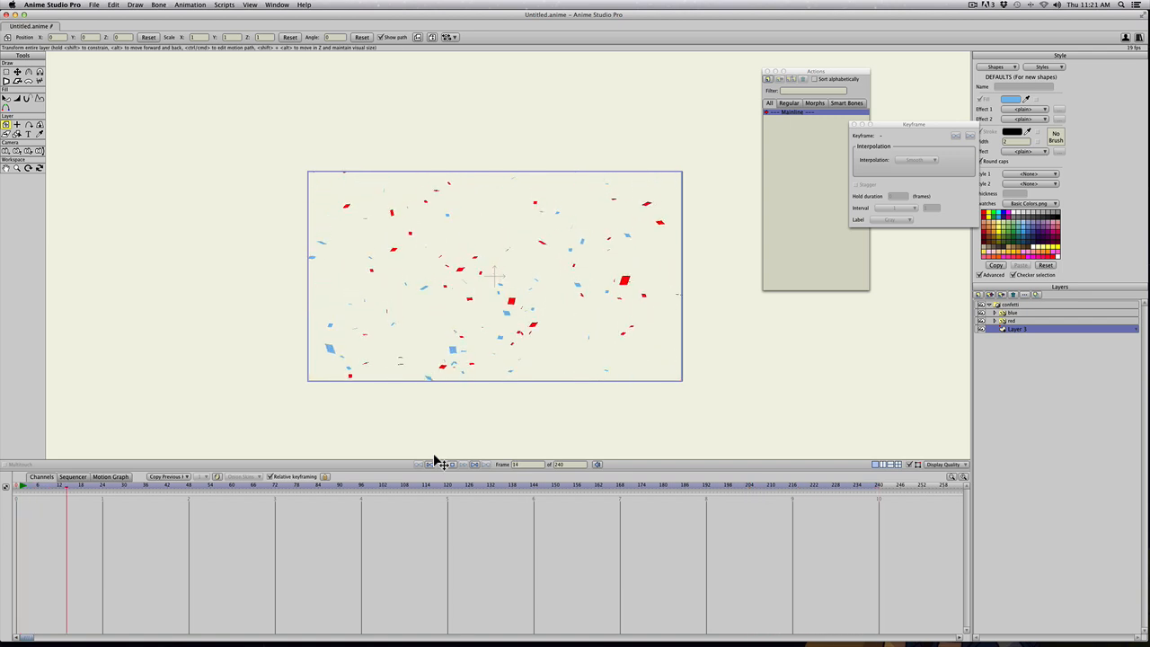
pyautogui.moveTo(68, 483); pyautogui.dragTo(280, 483)
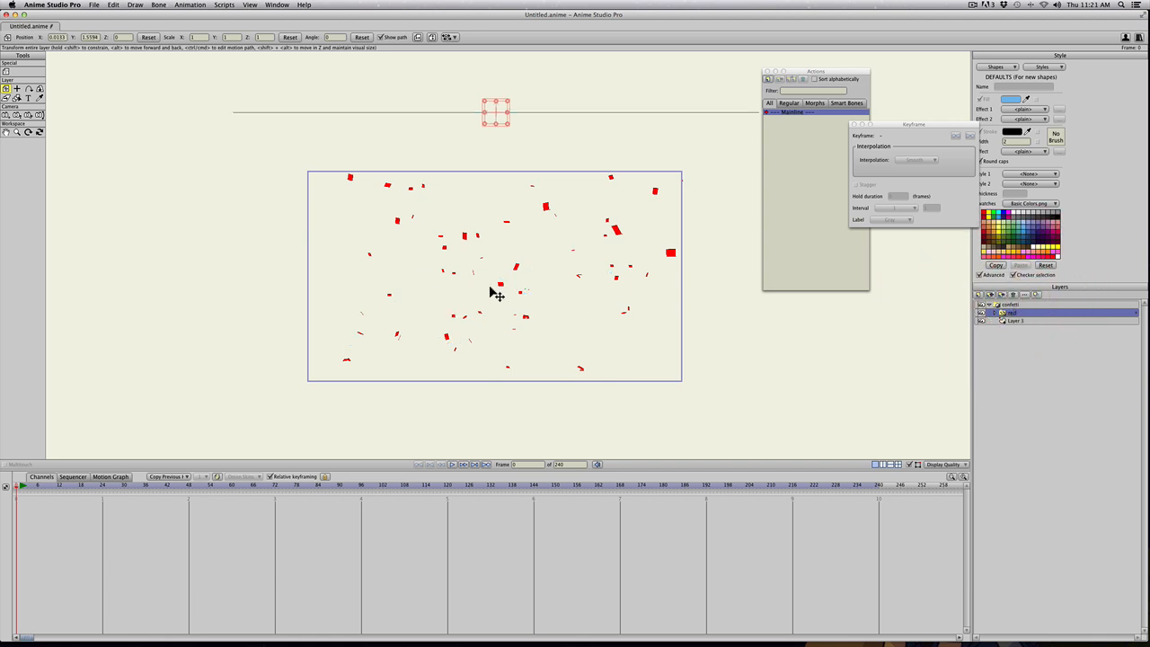
pyautogui.moveTo(663, 300)
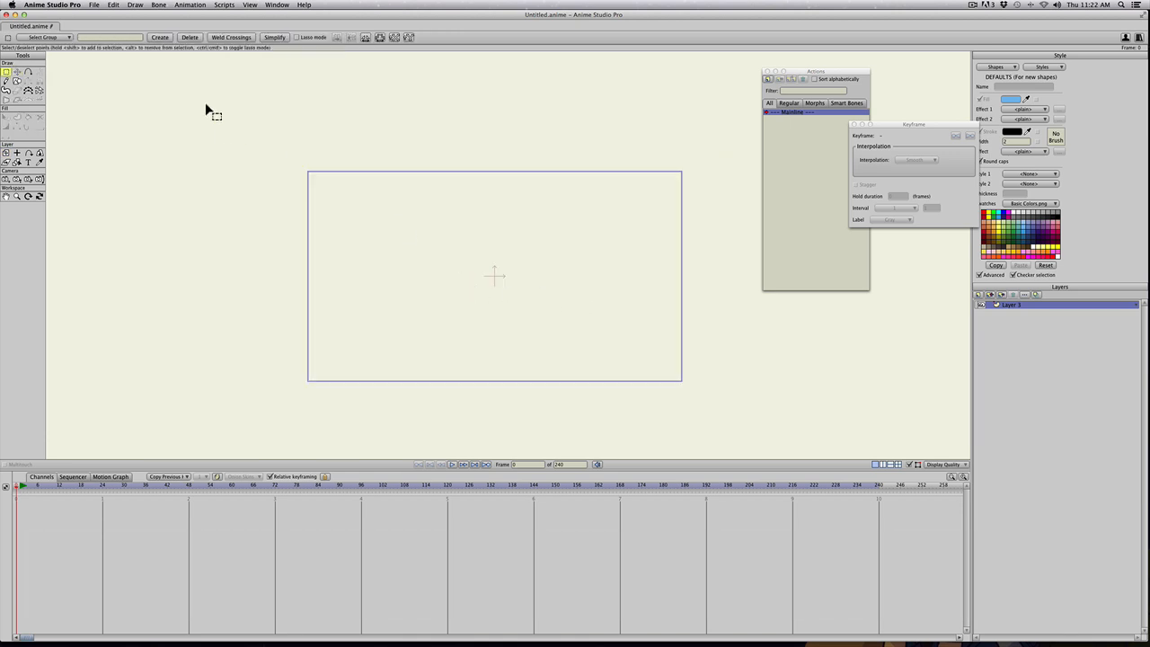
# Import the heart PNG from the tutorial images folder and scale it down small near the centre.
pyautogui.click(93, 4)
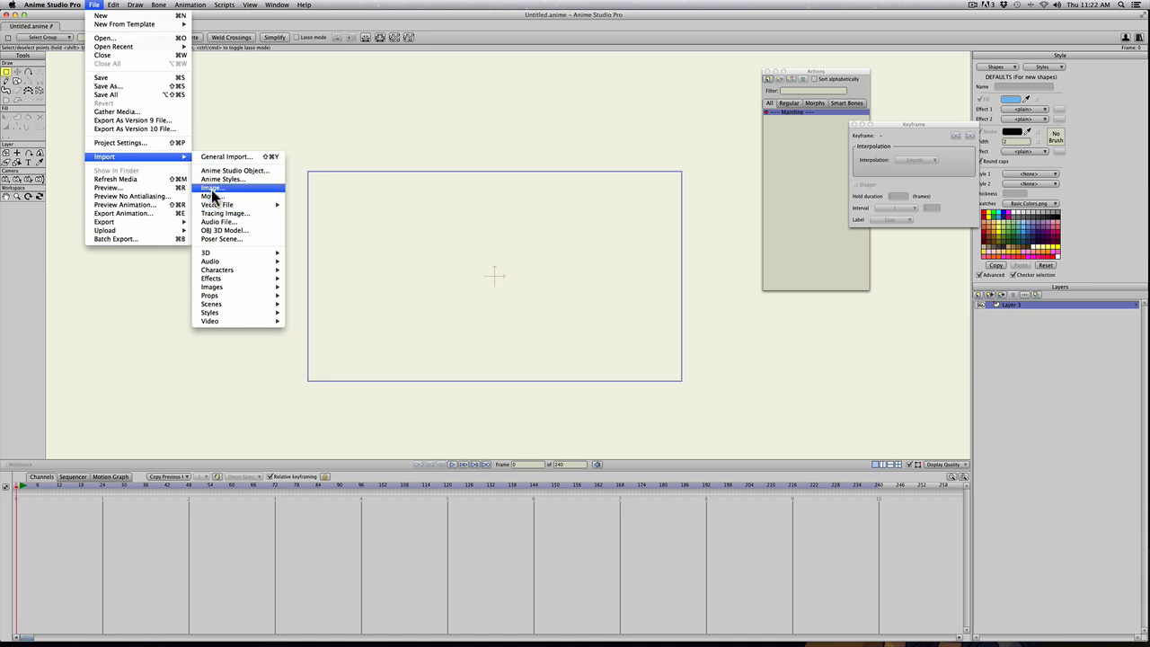
pyautogui.click(208, 187)
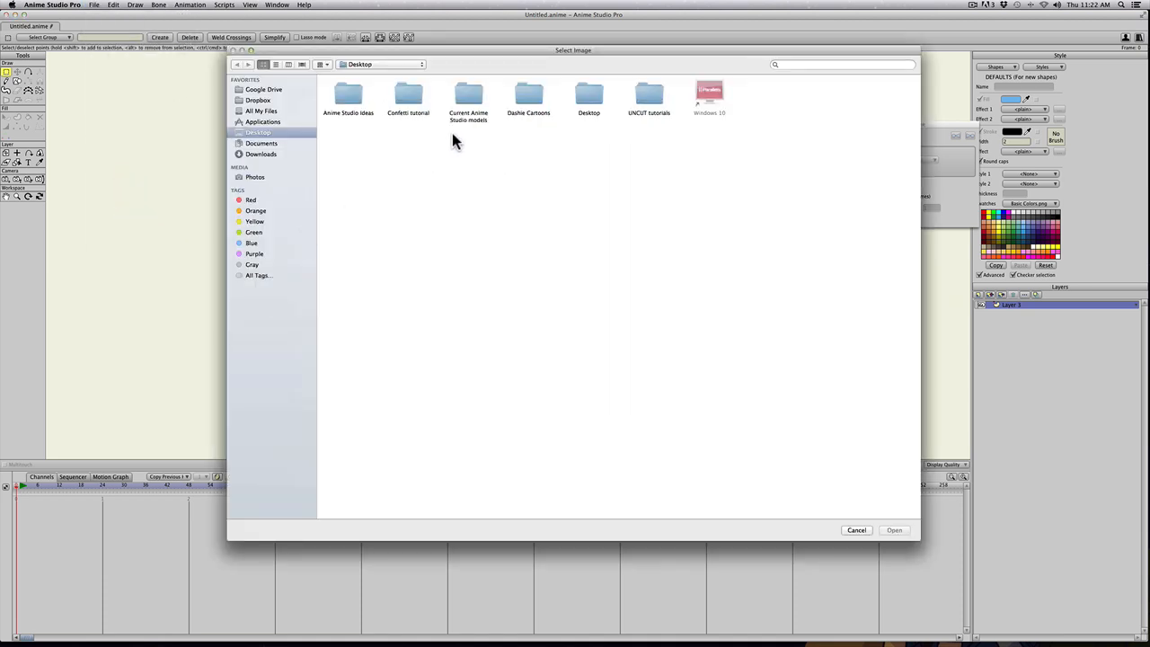
pyautogui.moveTo(512, 106)
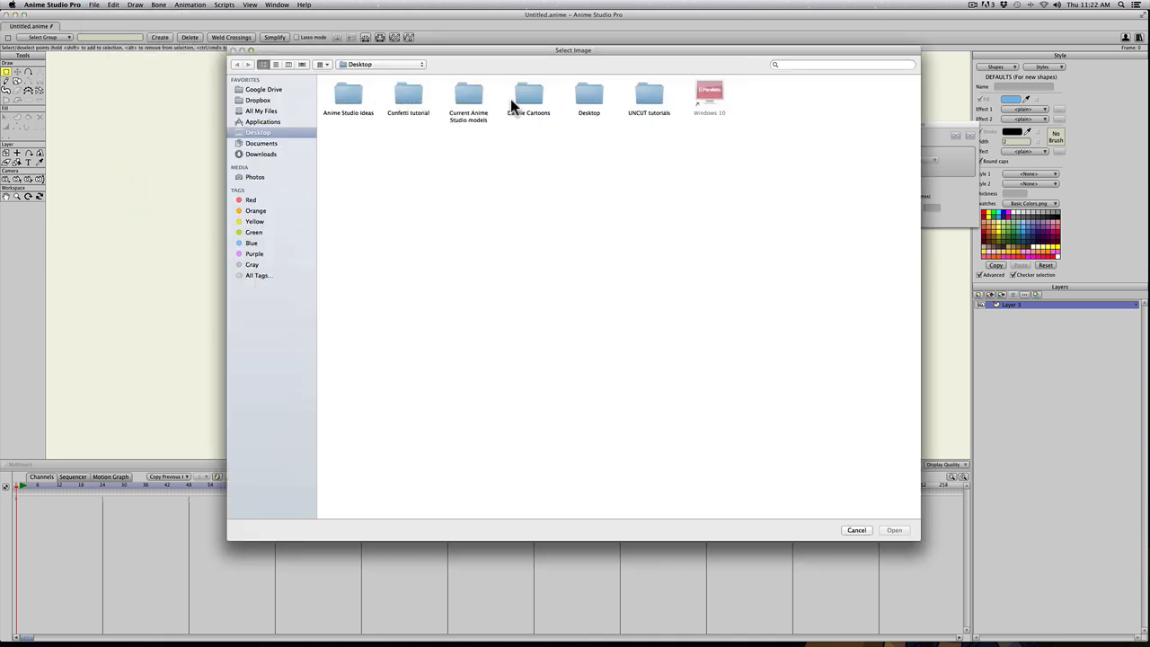
pyautogui.doubleClick(408, 97)
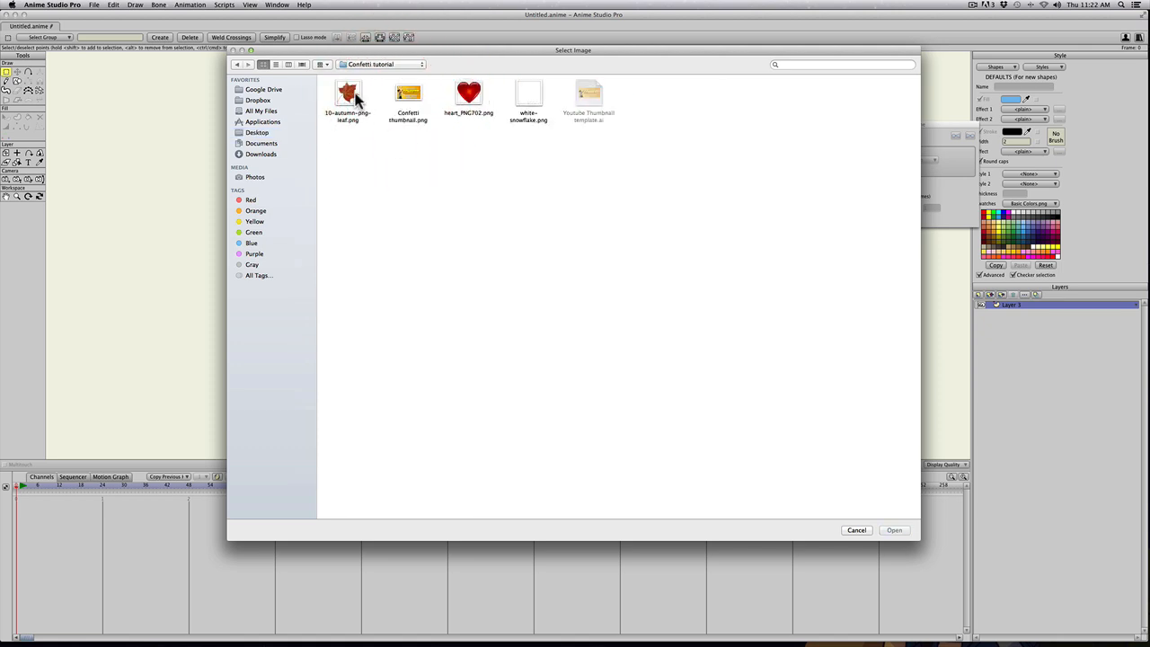
pyautogui.click(895, 528)
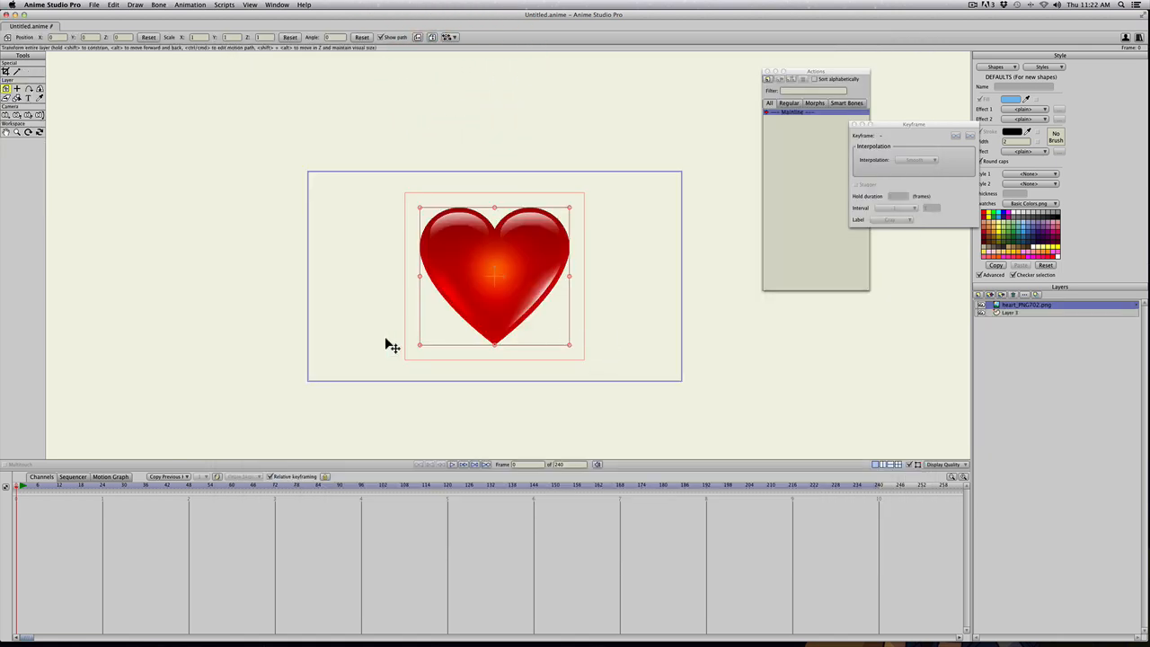
pyautogui.moveTo(420, 209); pyautogui.dragTo(440, 230)
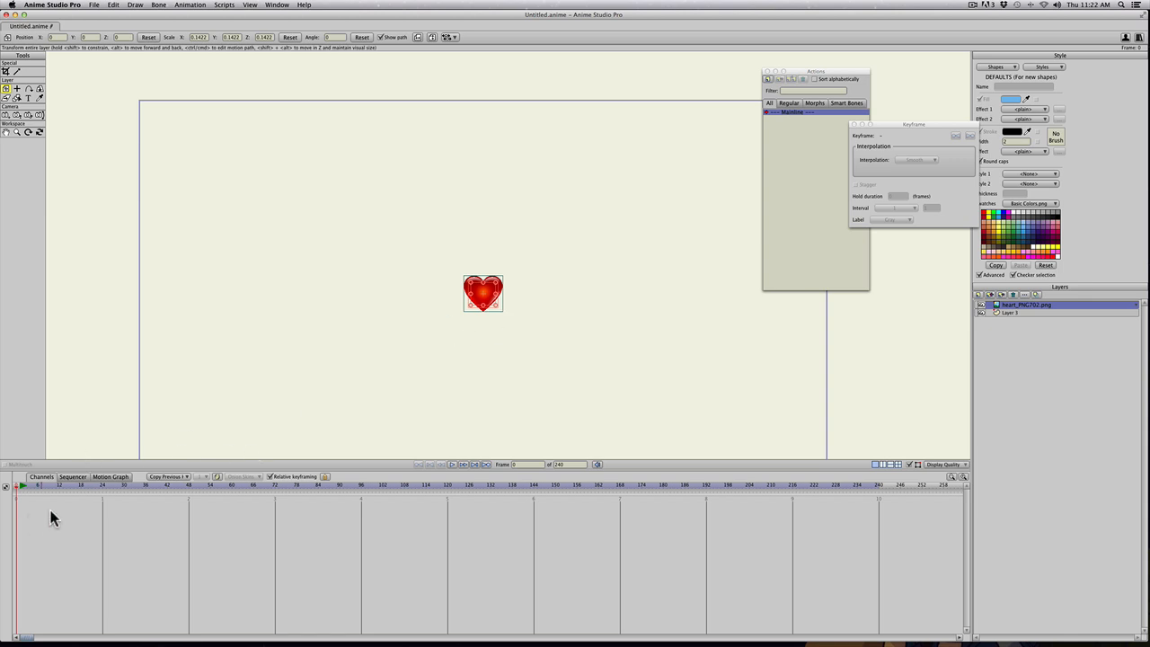
# Keyframe the heart's Y rotation at a later frame and set the key to Cycle interpolation.
pyautogui.click(151, 485)
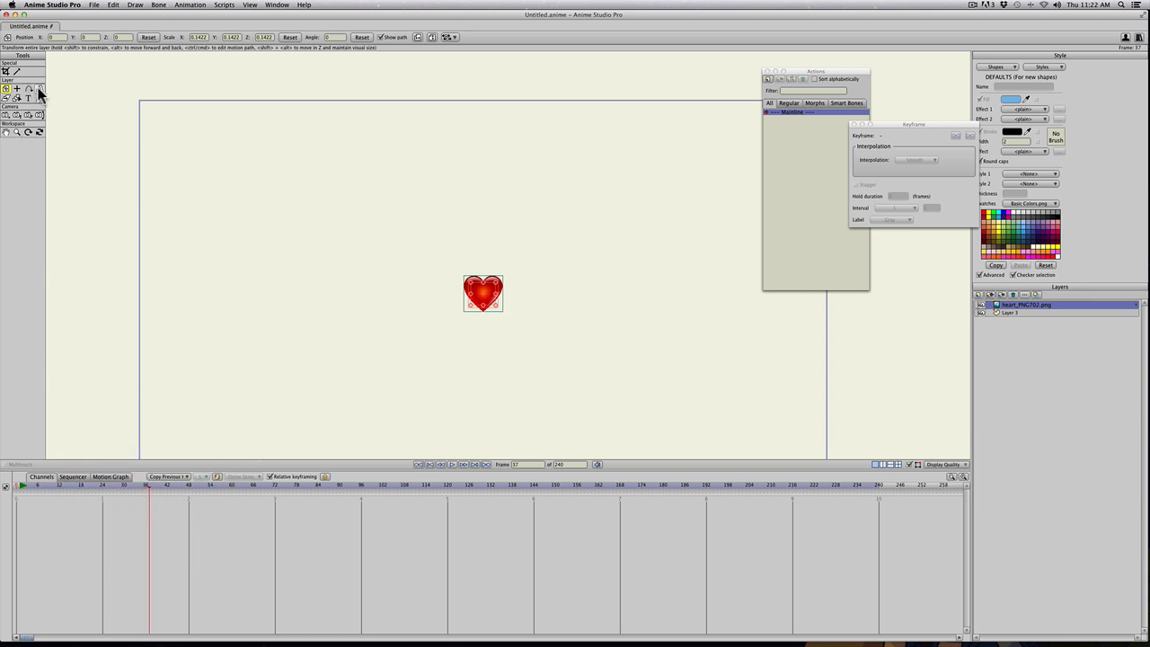
pyautogui.click(39, 88)
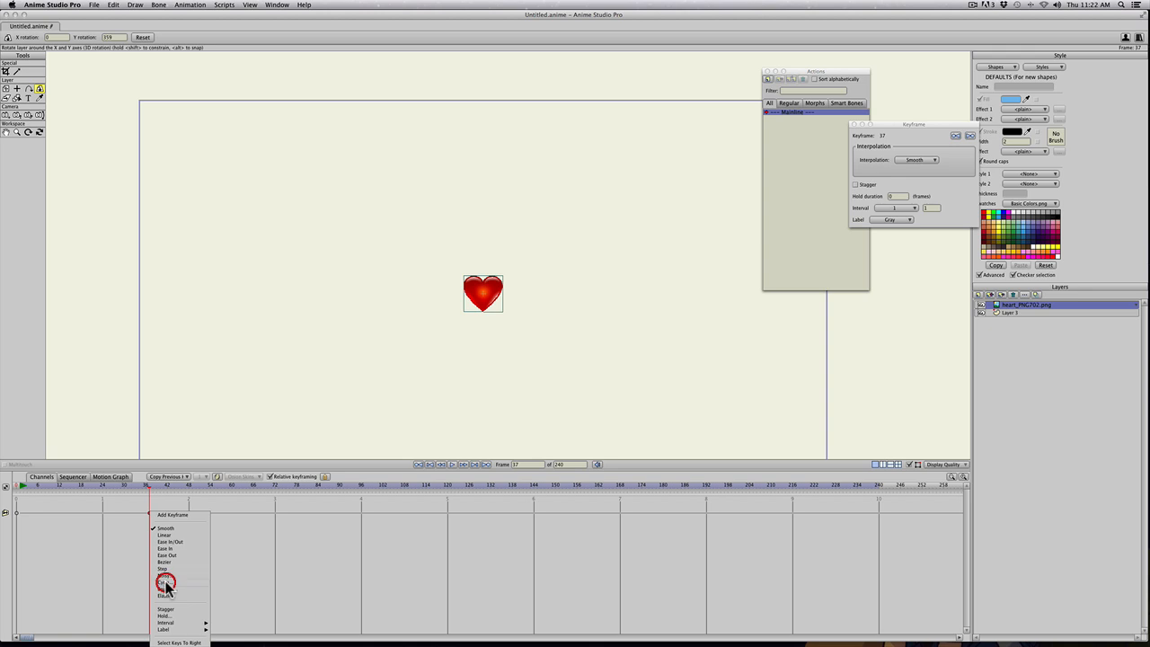
pyautogui.click(165, 583)
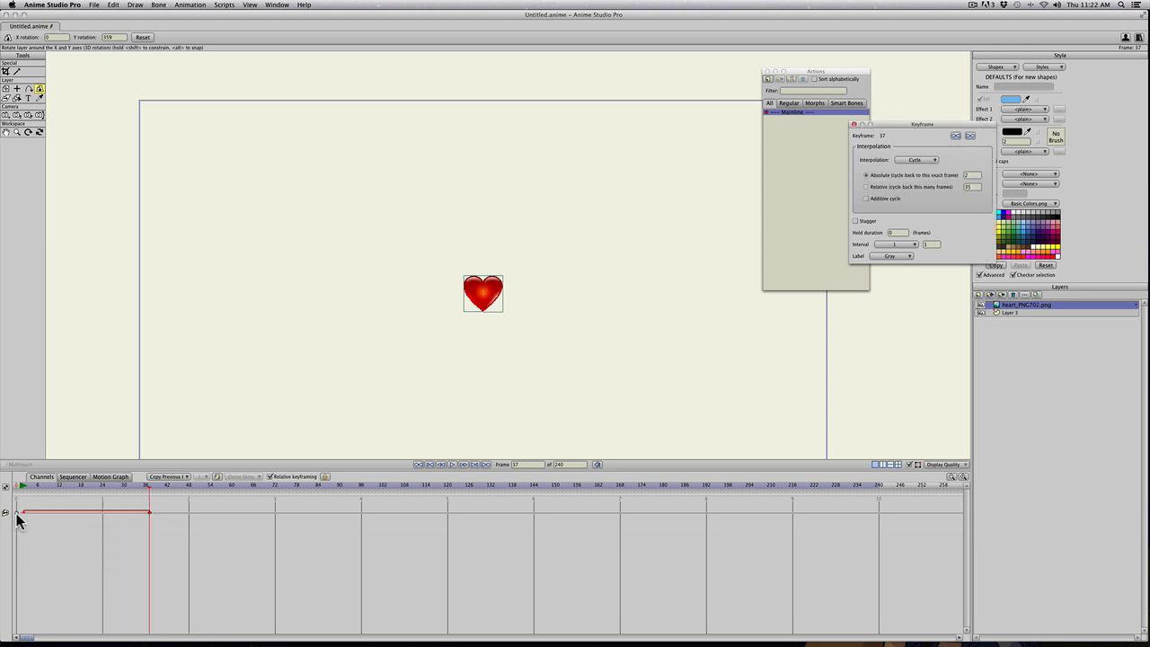
pyautogui.click(61, 487)
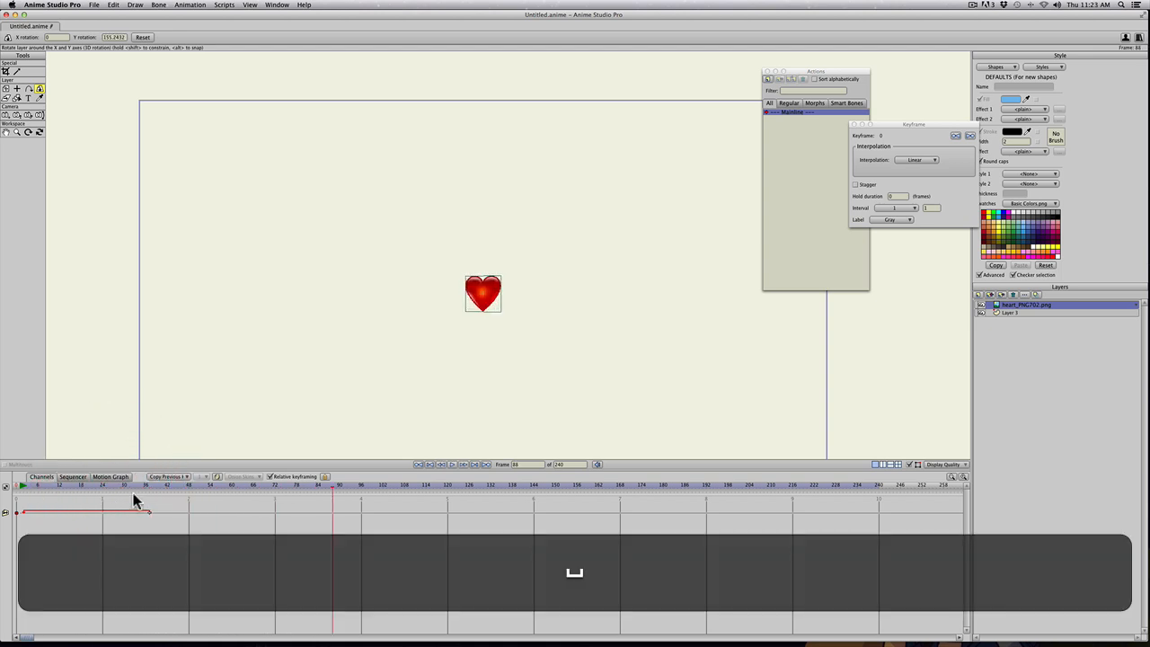
pyautogui.click(216, 485)
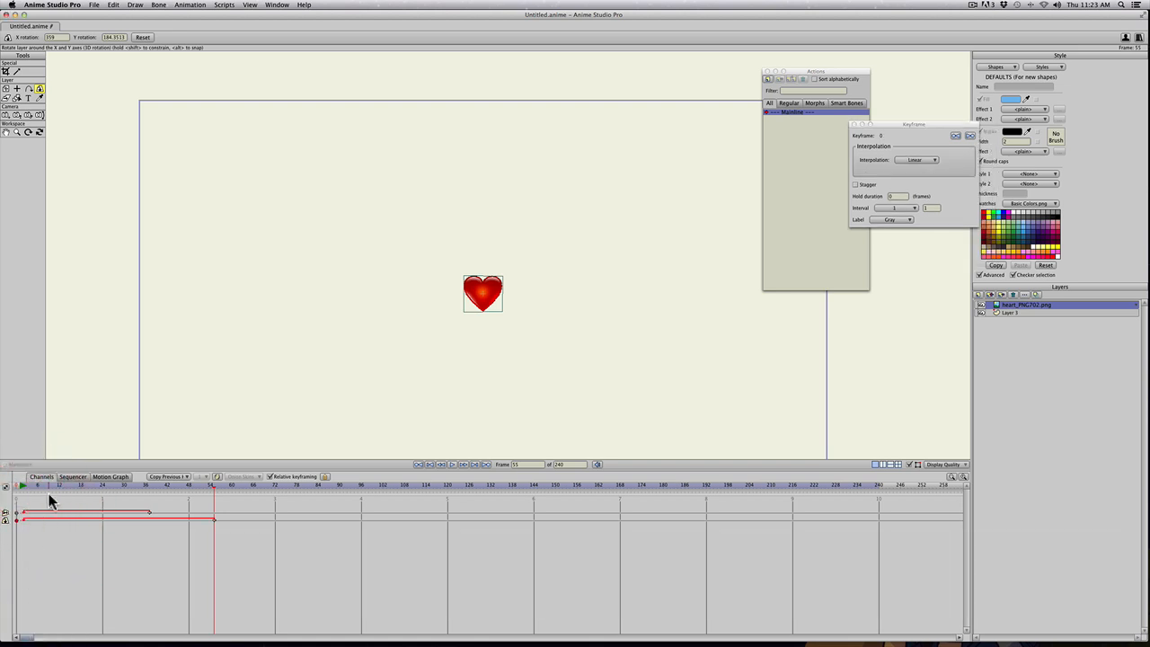
# Stretch the rotation keys later so the flip lasts longer, then return to frame 0.
pyautogui.click(241, 524)
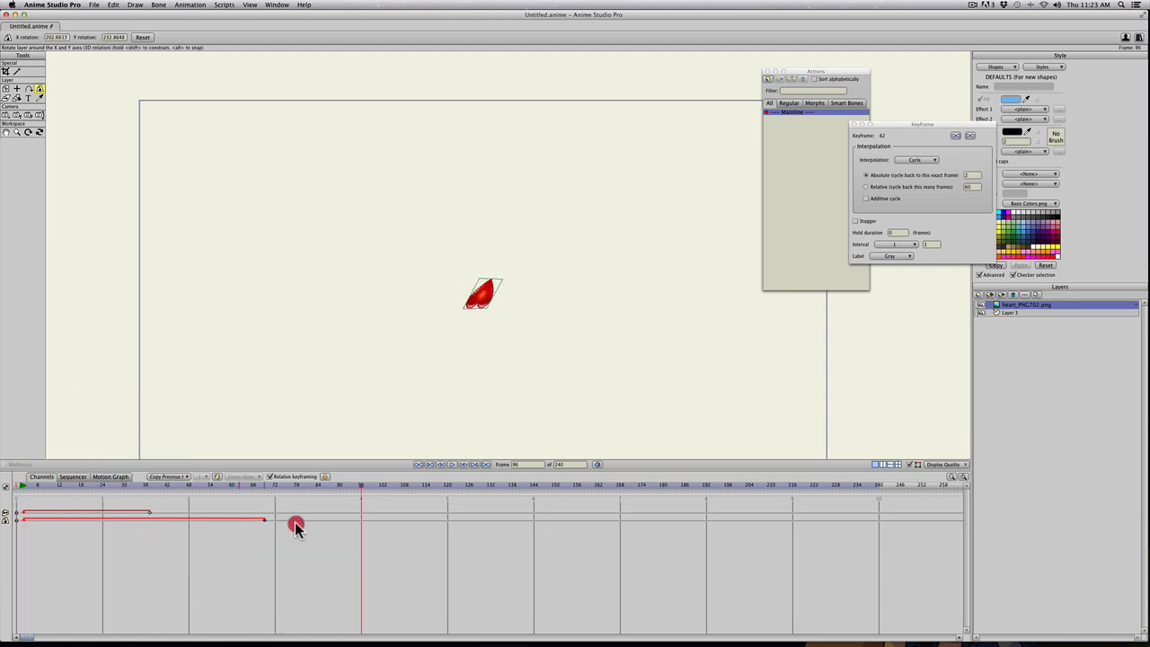
pyautogui.moveTo(296, 525); pyautogui.dragTo(333, 516)
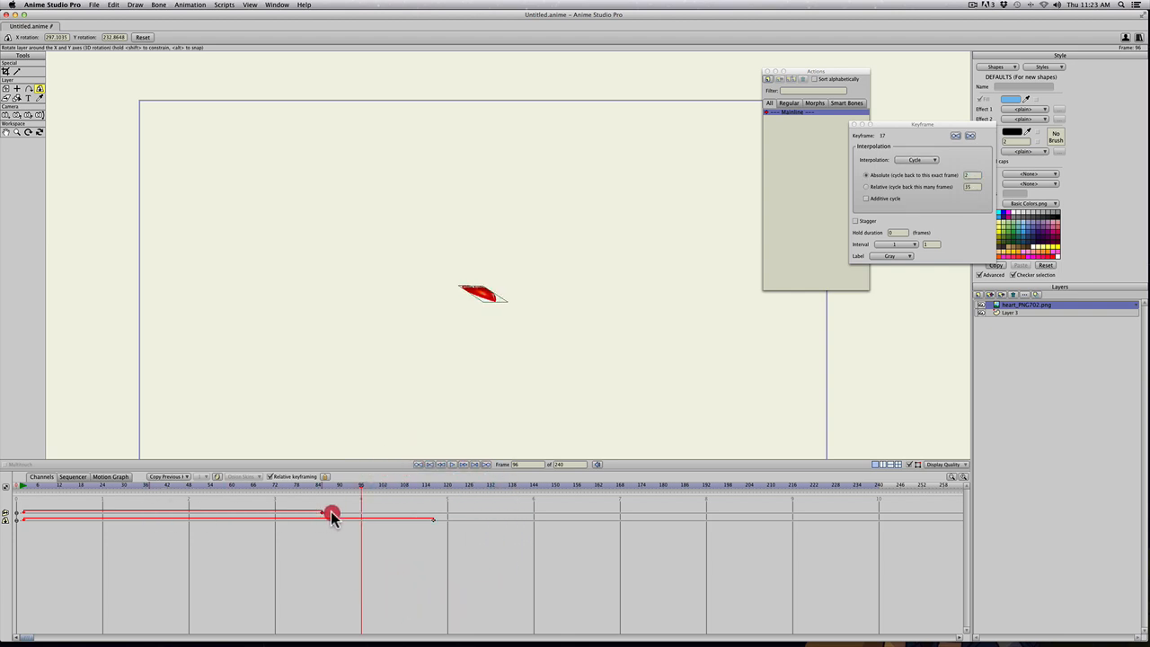
pyautogui.moveTo(333, 518); pyautogui.dragTo(435, 518)
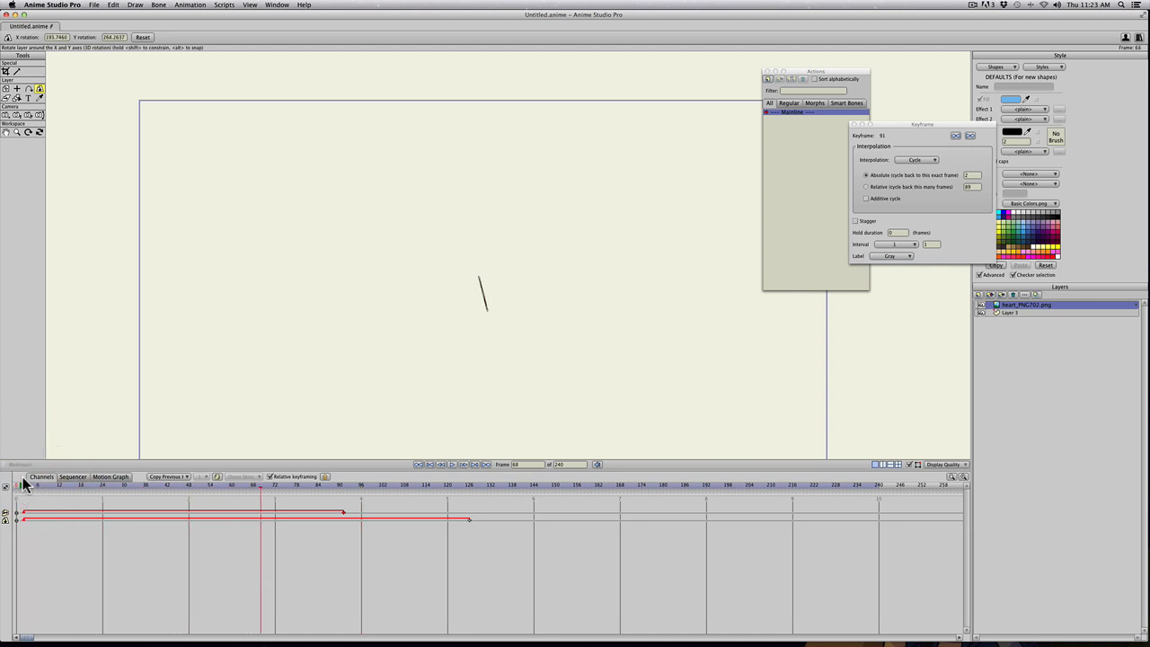
pyautogui.click(978, 294)
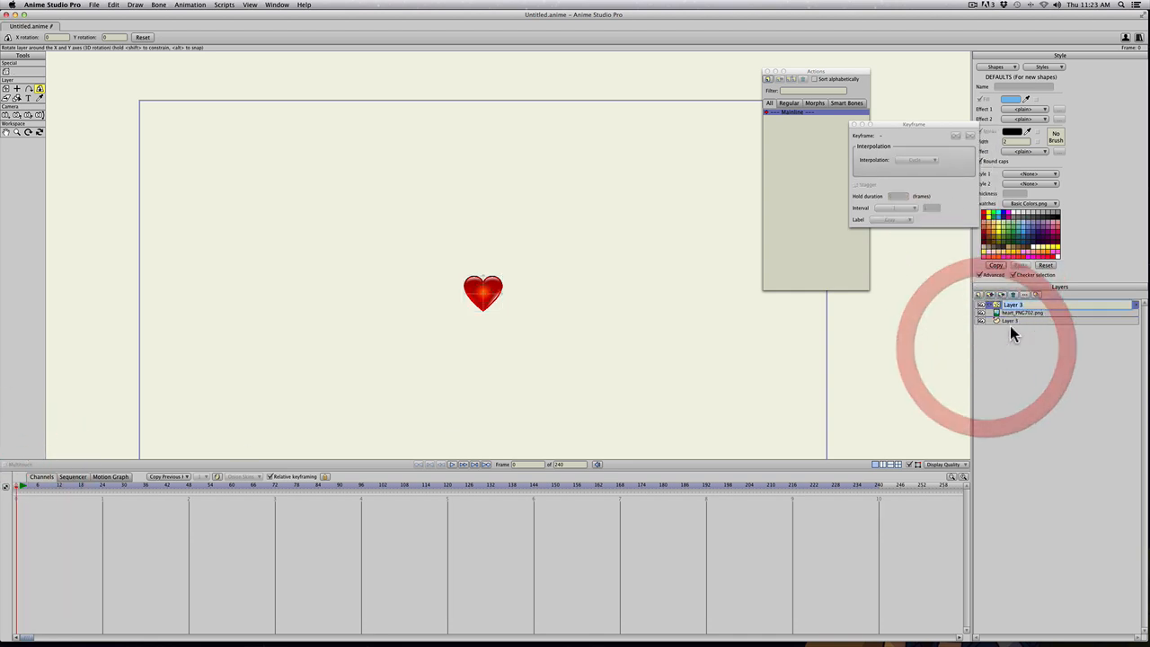
# Add a Particle Layer holding the heart, move the emitter above the canvas and tune Particle Options.
pyautogui.click(1024, 312)
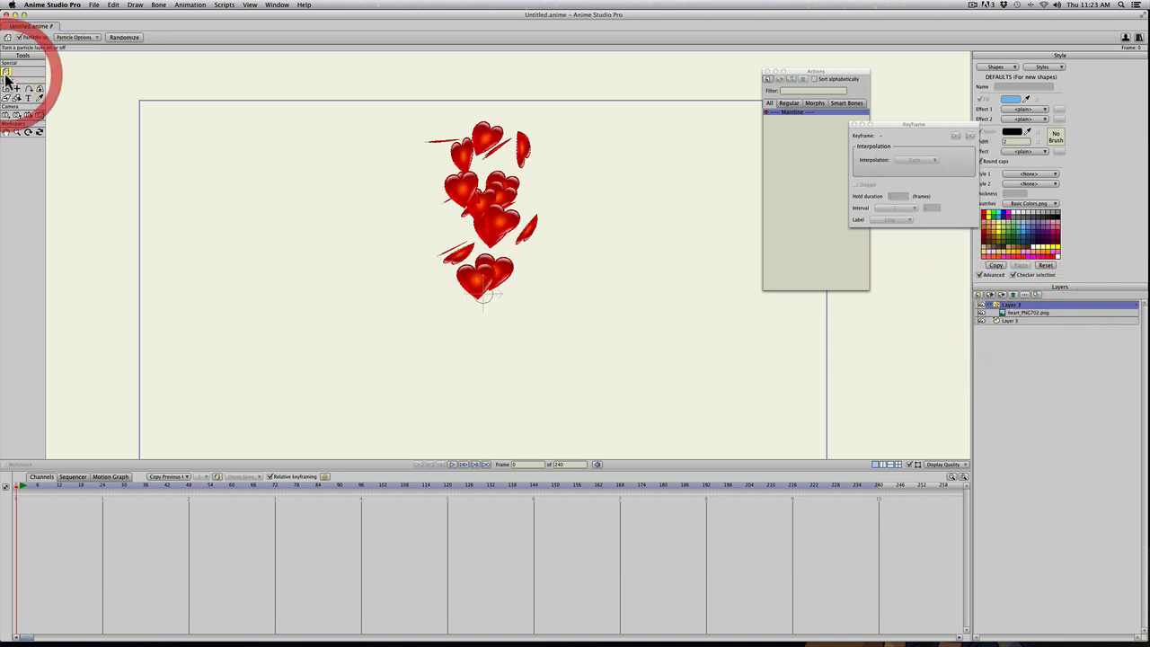
pyautogui.click(7, 88)
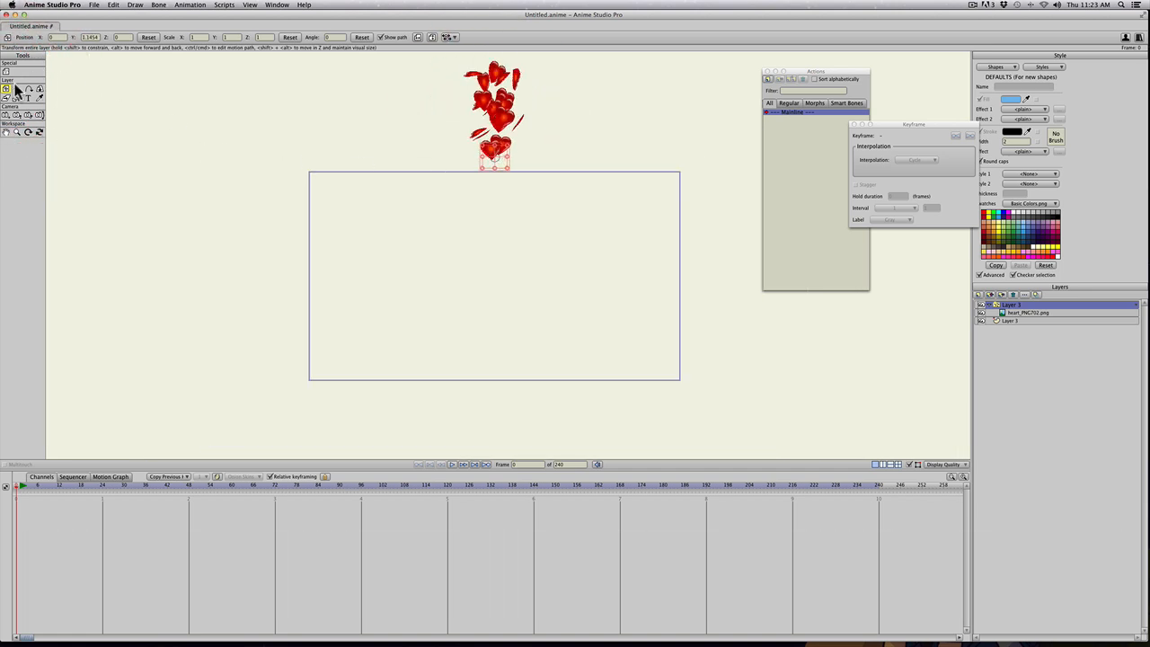
pyautogui.click(69, 36)
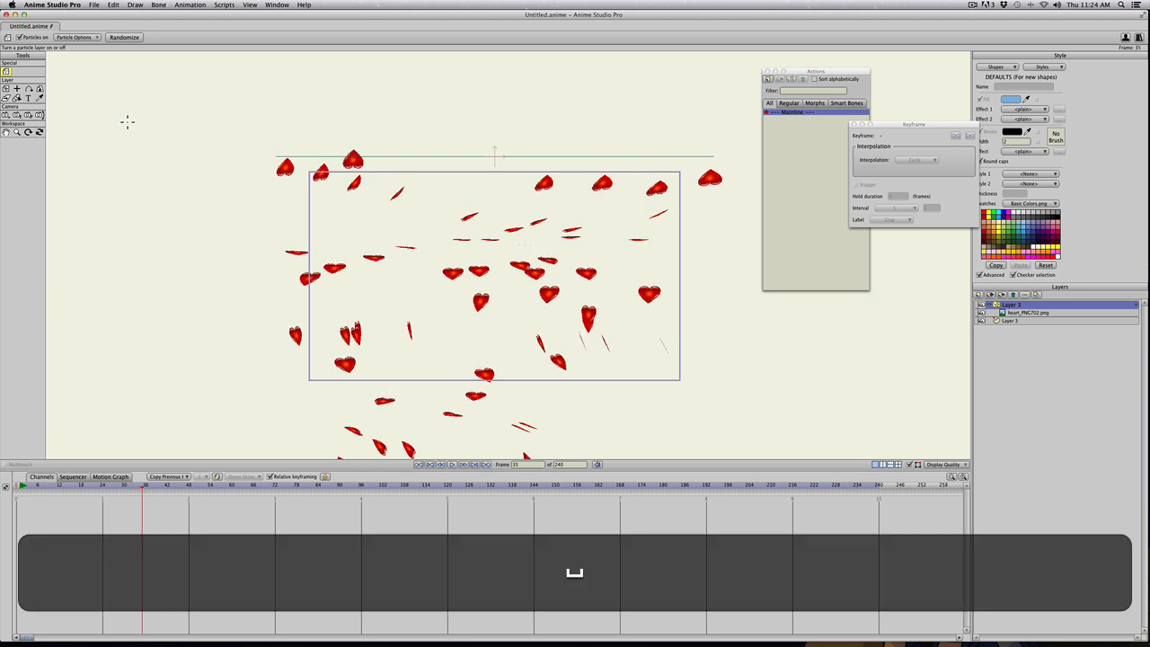
pyautogui.click(76, 36)
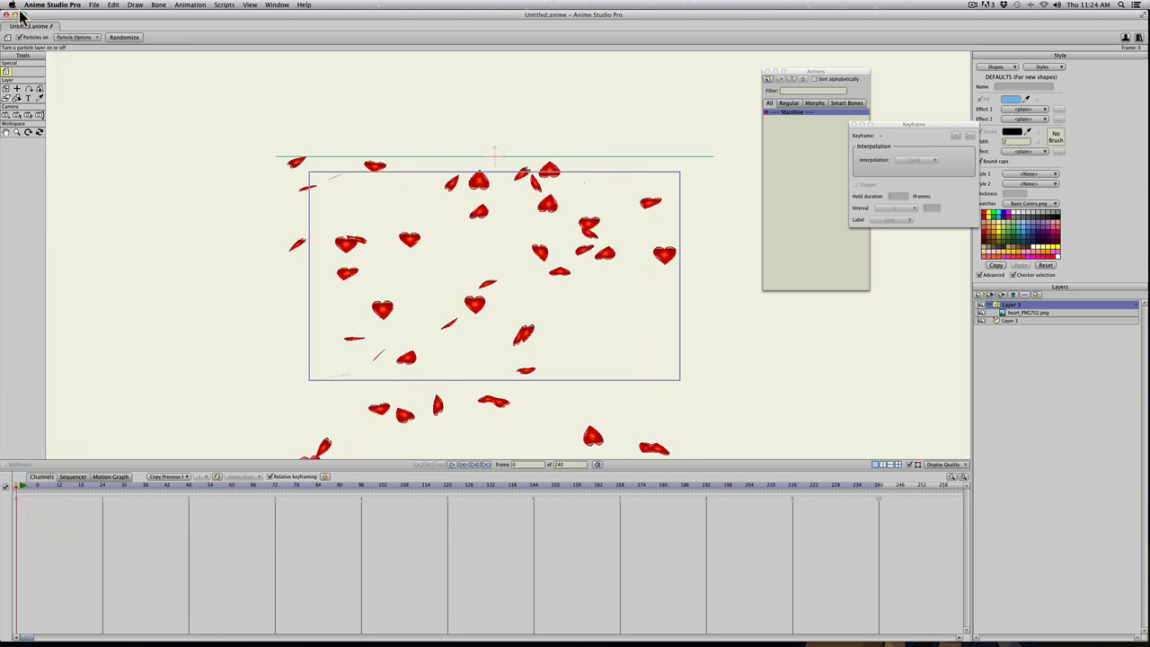
pyautogui.click(7, 88)
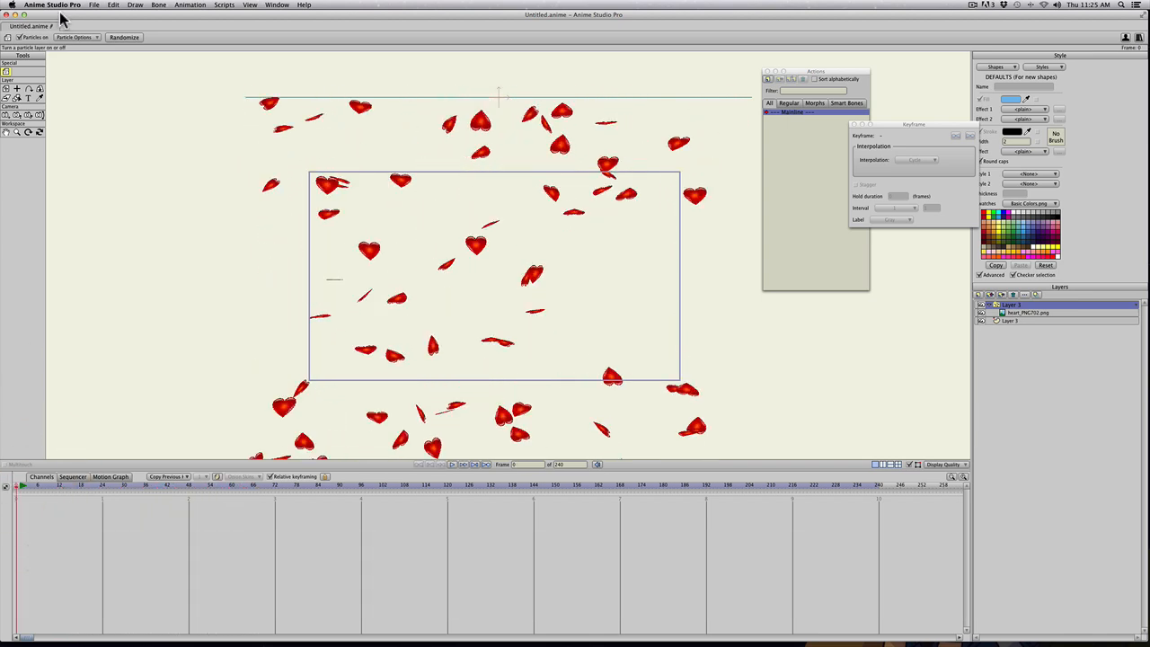
pyautogui.click(74, 36)
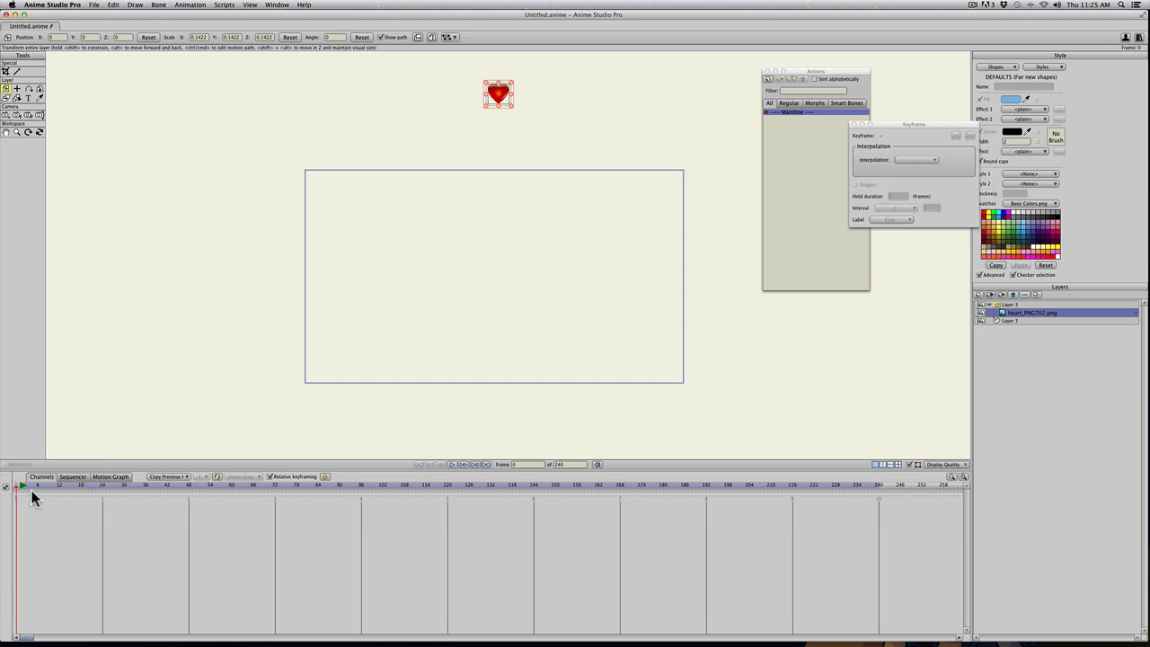
# Preview the falling hearts, then undo the last changes back to a single small heart.
pyautogui.click(108, 485)
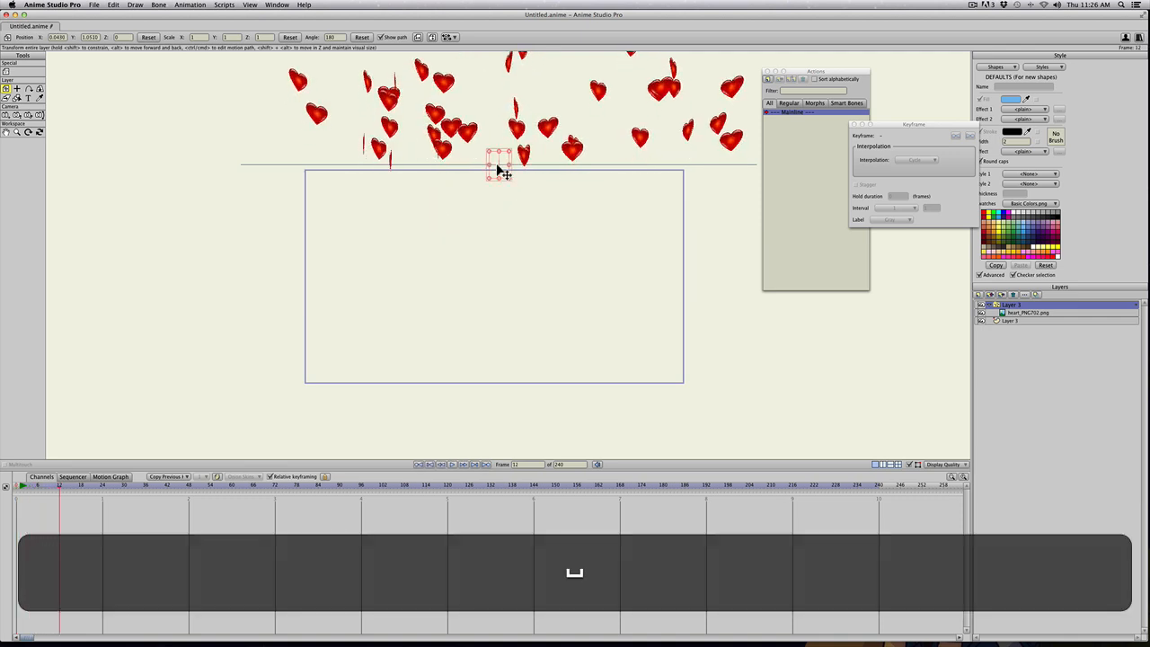
pyautogui.press('cmd+z')
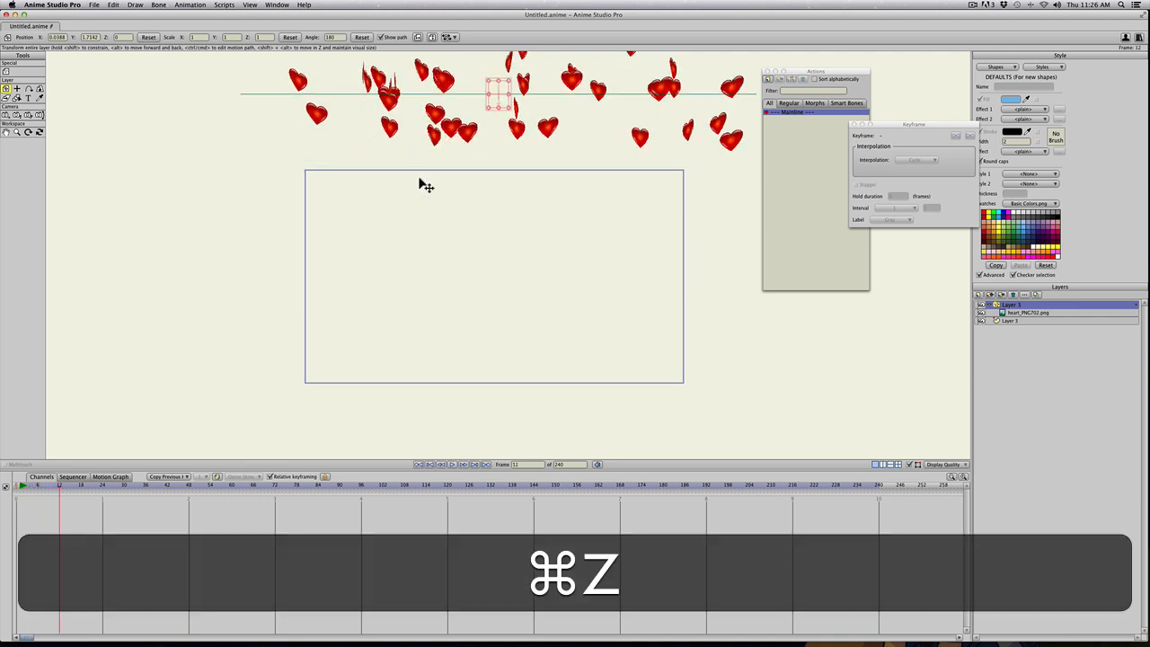
pyautogui.press('cmd+z')
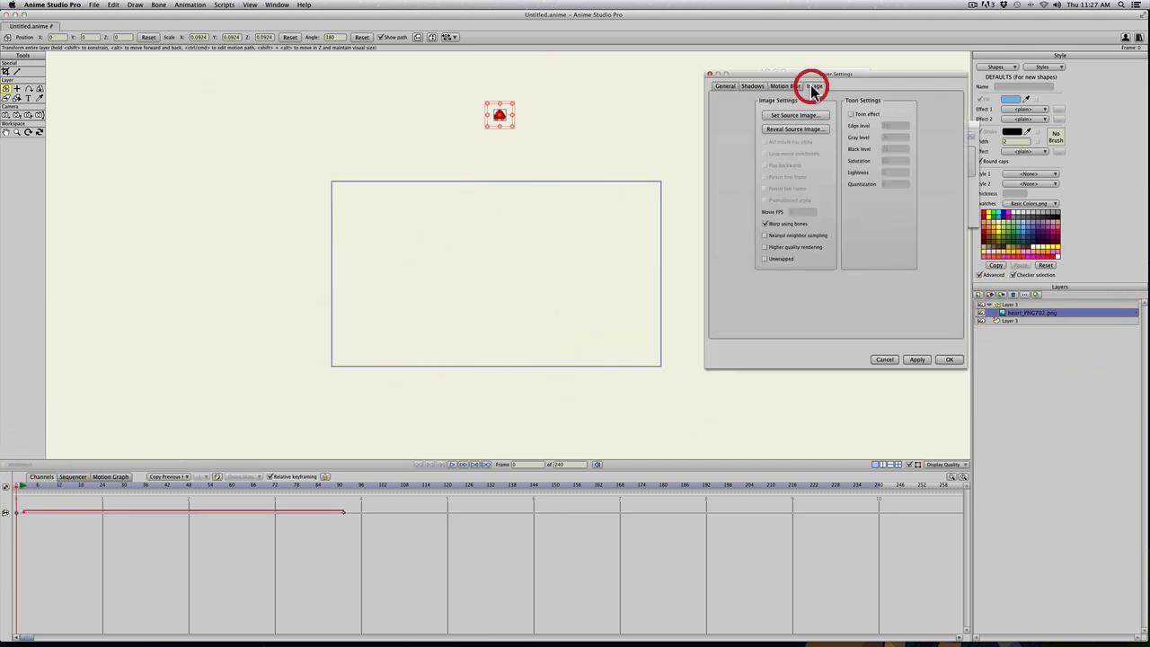
# Set the layer's source image to the autumn leaf picture and apply it.
pyautogui.click(813, 86)
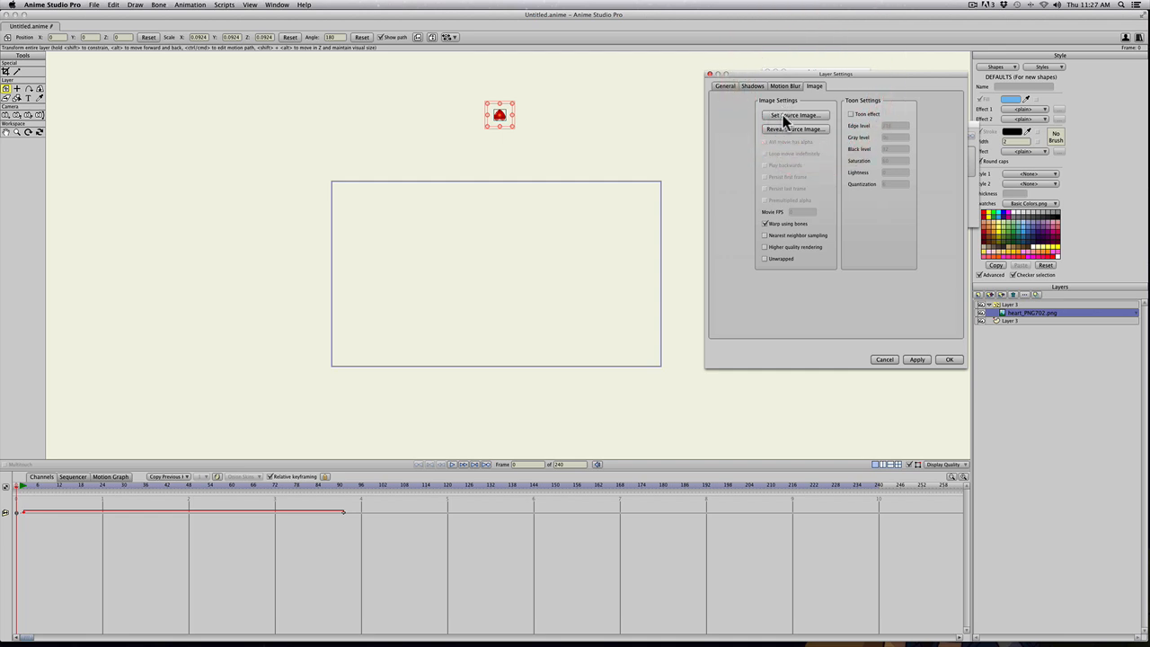
pyautogui.click(794, 115)
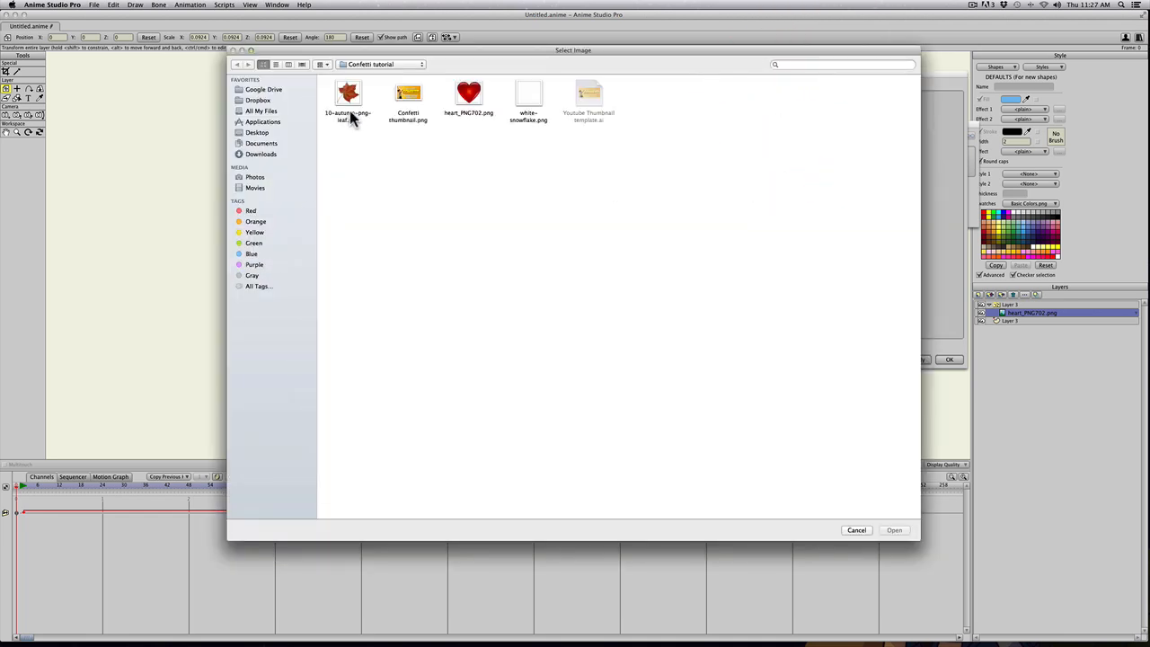
pyautogui.click(349, 93)
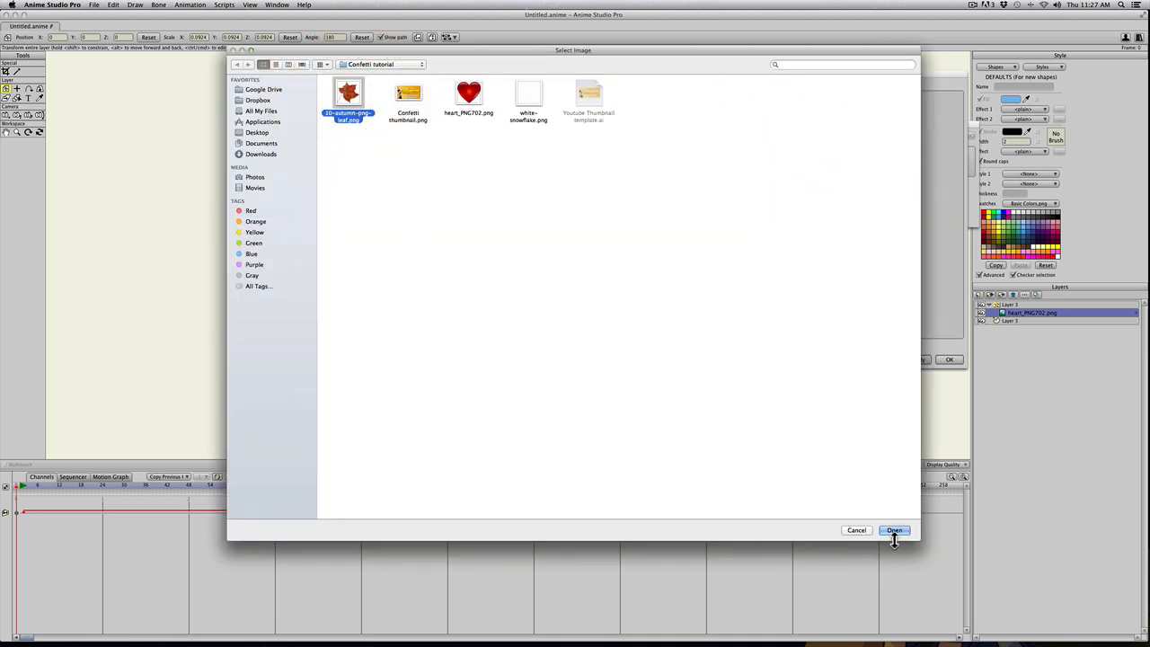
pyautogui.click(895, 530)
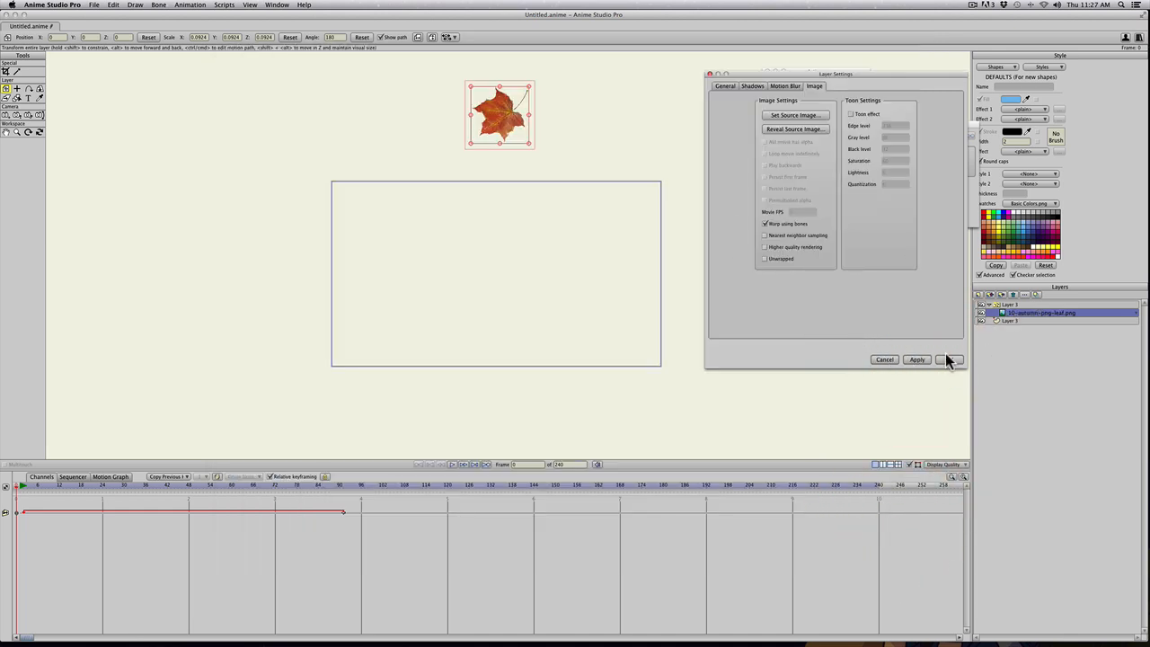
pyautogui.click(949, 359)
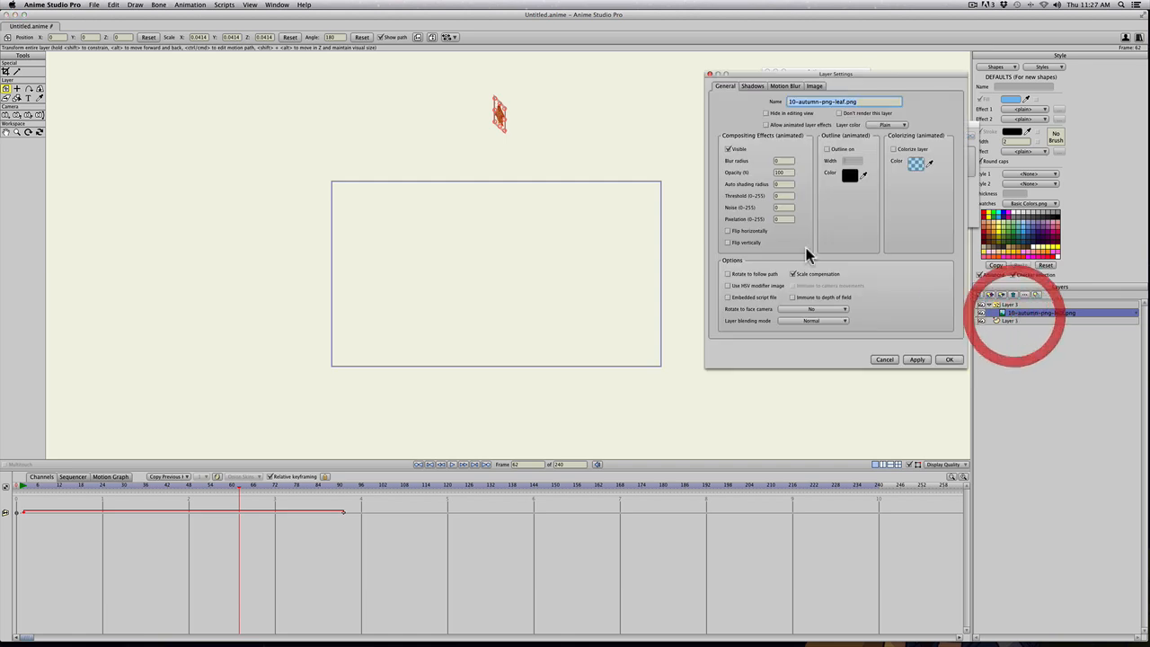
# Swap the source image again for the white snowflake PNG and confirm with OK.
pyautogui.click(814, 86)
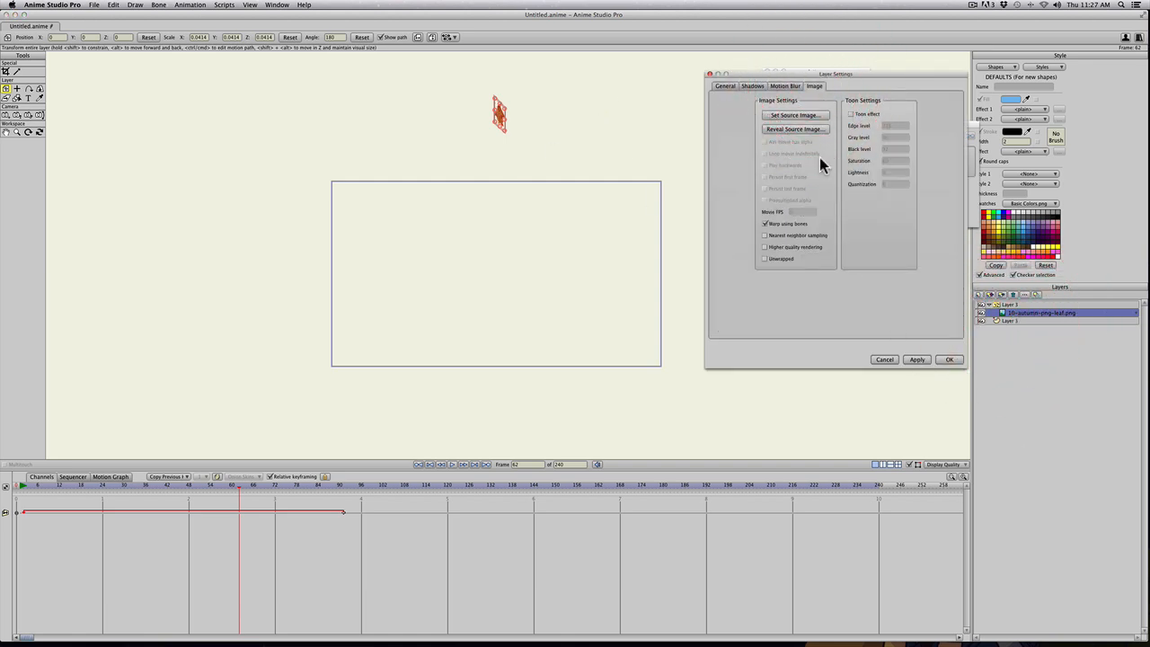
pyautogui.click(794, 115)
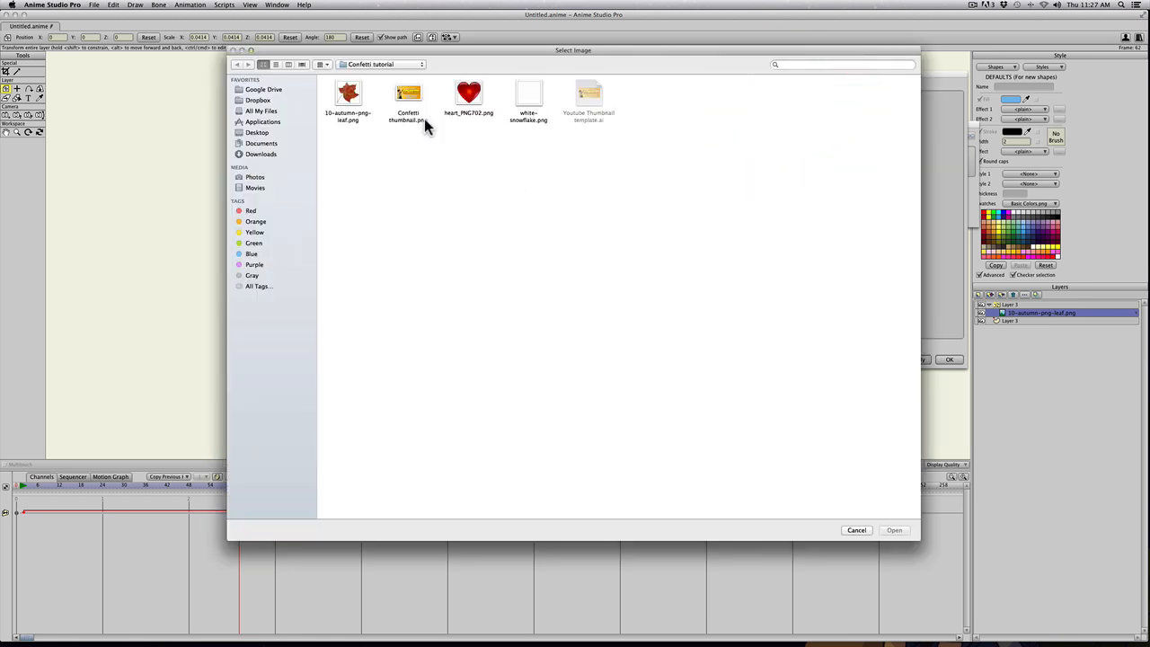
pyautogui.click(529, 93)
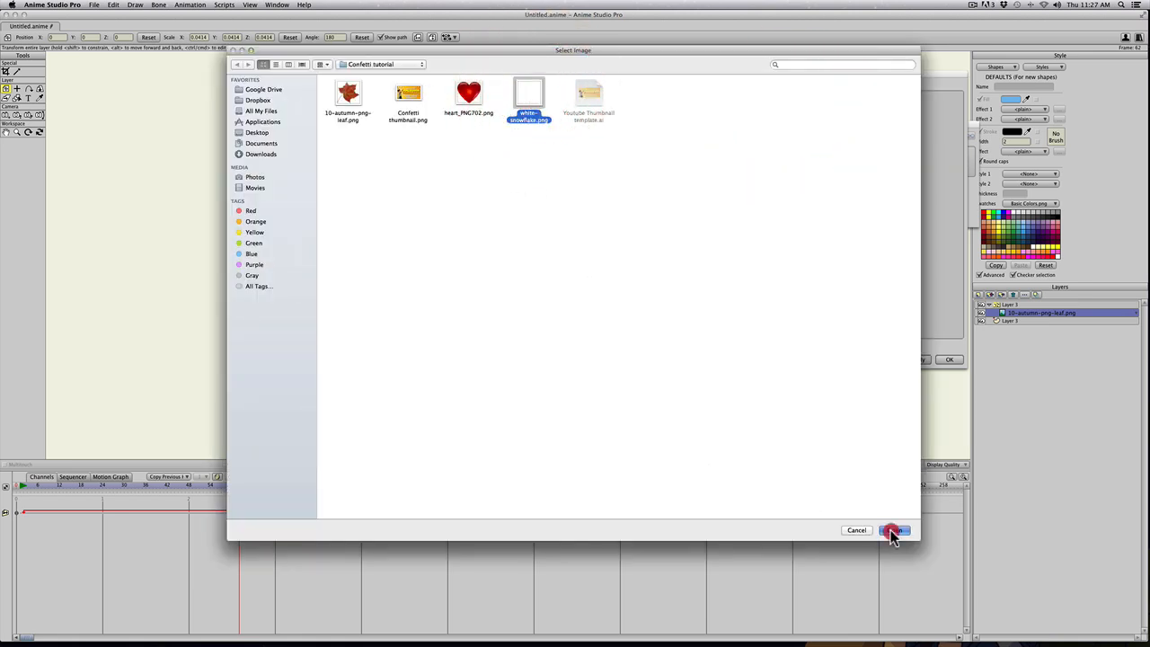
pyautogui.click(895, 530)
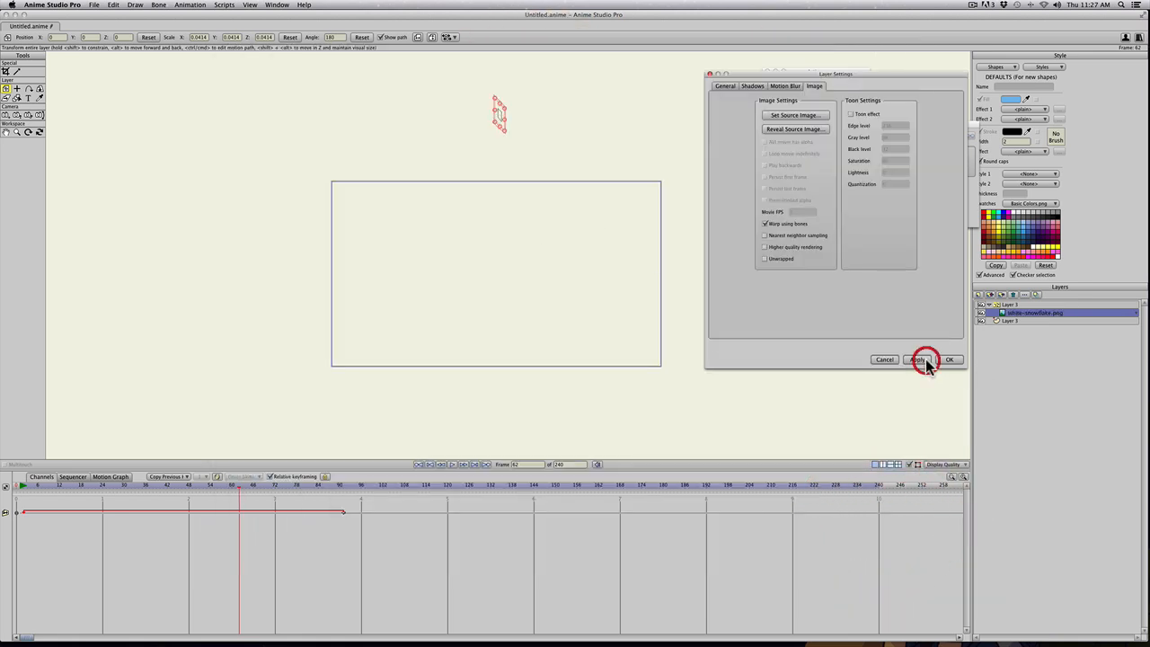
pyautogui.click(918, 360)
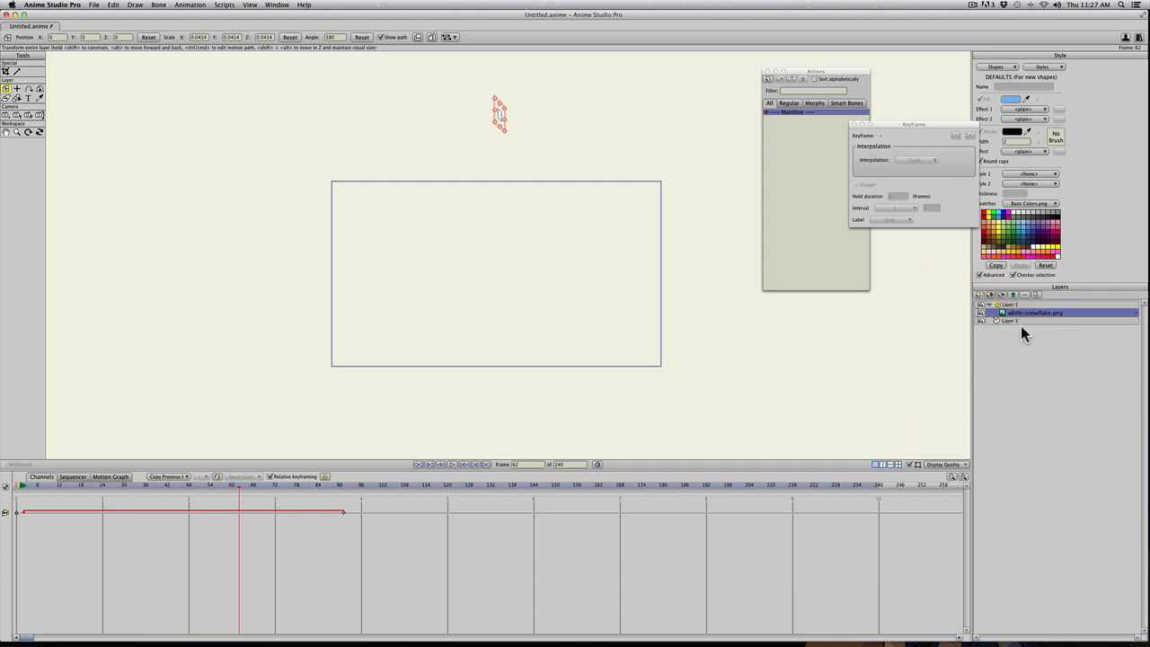
# Add a dark blue background layer beneath the particles and select the particle layer.
pyautogui.click(1012, 320)
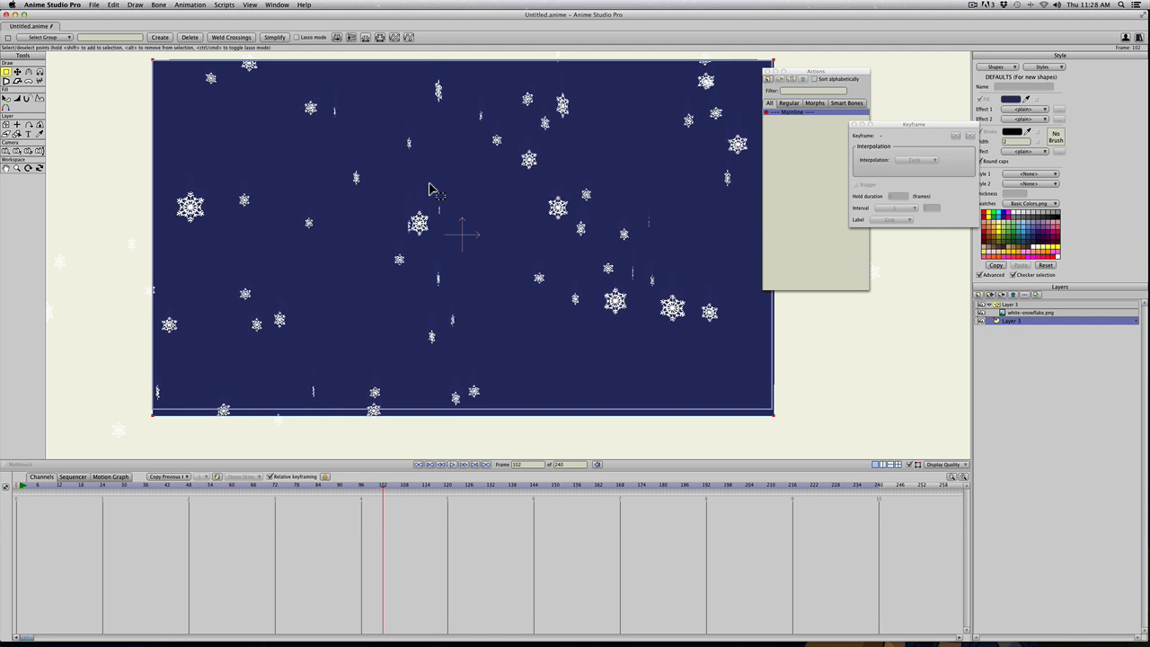
pyautogui.moveTo(1039, 262)
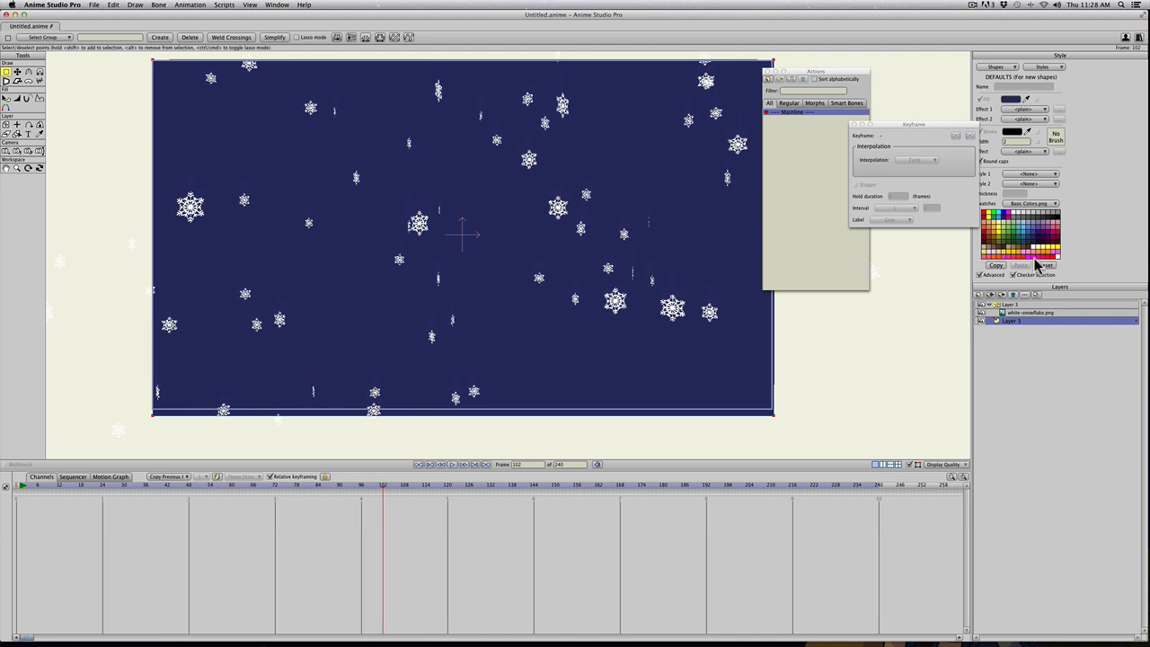
pyautogui.click(1008, 306)
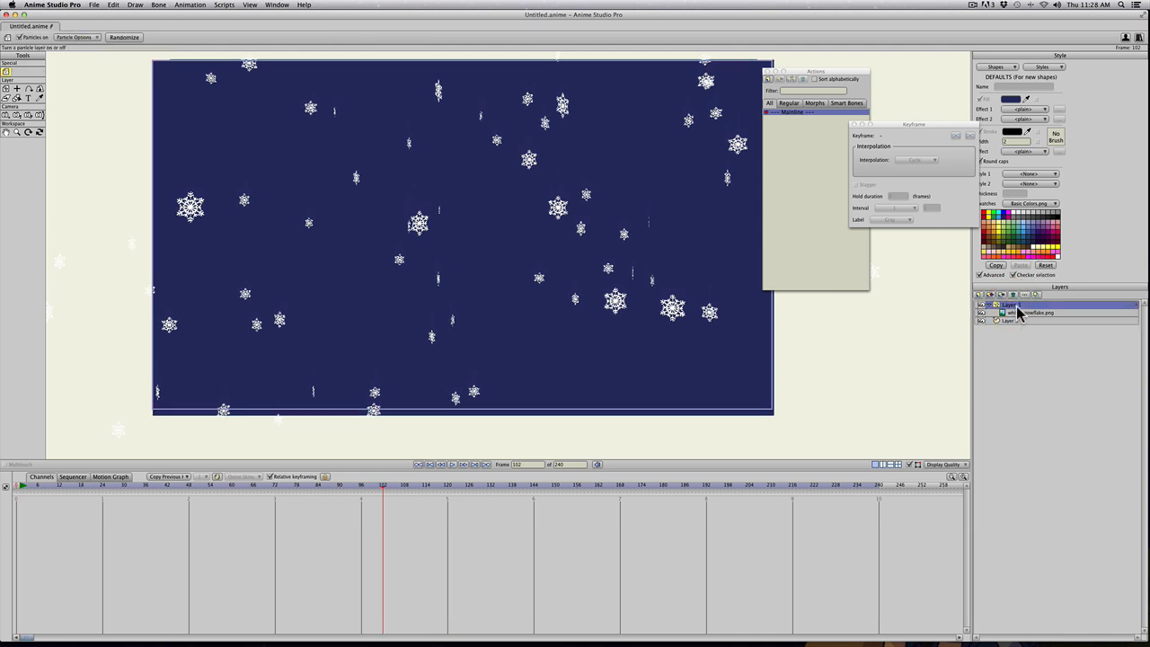
# Adjust the snowflake emission values in Particle Options on the particle layer.
pyautogui.click(75, 36)
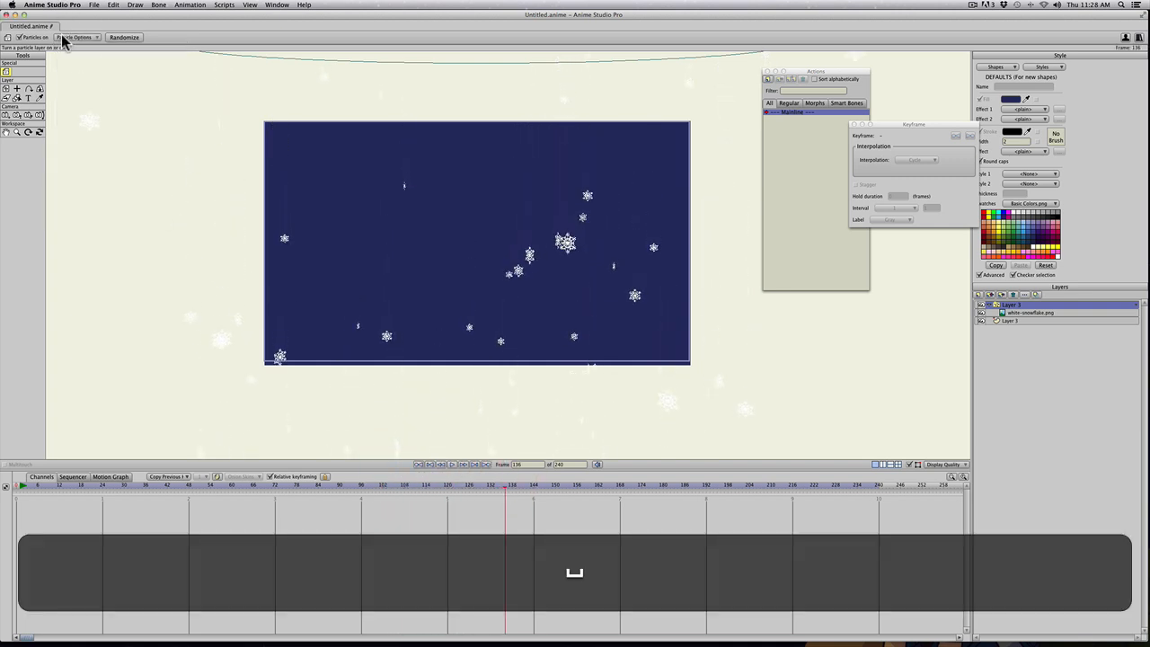
pyautogui.click(78, 36)
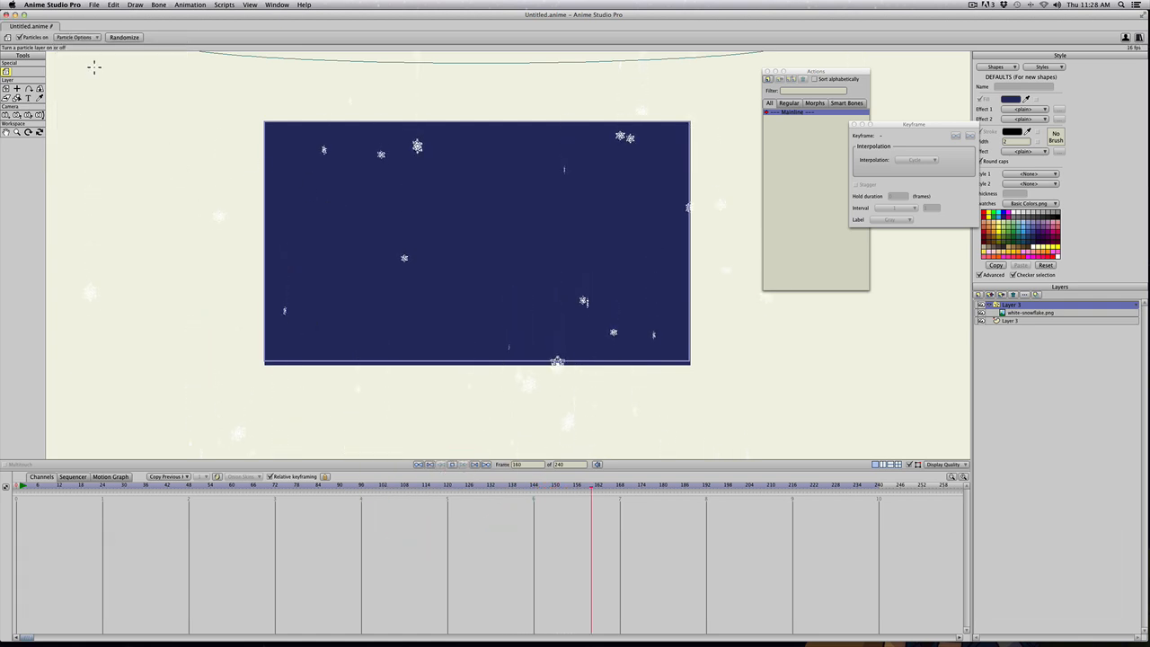
pyautogui.click(76, 36)
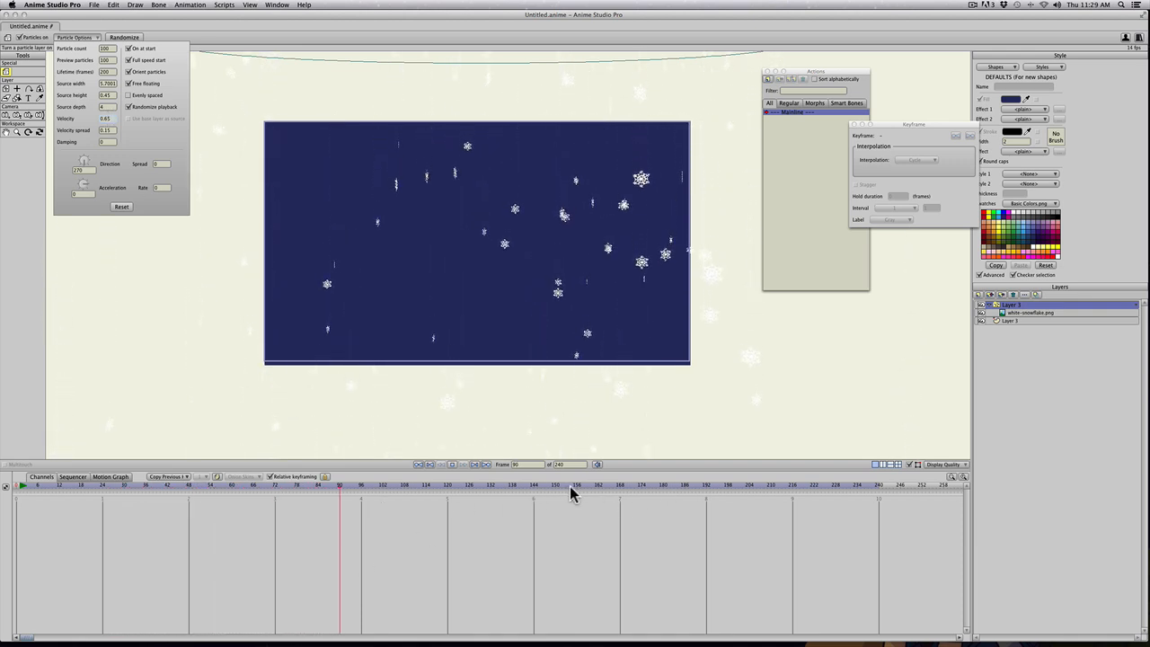
pyautogui.click(440, 492)
pyautogui.write('100')
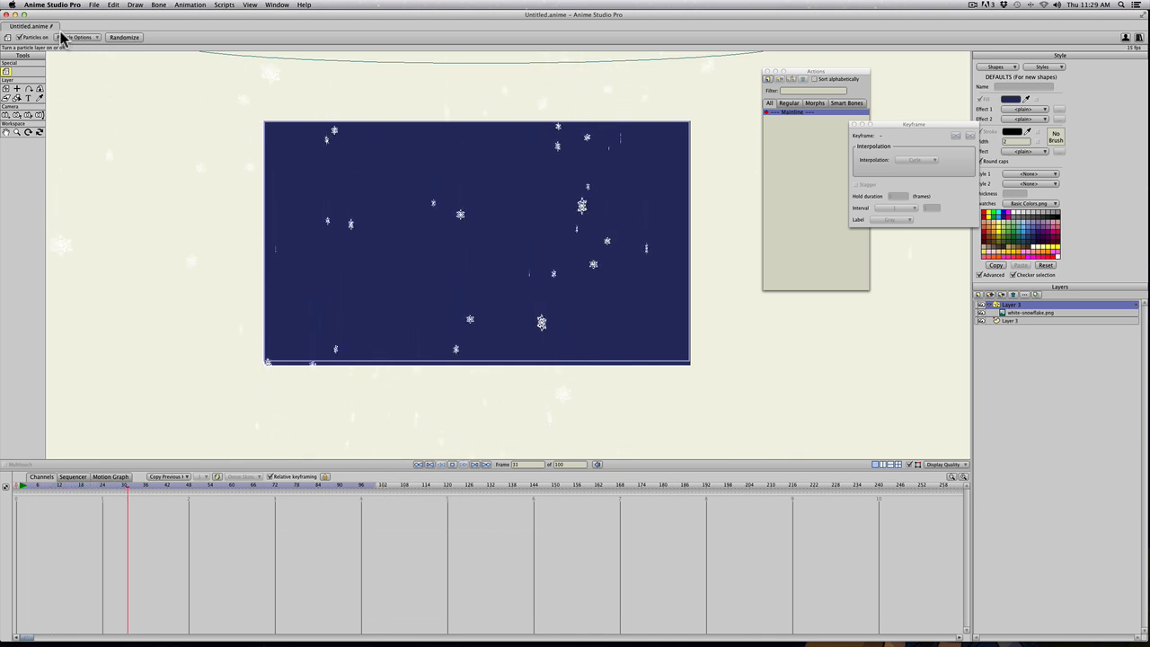
# Tweak one more emission value and play the snowfall back over the blue background.
pyautogui.click(75, 35)
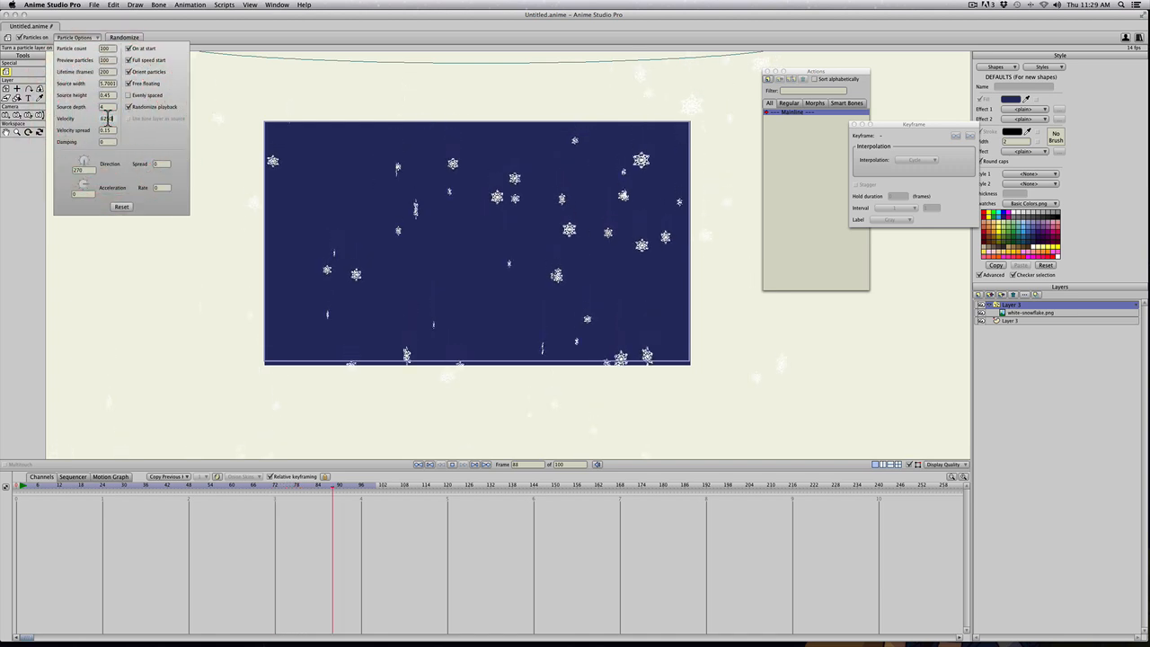
pyautogui.click(69, 486)
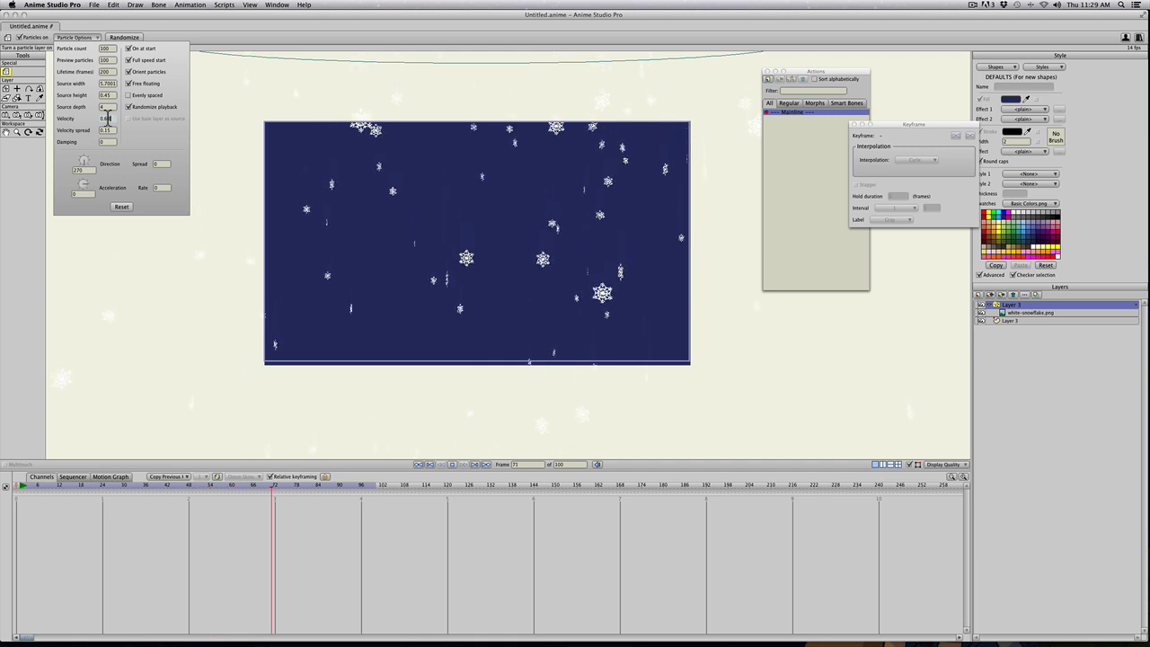
pyautogui.moveTo(274, 485); pyautogui.dragTo(363, 485)
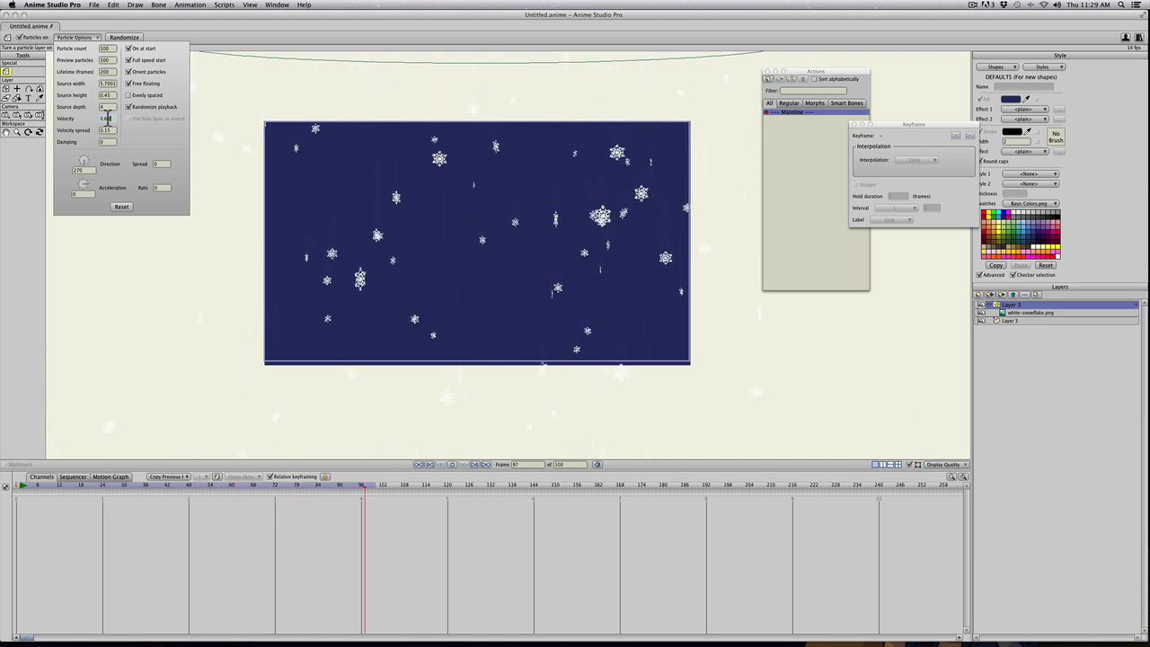